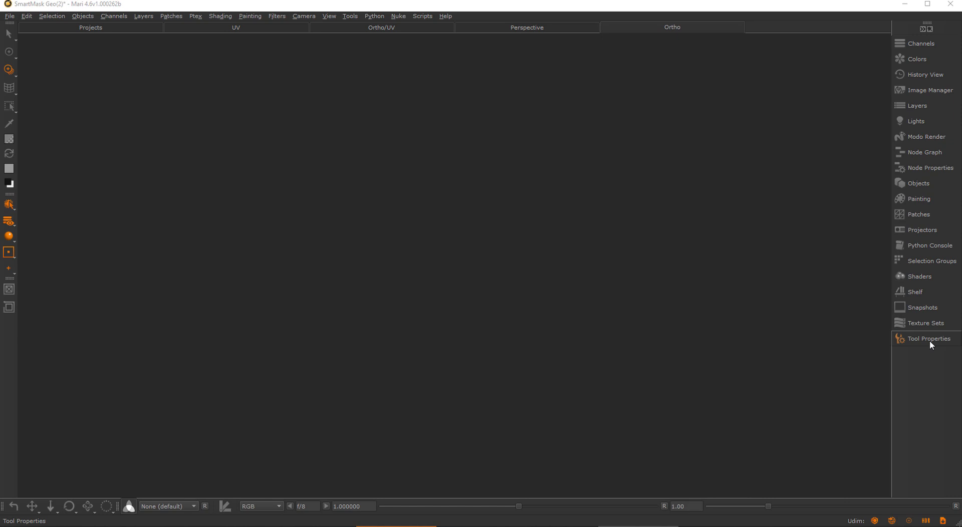
mouse_move(922, 334)
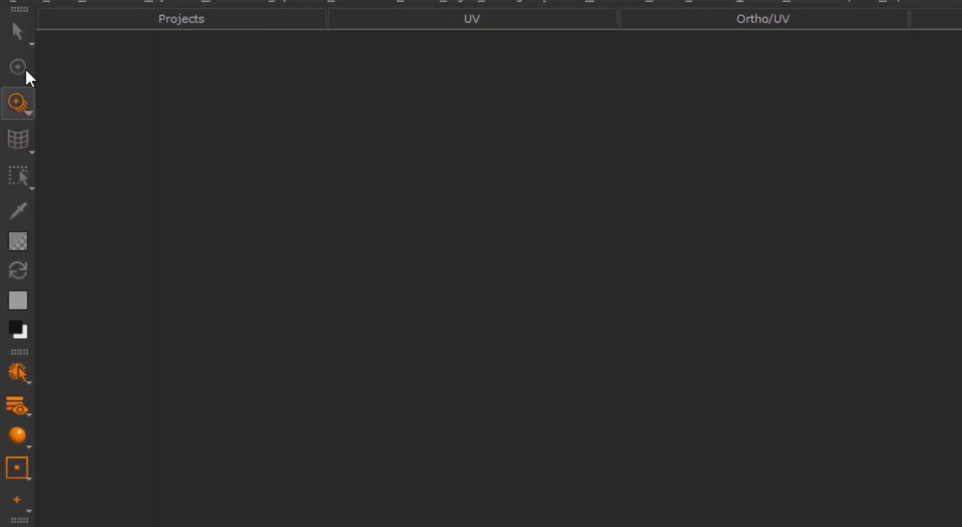
Step: Browse the tools grouped under Select and Paint Through on the left toolbar
left_click(15, 30)
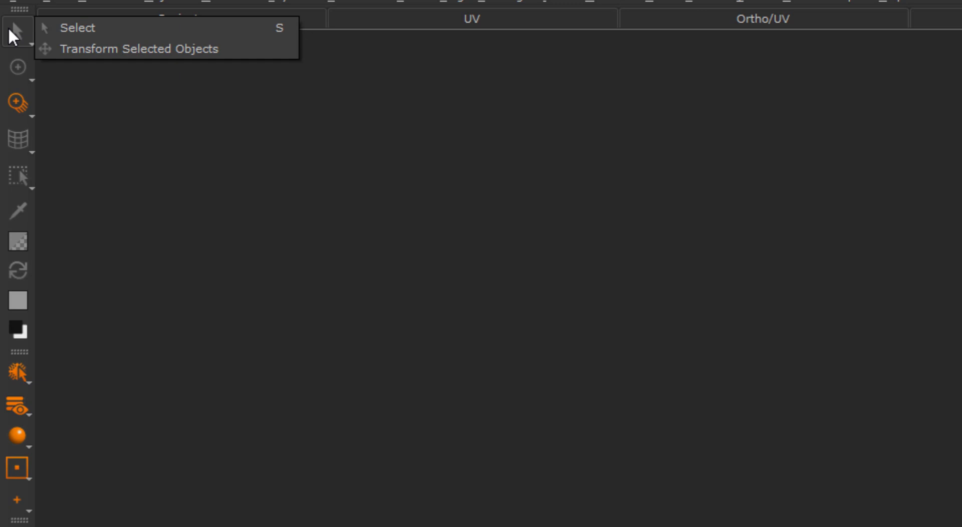
mouse_move(172, 39)
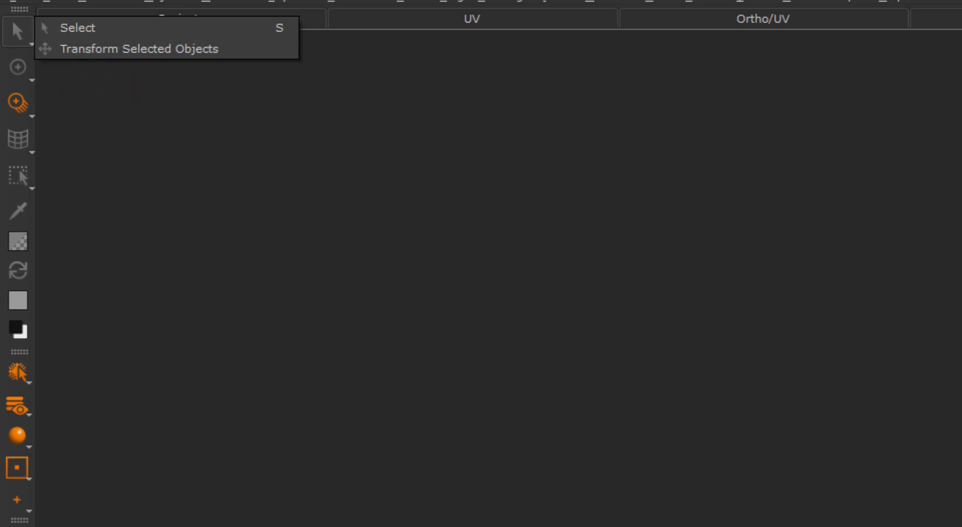
mouse_move(171, 55)
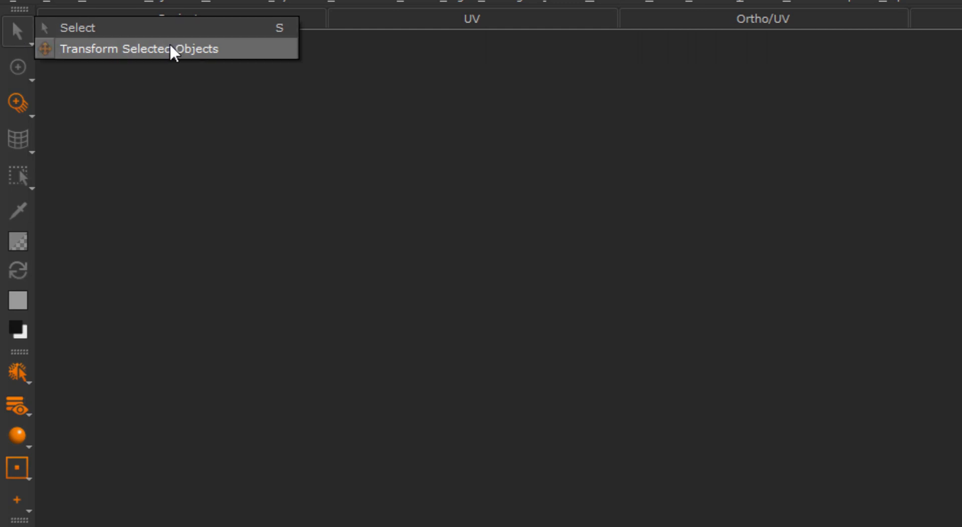
left_click(18, 104)
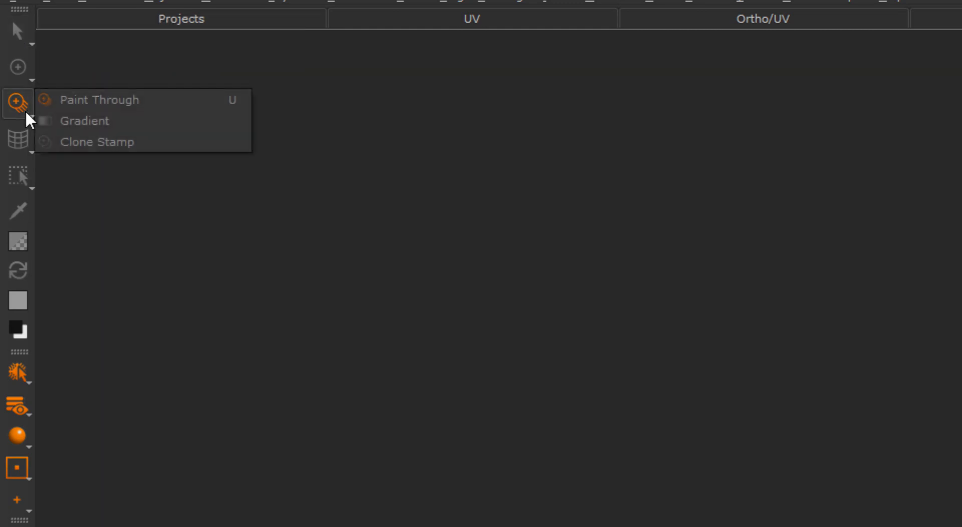
left_click(98, 100)
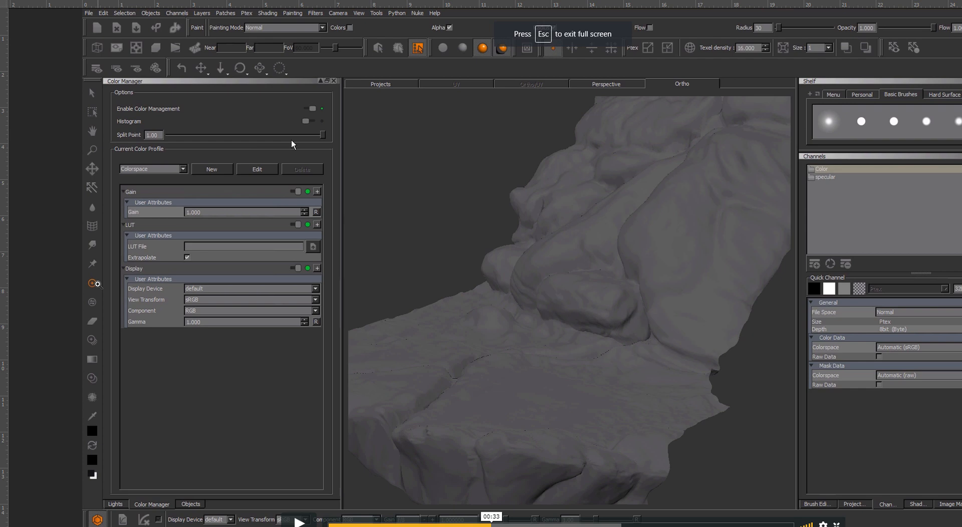
mouse_move(99, 215)
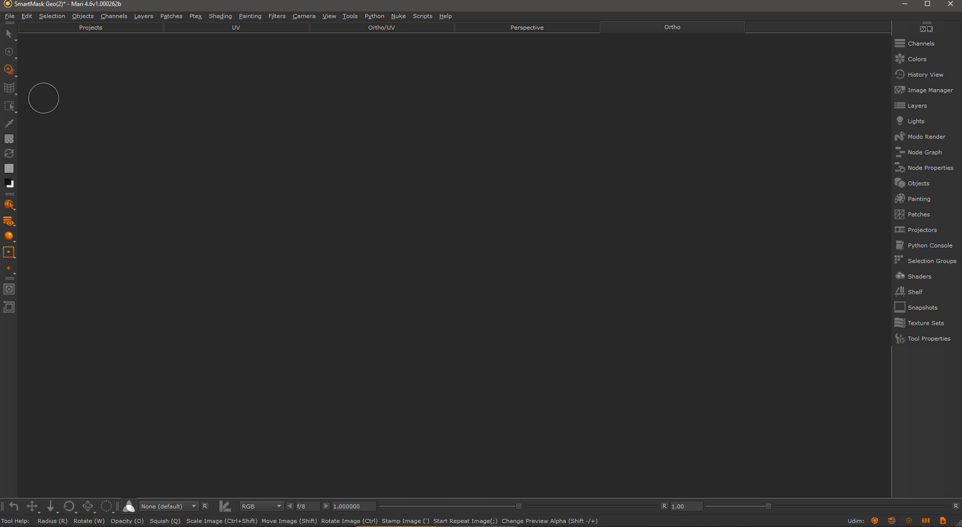
mouse_move(49, 86)
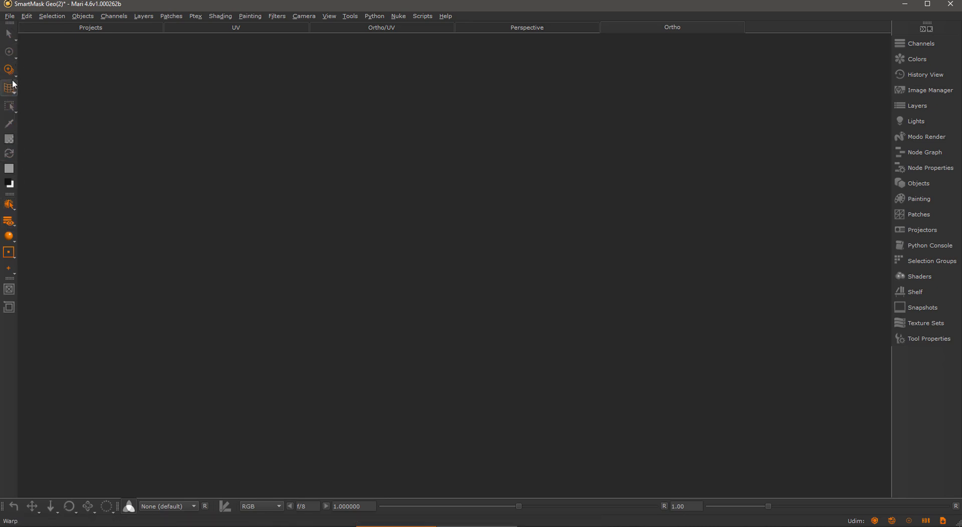
Step: Open the painting brush flyout and pick the Blur brush
left_click(8, 69)
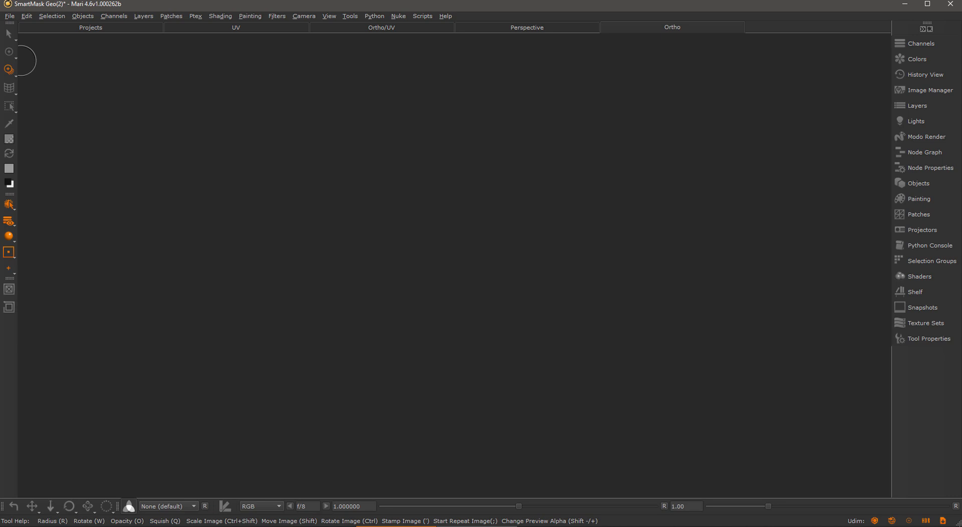
left_click(7, 51)
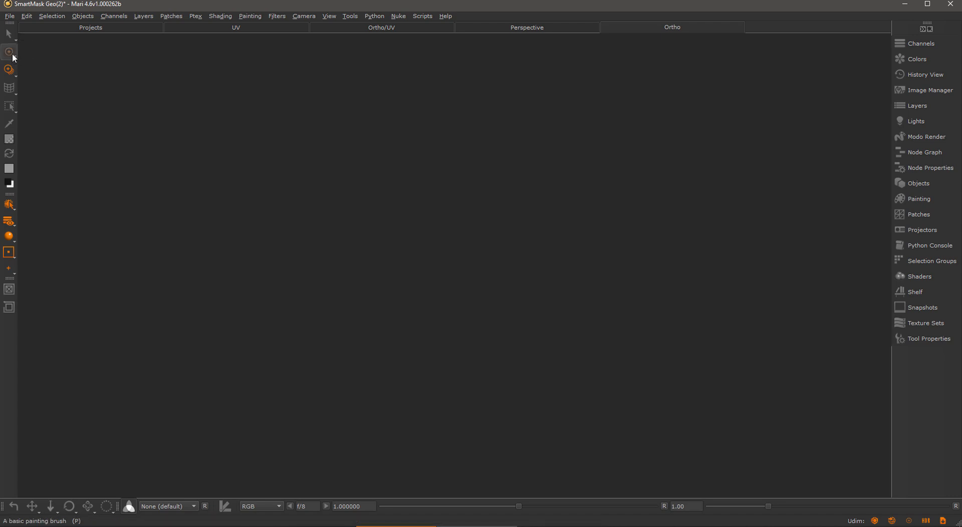
left_click(7, 50)
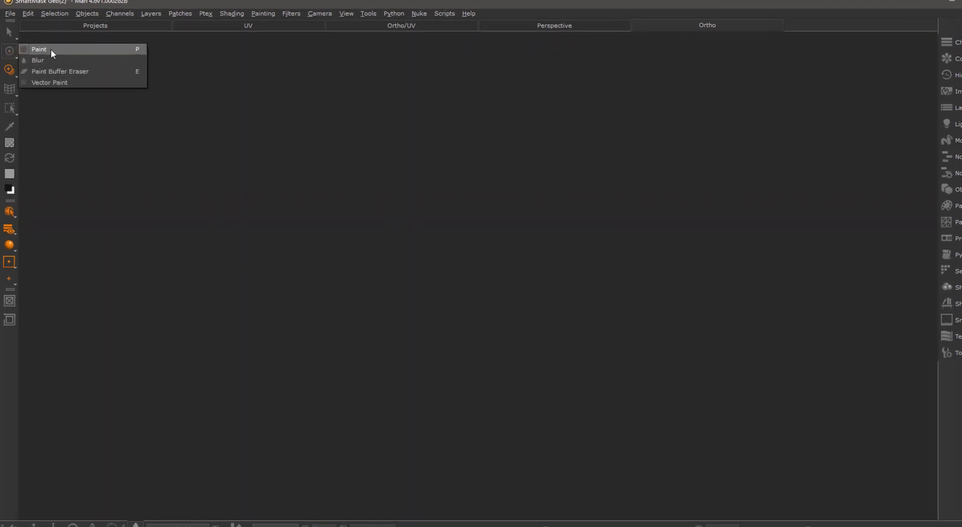
mouse_move(92, 71)
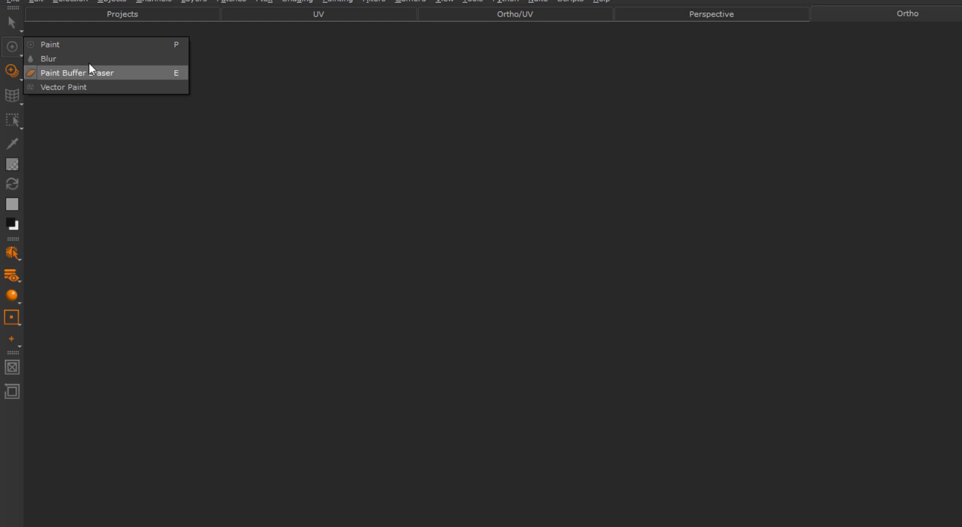
mouse_move(74, 60)
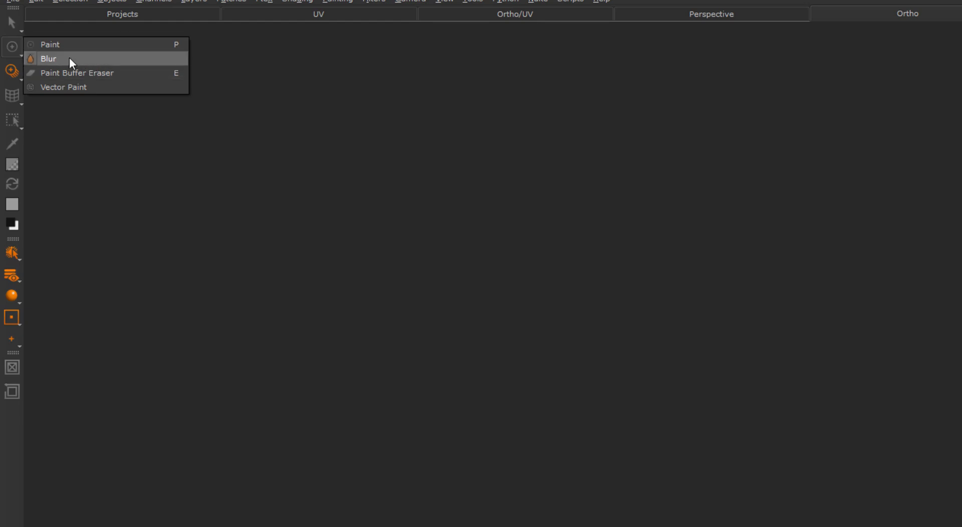
mouse_move(93, 54)
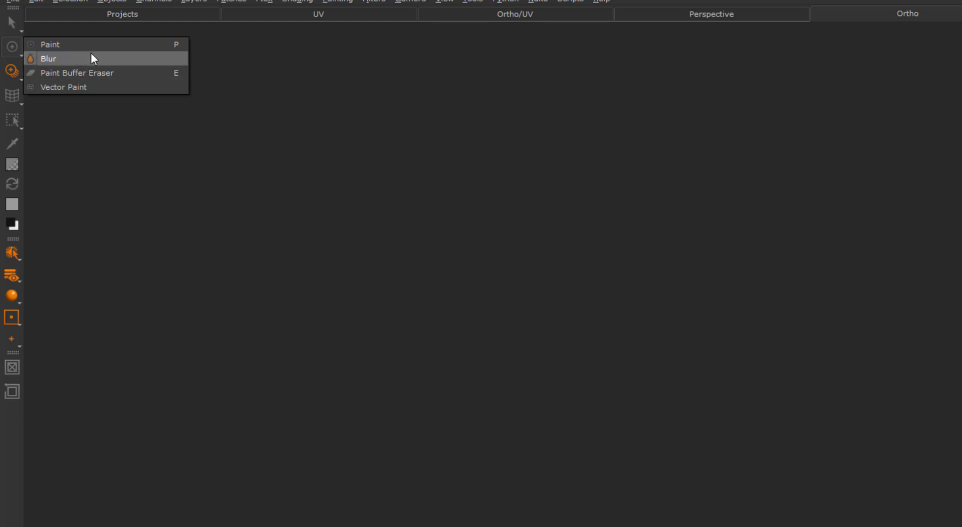
left_click(48, 58)
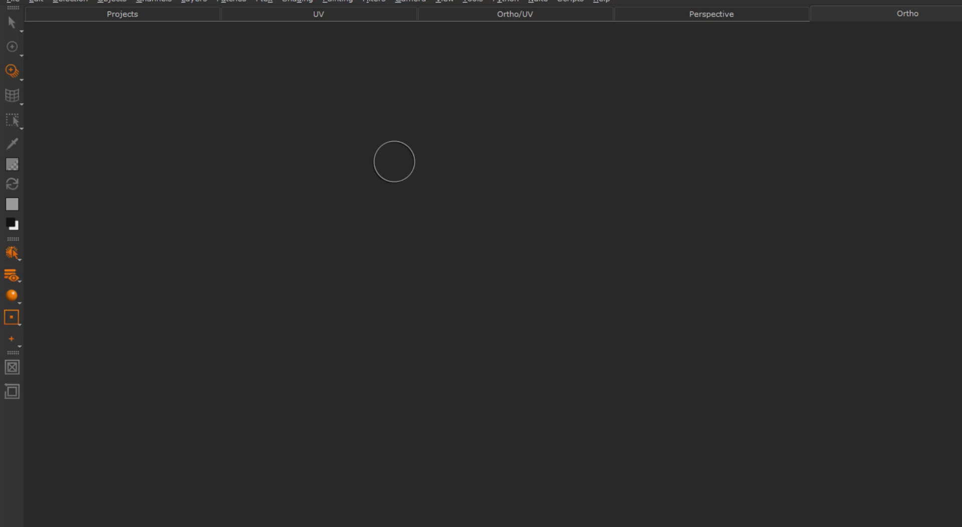
mouse_move(426, 189)
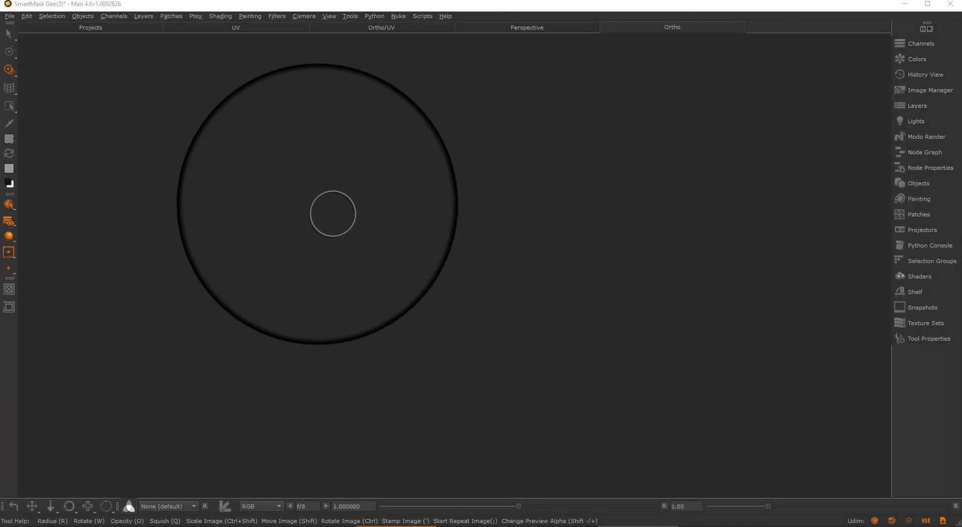
Step: Set Tools Toolbar to Mari 3 Legacy in Preferences and acknowledge the restart notice
left_click(29, 16)
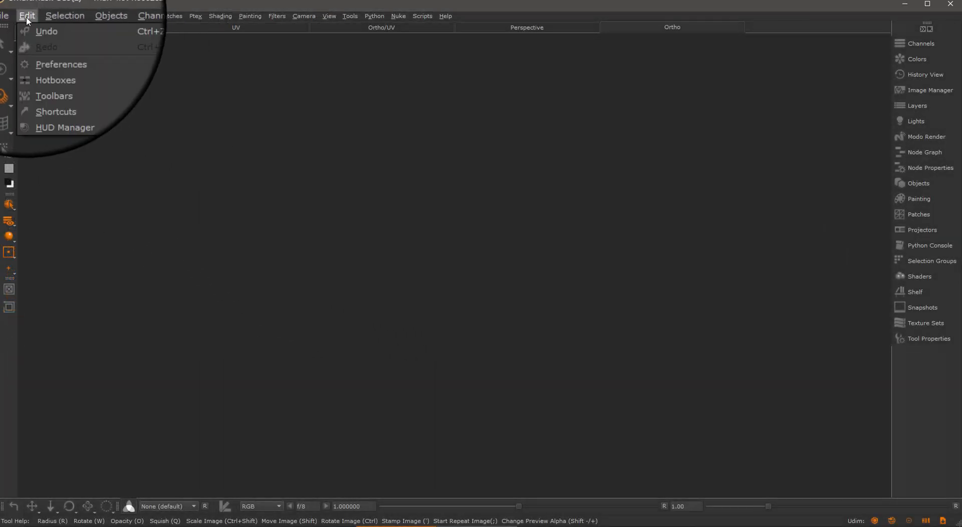
left_click(61, 64)
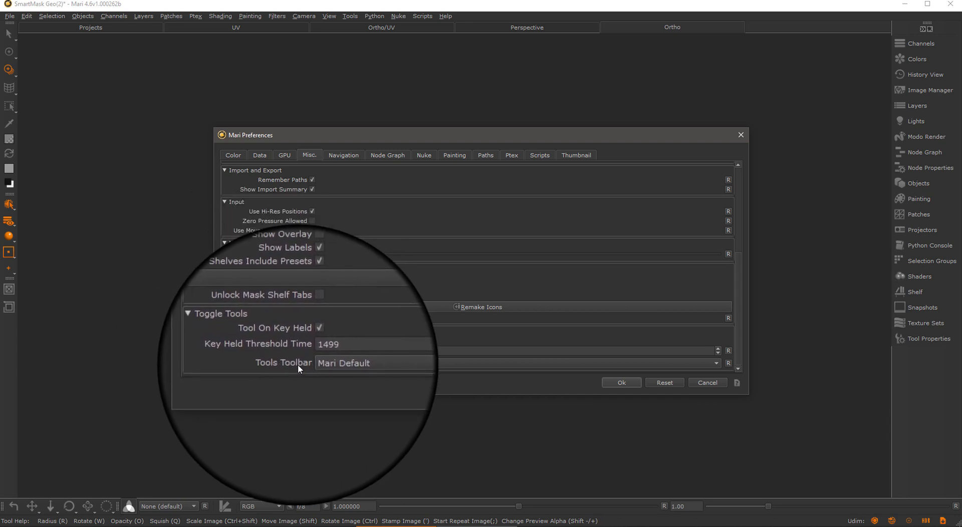
left_click(373, 363)
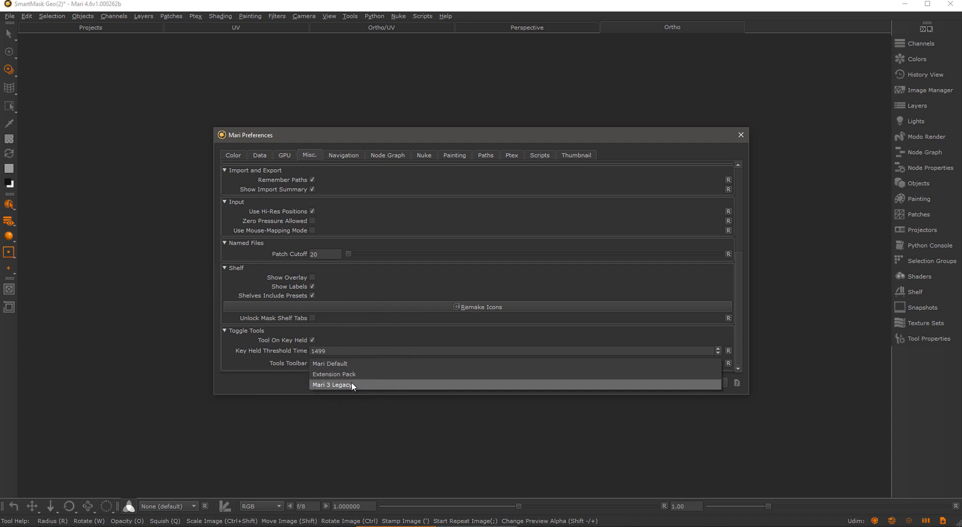
left_click(331, 385)
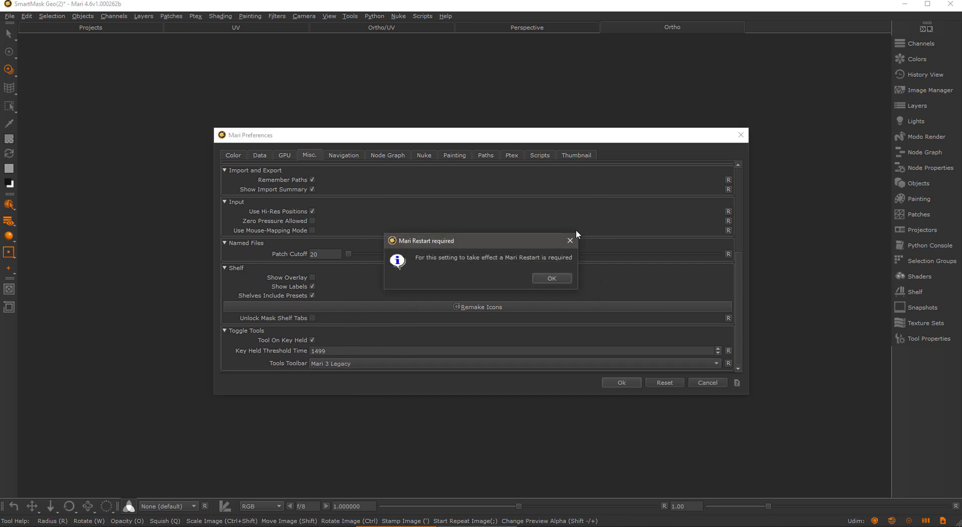
mouse_move(474, 270)
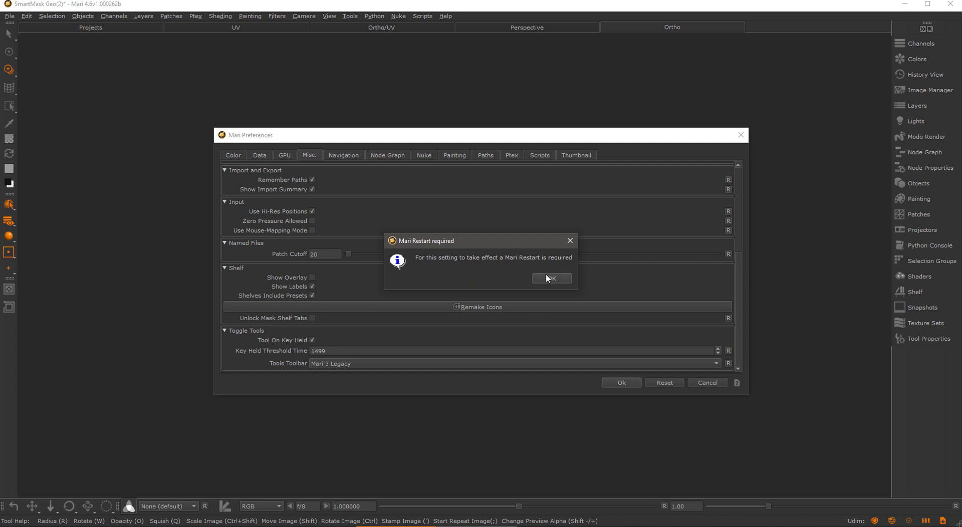
left_click(552, 278)
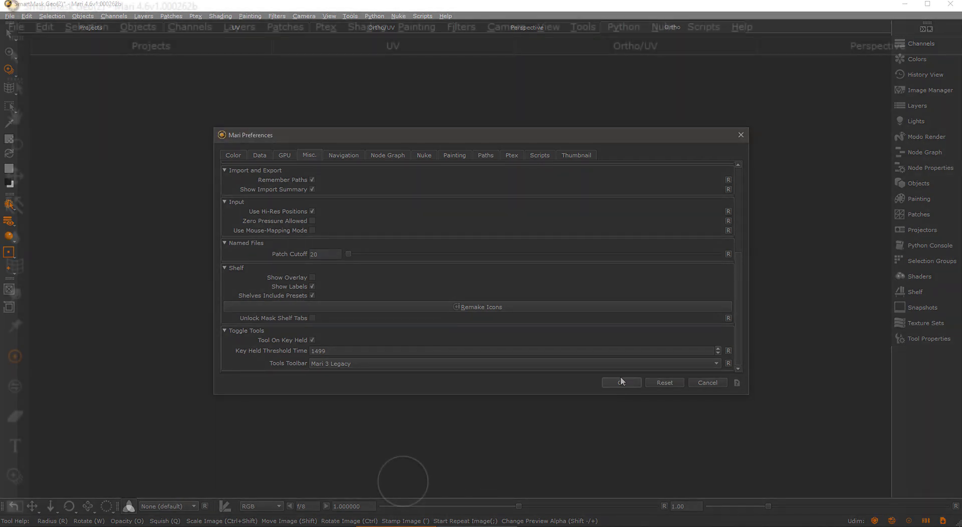
Step: Confirm Preferences with OK to apply the Mari 3 Legacy toolbar
left_click(621, 382)
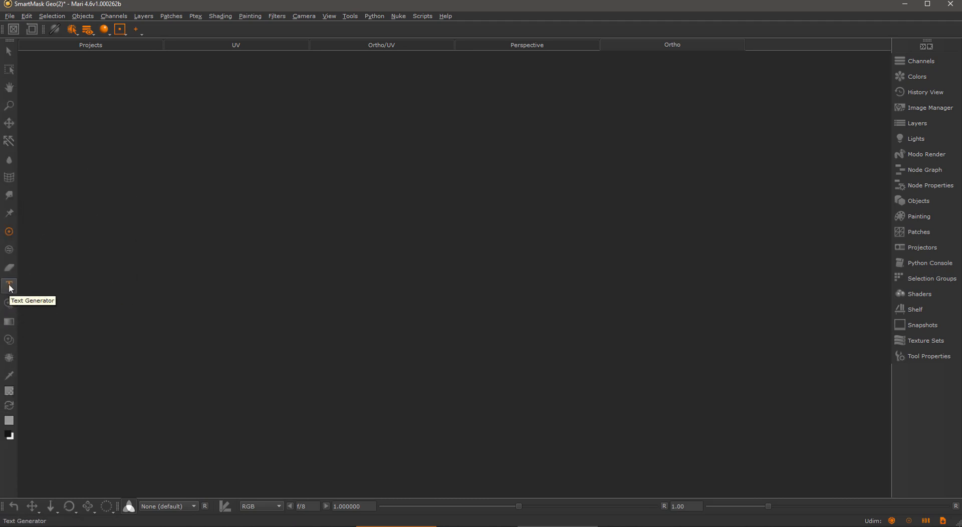
mouse_move(14, 289)
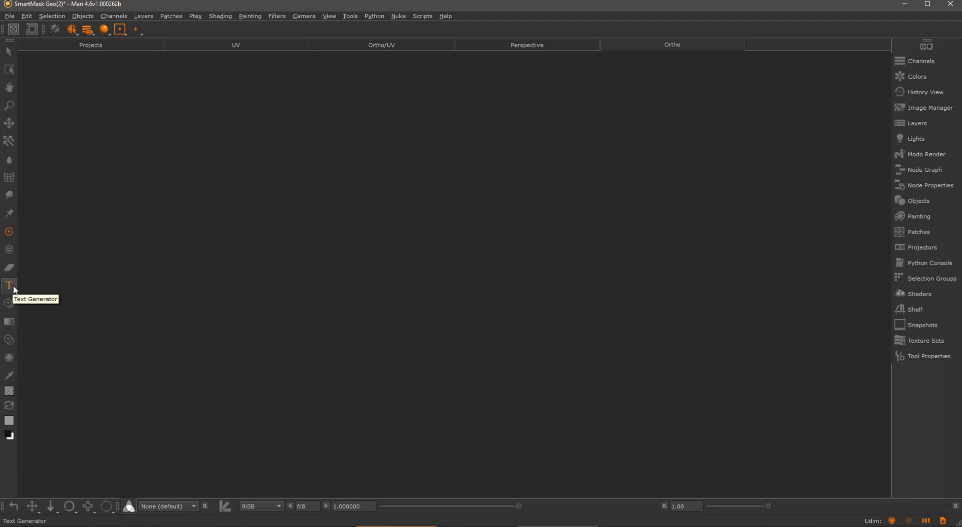
mouse_move(8, 285)
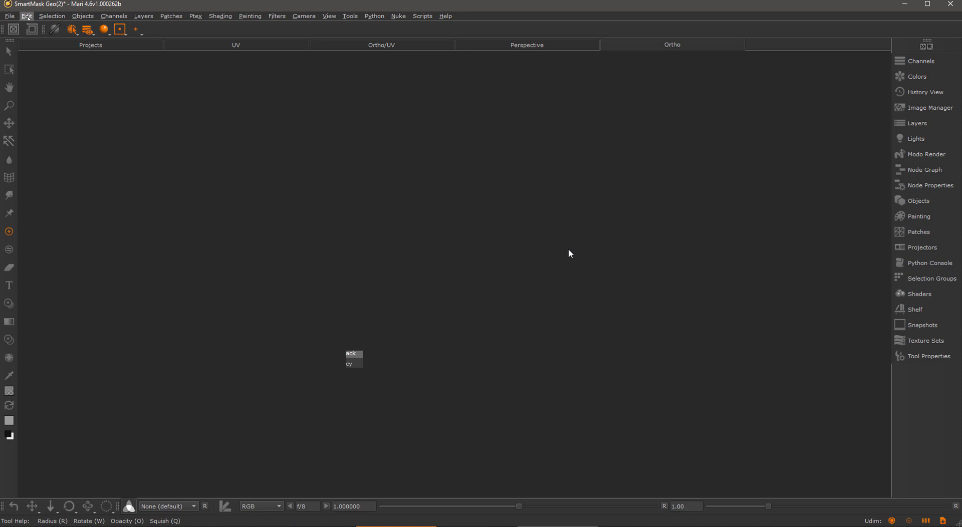
Step: Switch the Misc. Tools Toolbar preference to Extension Pack and click OK
left_click(30, 16)
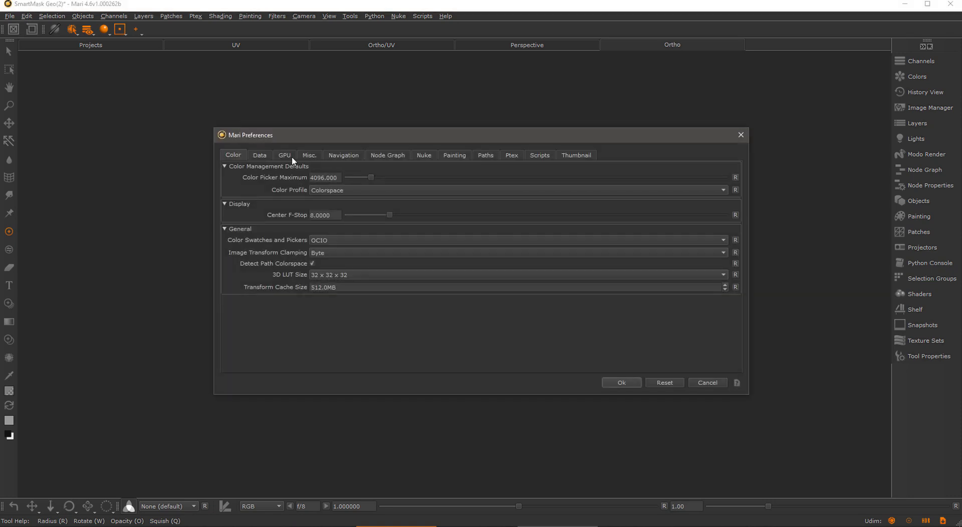
left_click(309, 155)
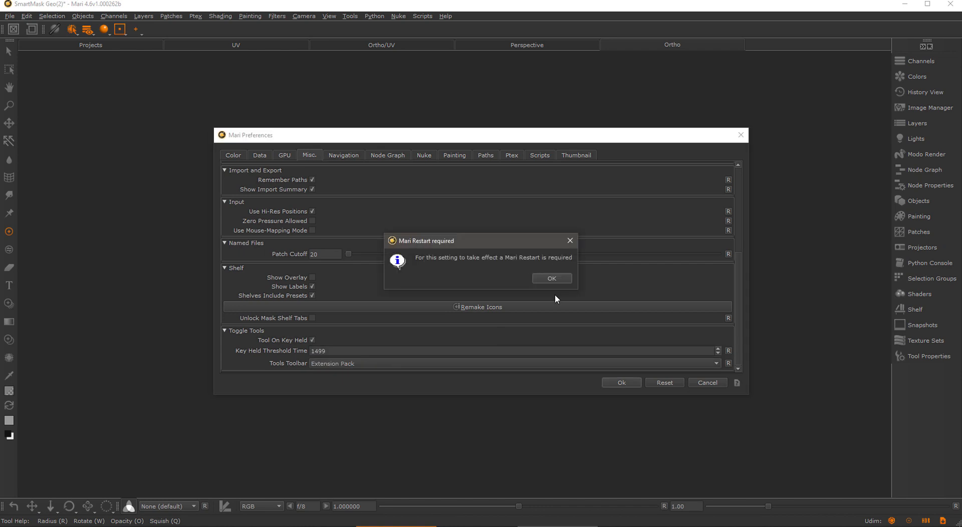
left_click(552, 278)
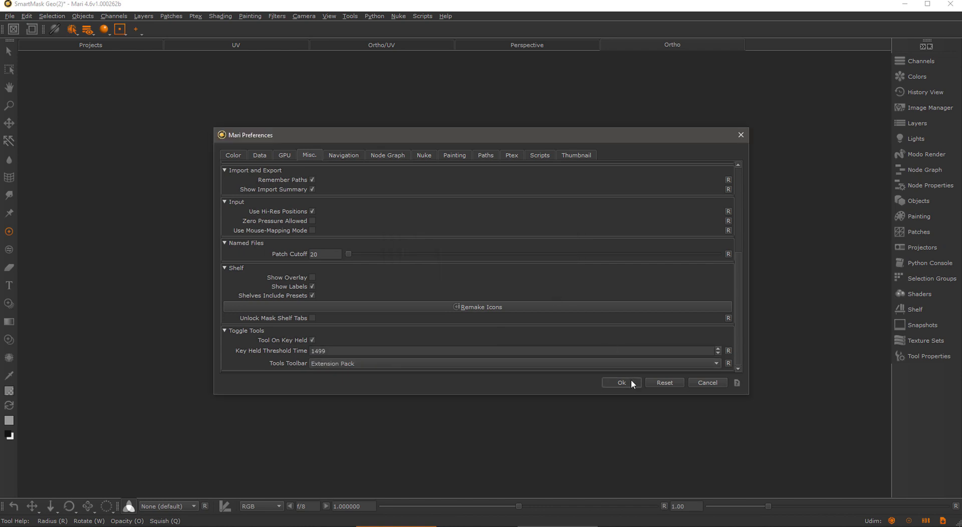
left_click(622, 382)
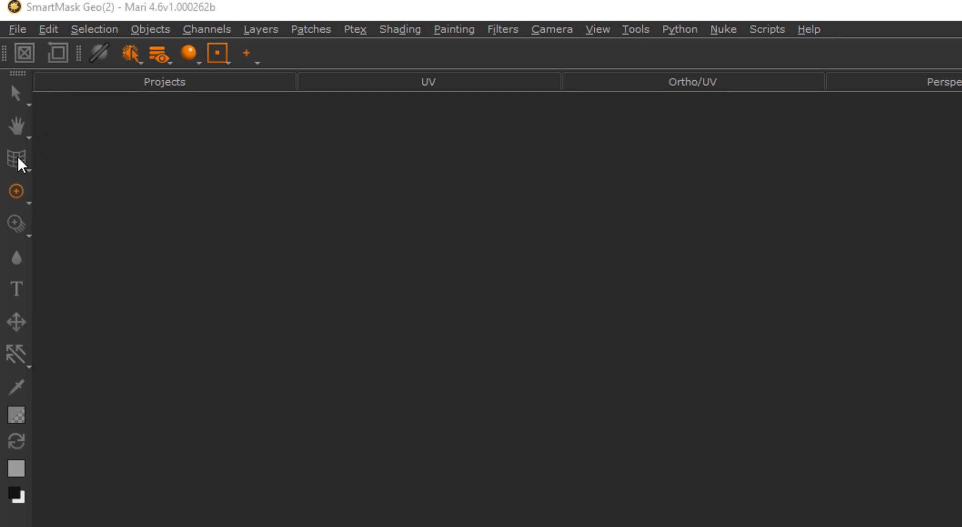
left_click(14, 93)
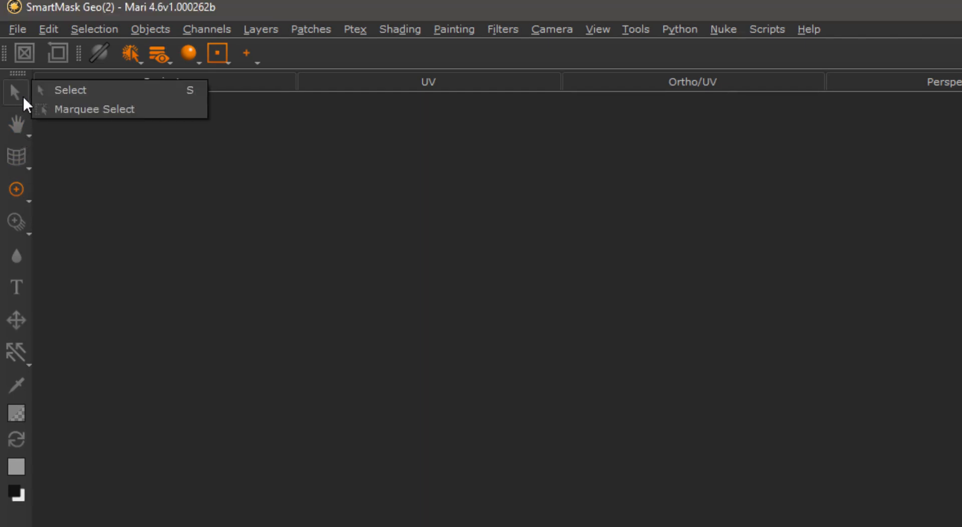
mouse_move(111, 123)
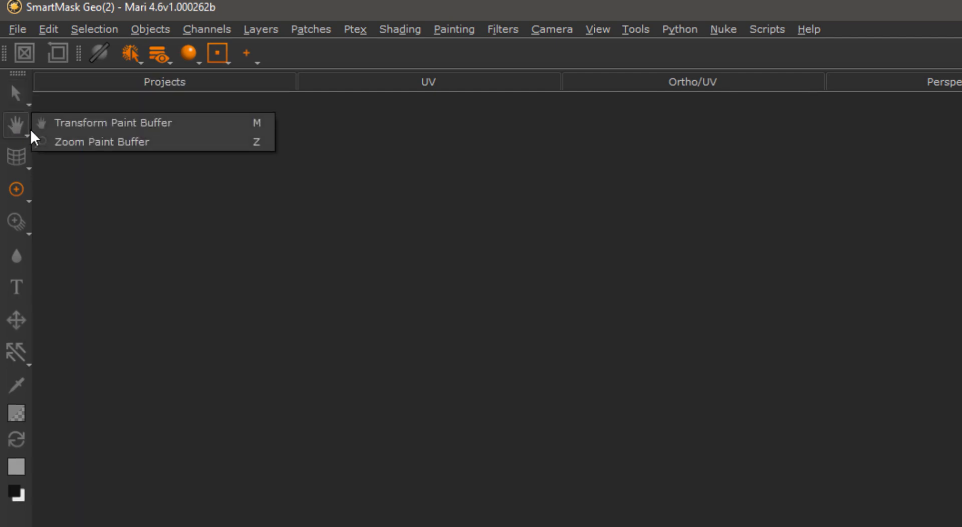
mouse_move(127, 130)
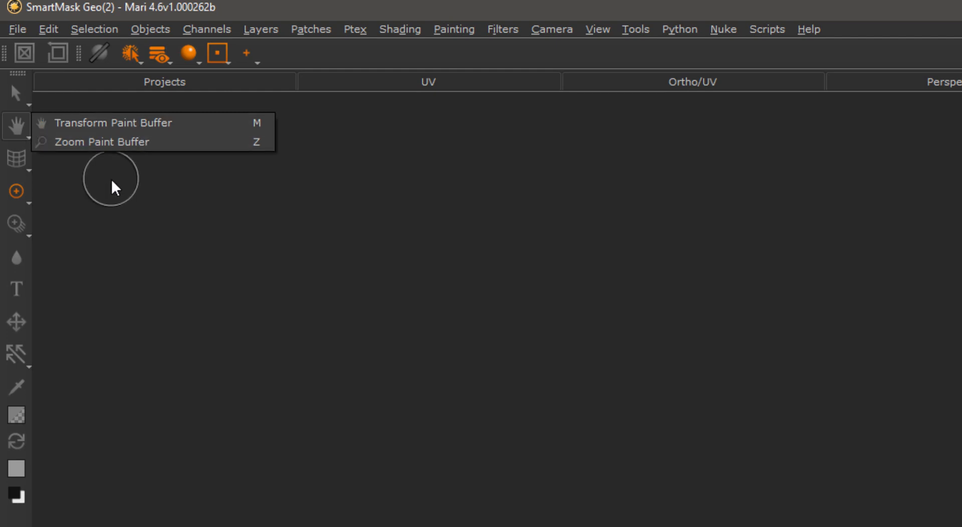
left_click(14, 157)
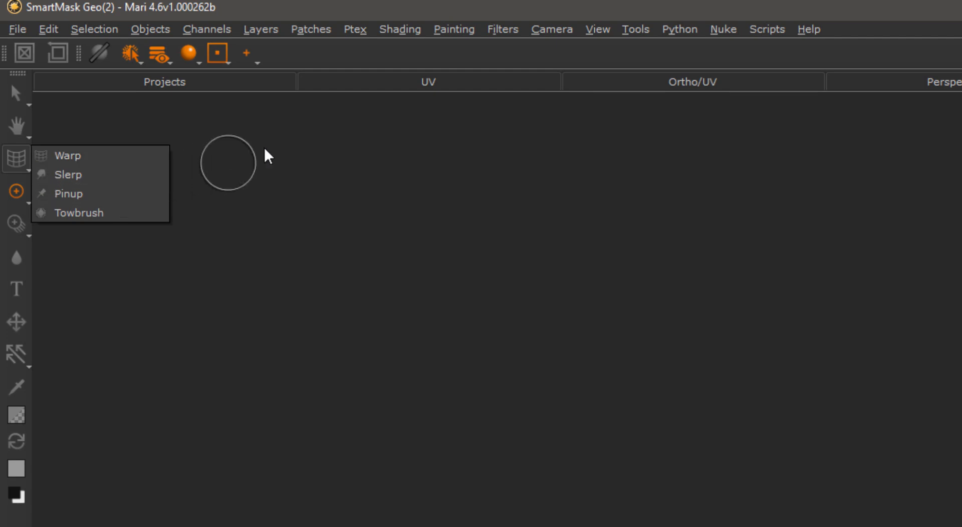
left_click(16, 192)
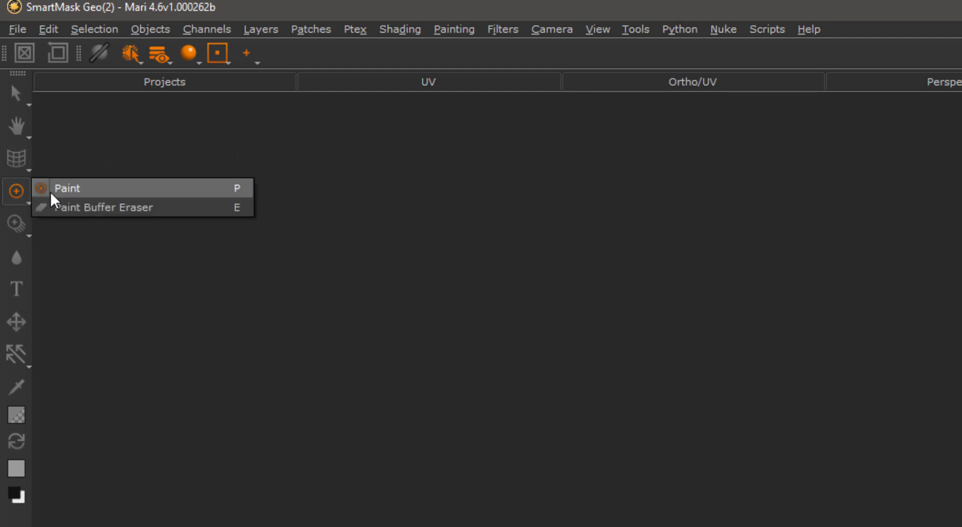
left_click(16, 222)
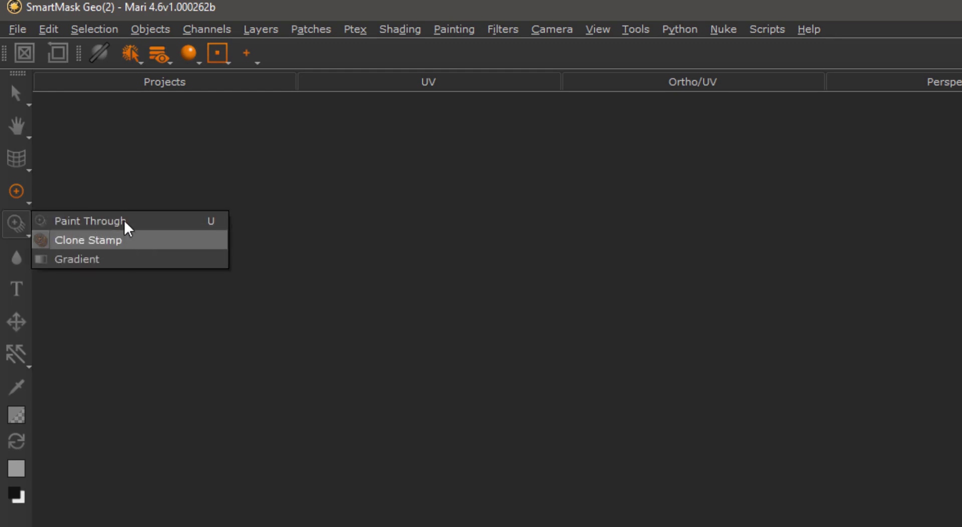
left_click(88, 240)
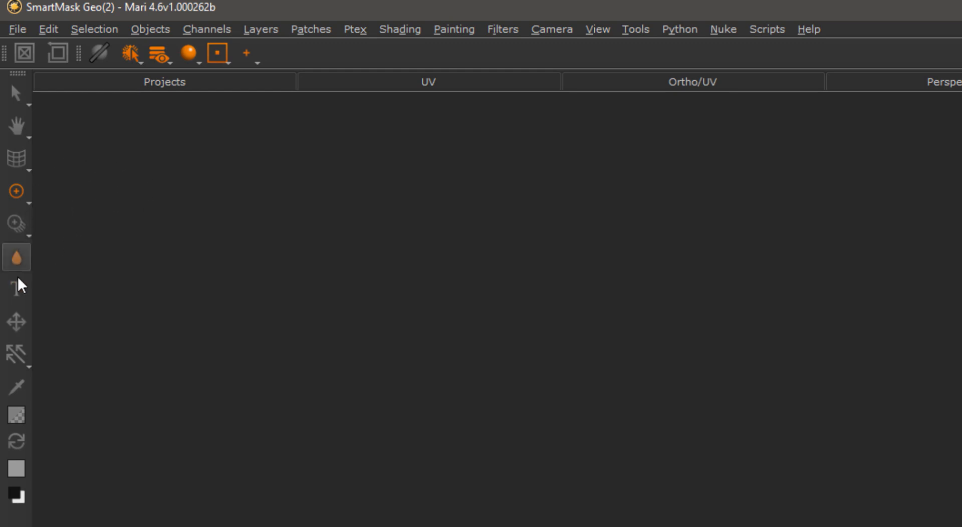
left_click(16, 290)
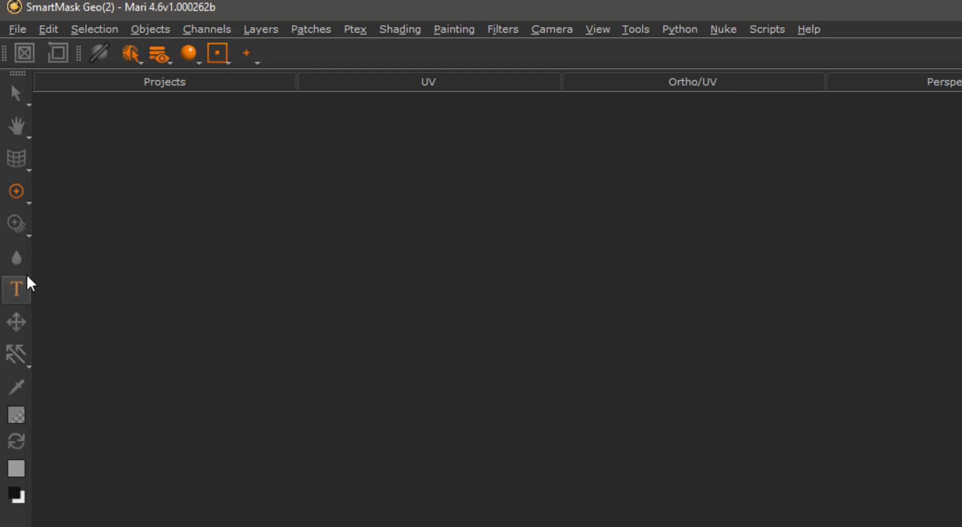
left_click(16, 321)
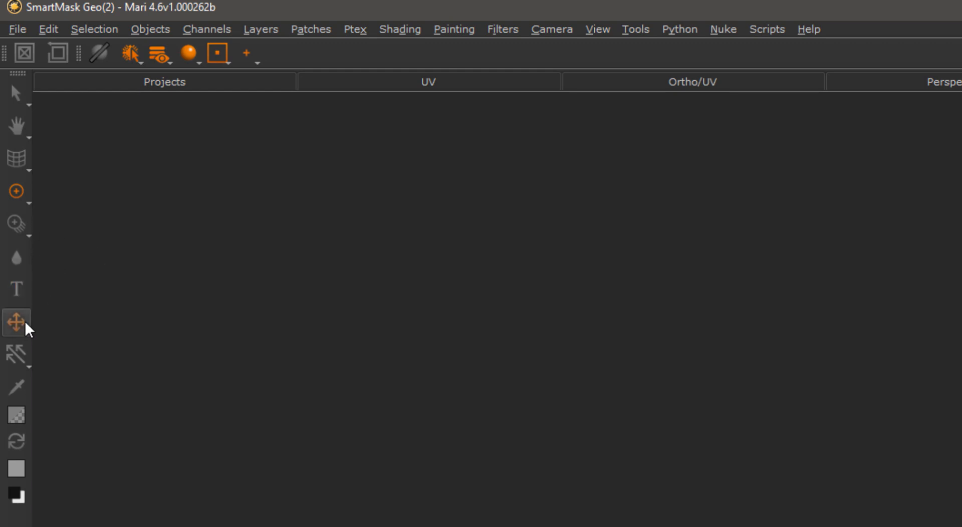
mouse_move(14, 354)
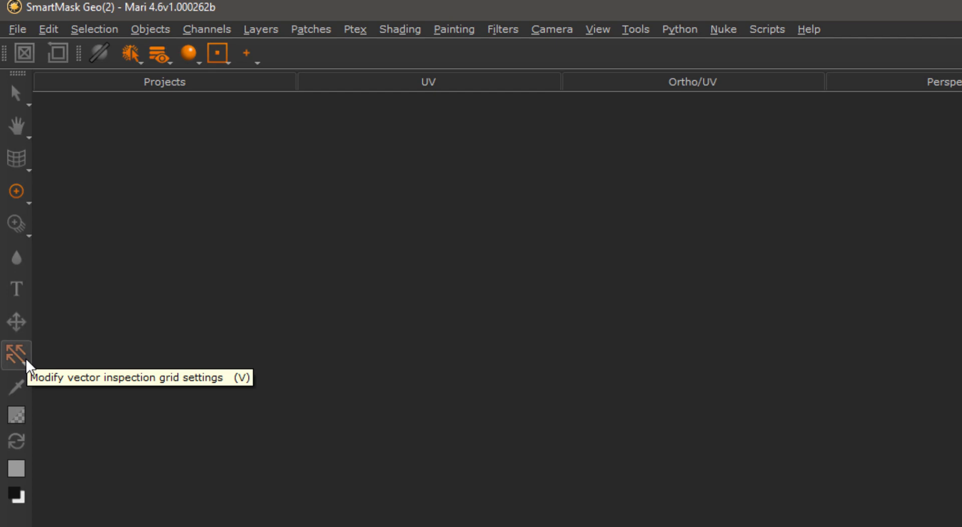
left_click(14, 352)
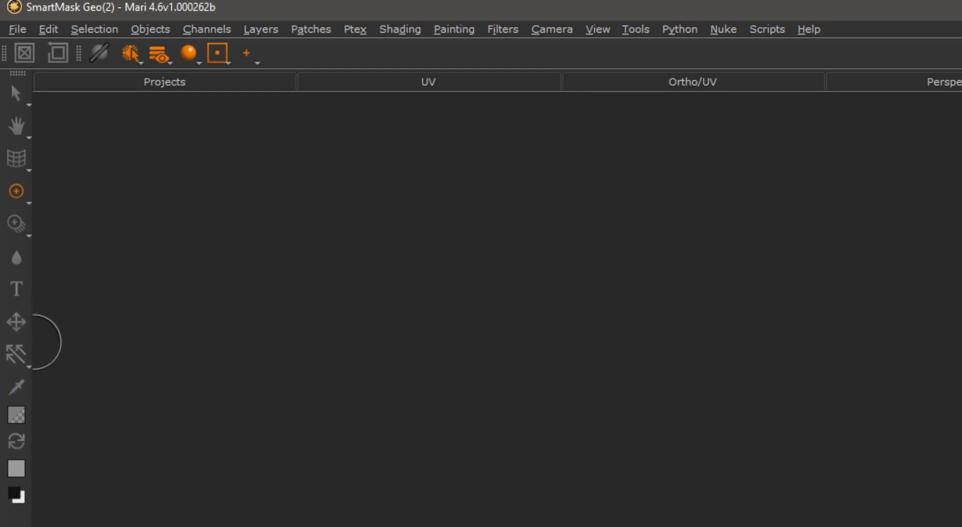
left_click(15, 158)
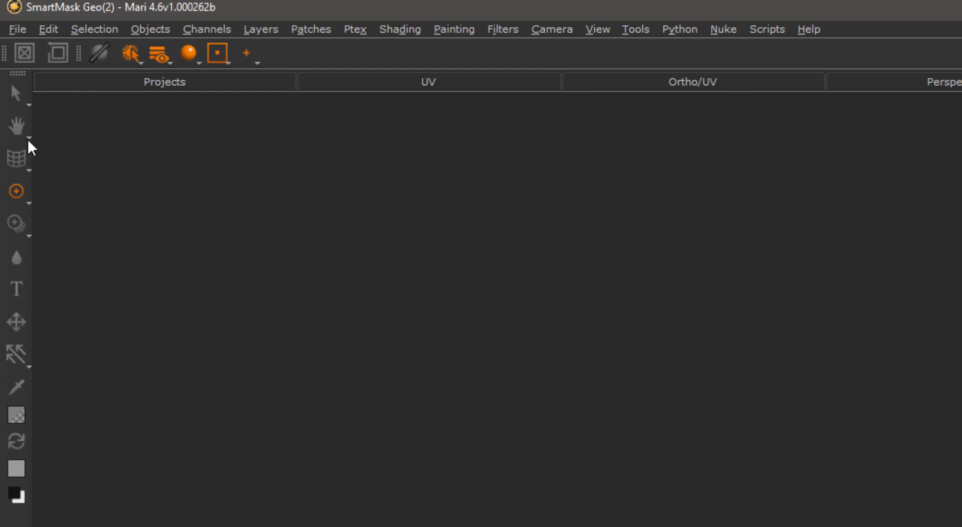
left_click(14, 160)
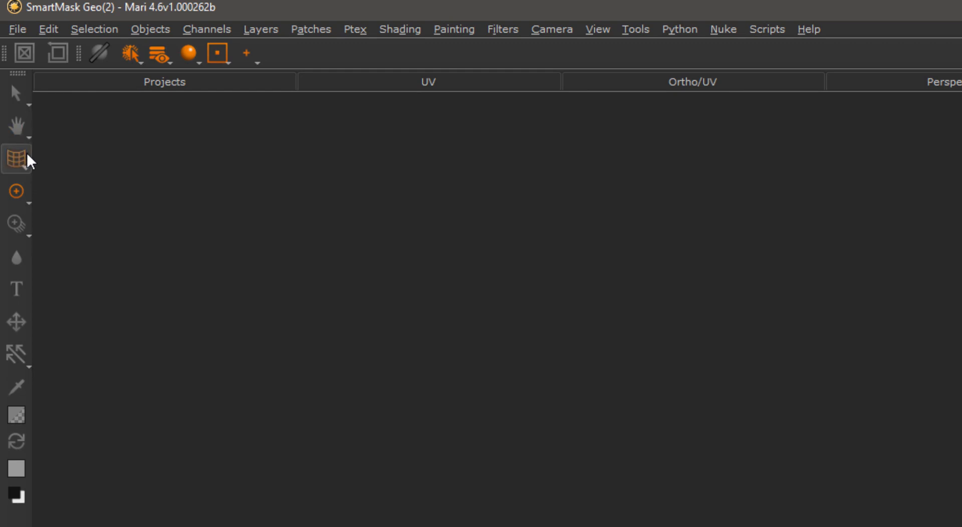
left_click(17, 224)
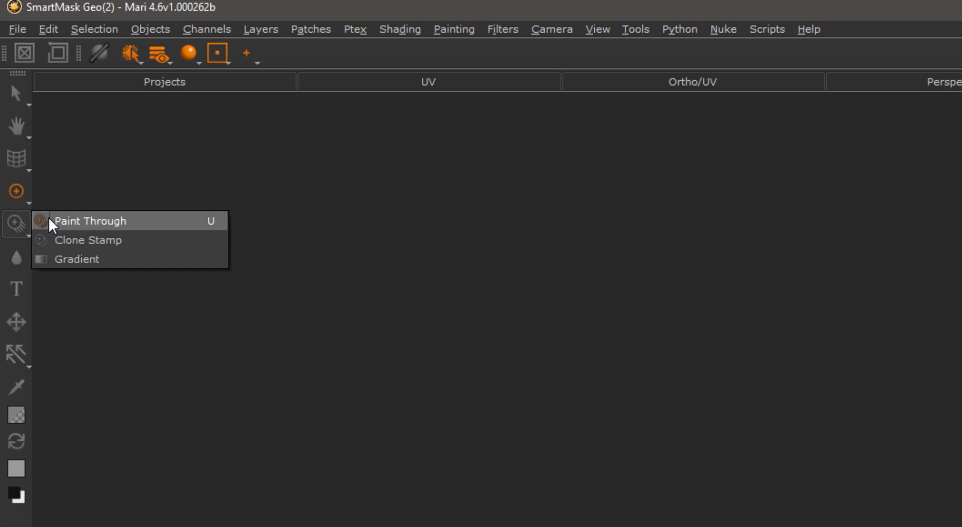
left_click(90, 221)
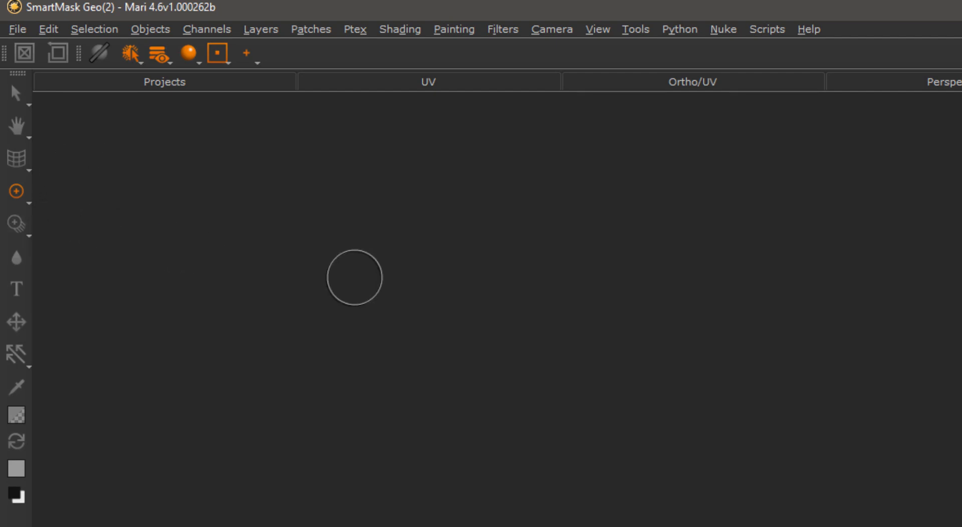
mouse_move(62, 145)
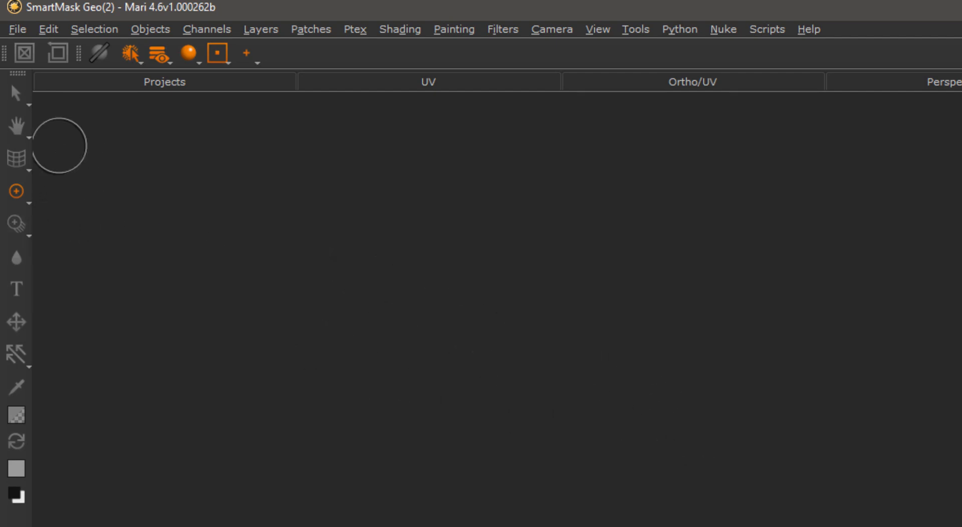
mouse_move(127, 248)
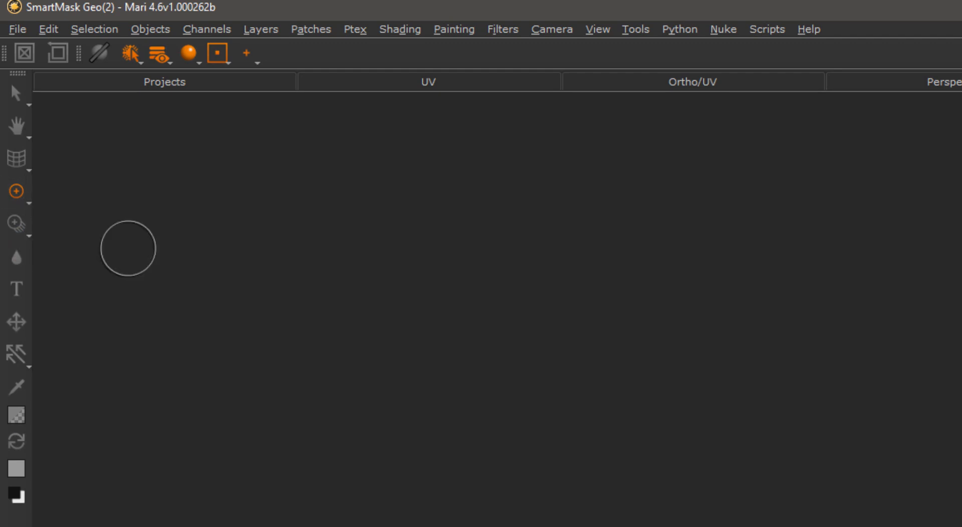
mouse_move(510, 370)
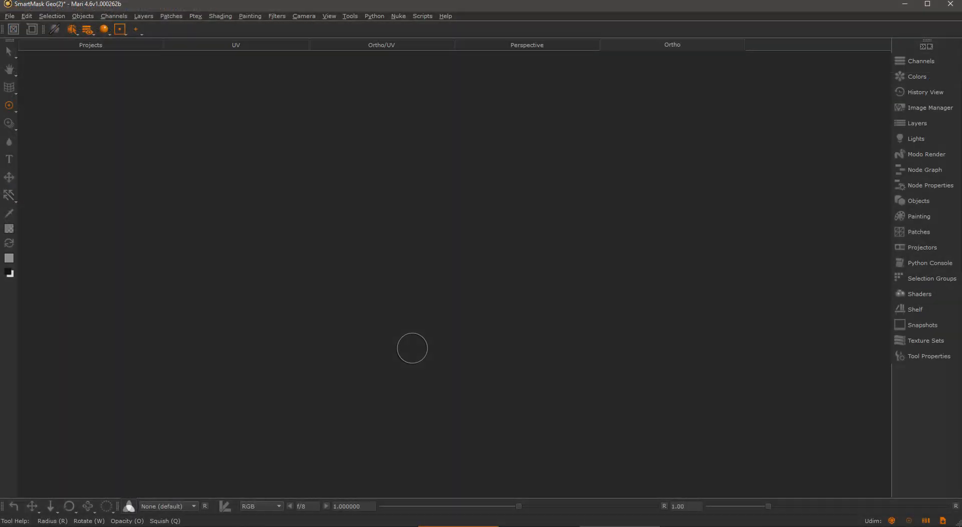
mouse_move(310, 287)
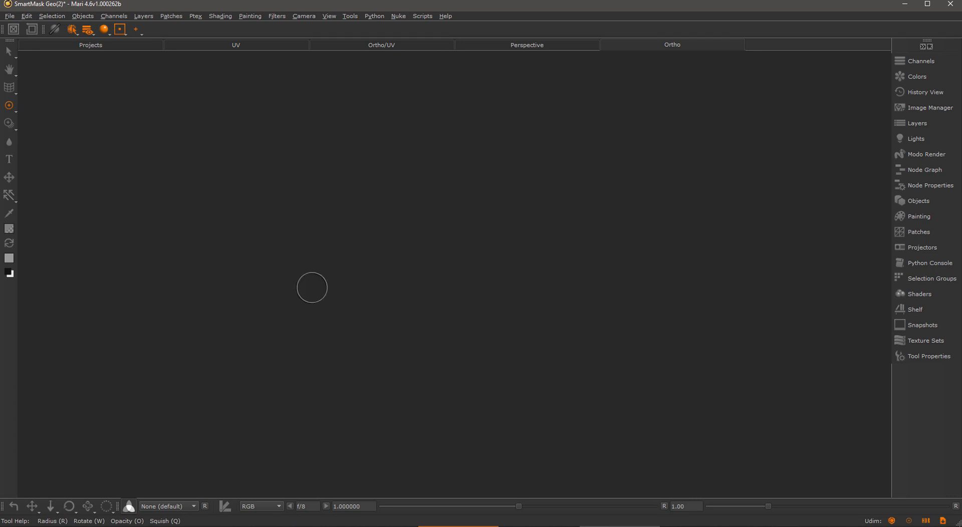
mouse_move(259, 219)
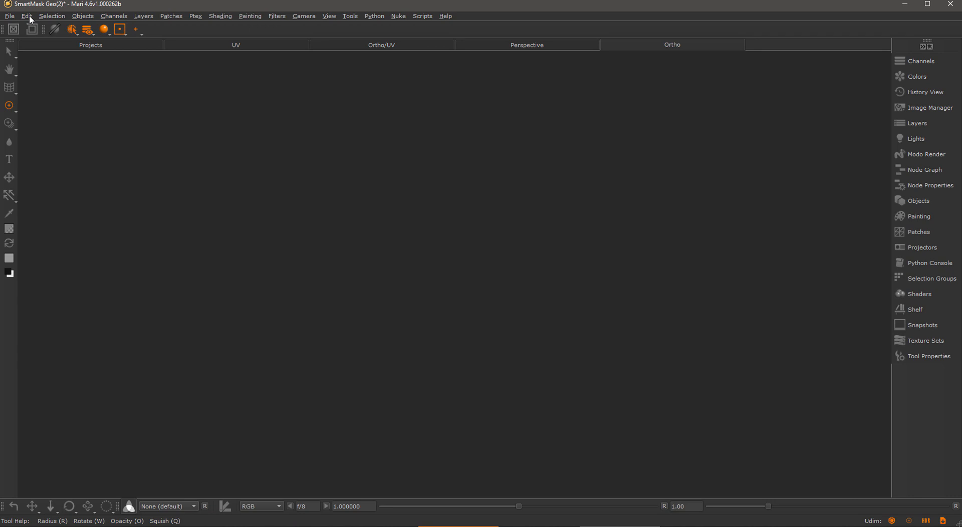
Step: Add a toolbar named 'Custom Tools' in Edit > Toolbars and tick Visible
left_click(28, 16)
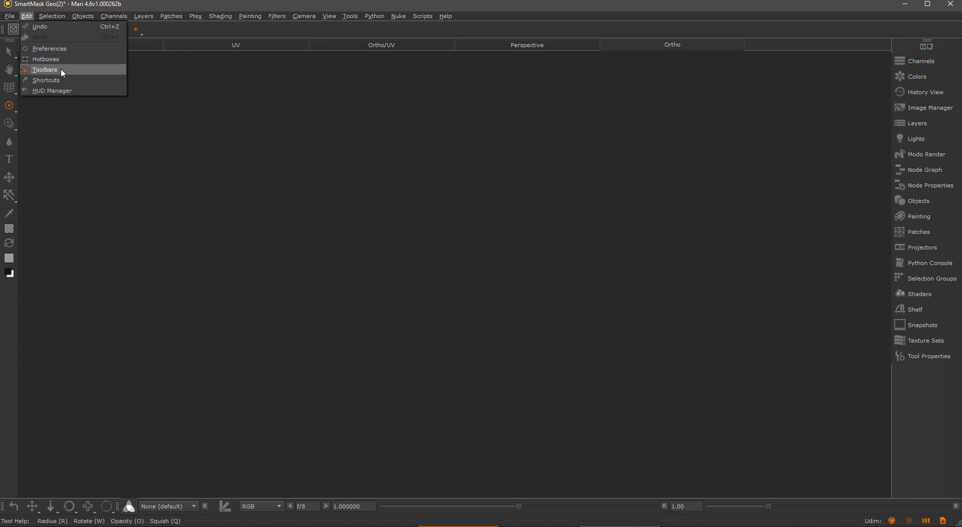
left_click(44, 70)
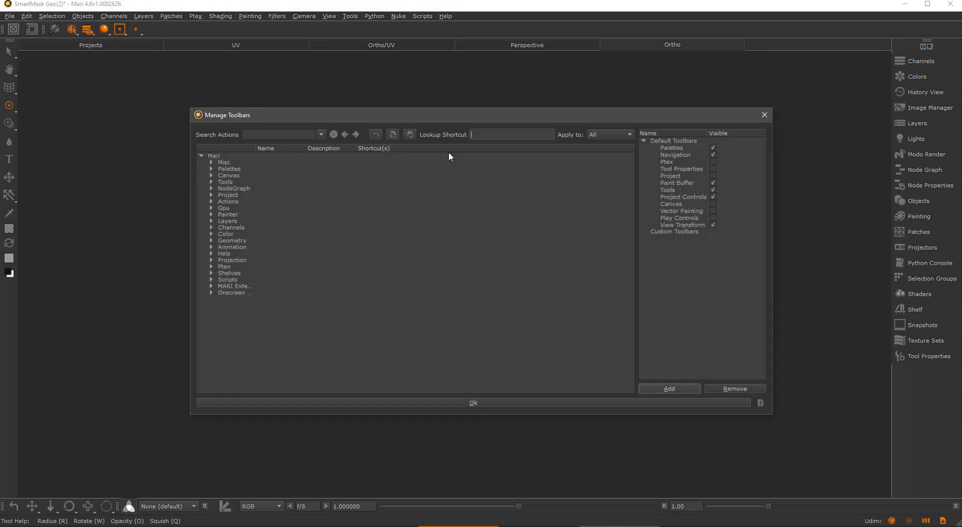
left_click(669, 388)
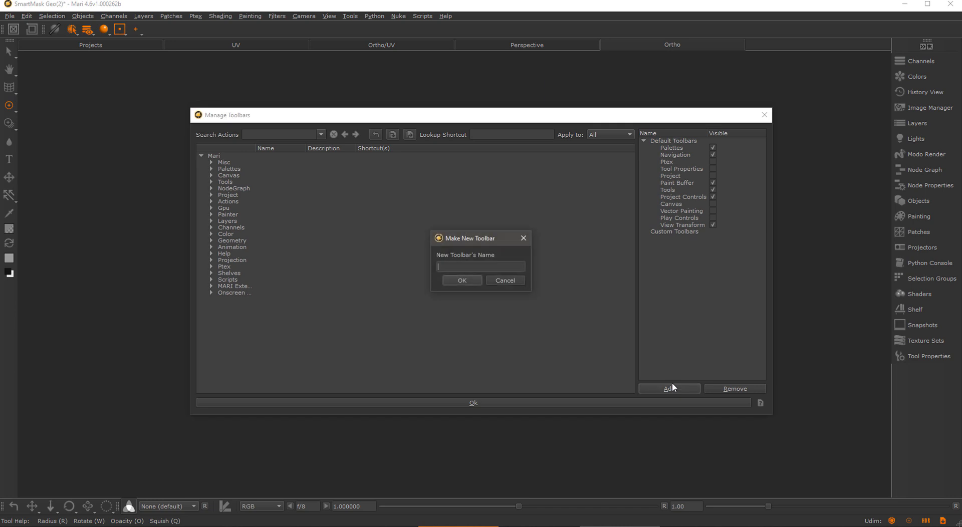
type("Custom To")
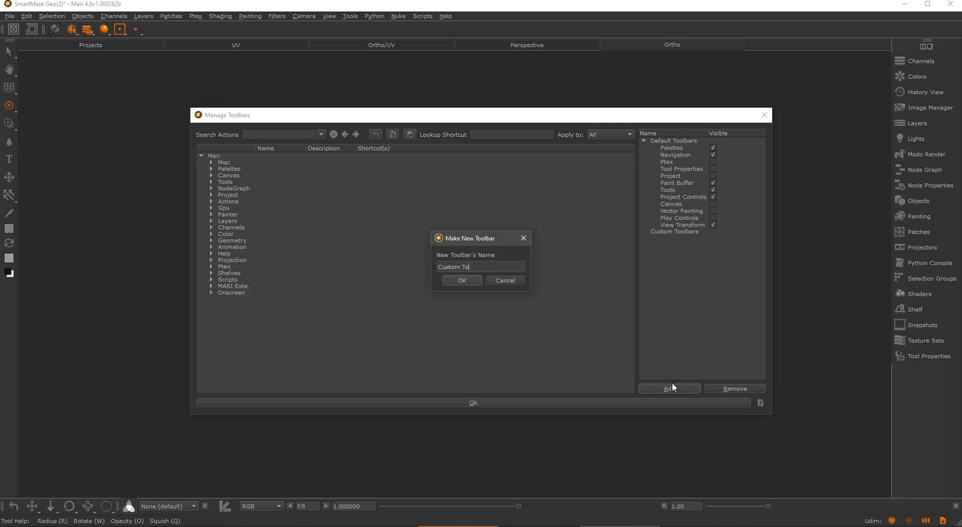
left_click(461, 280)
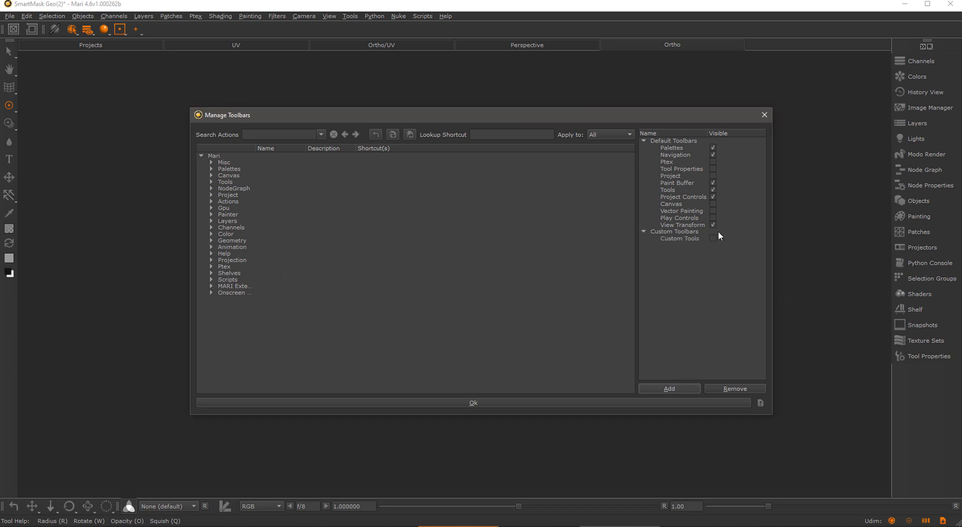
left_click(712, 238)
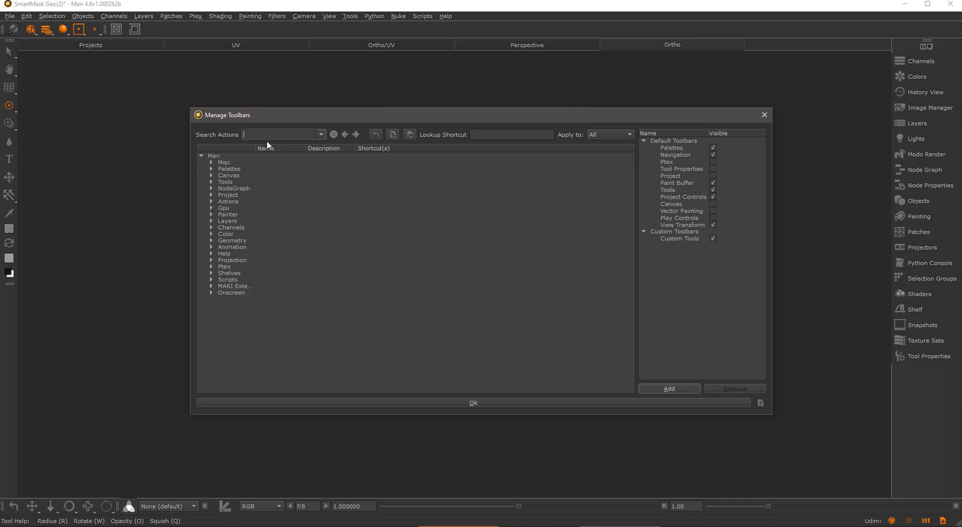
type("Blur")
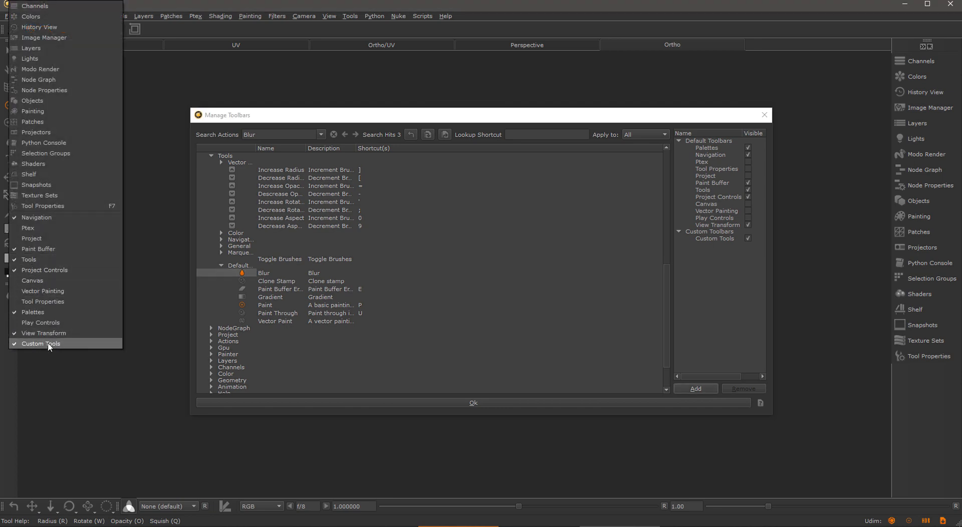
mouse_move(29, 259)
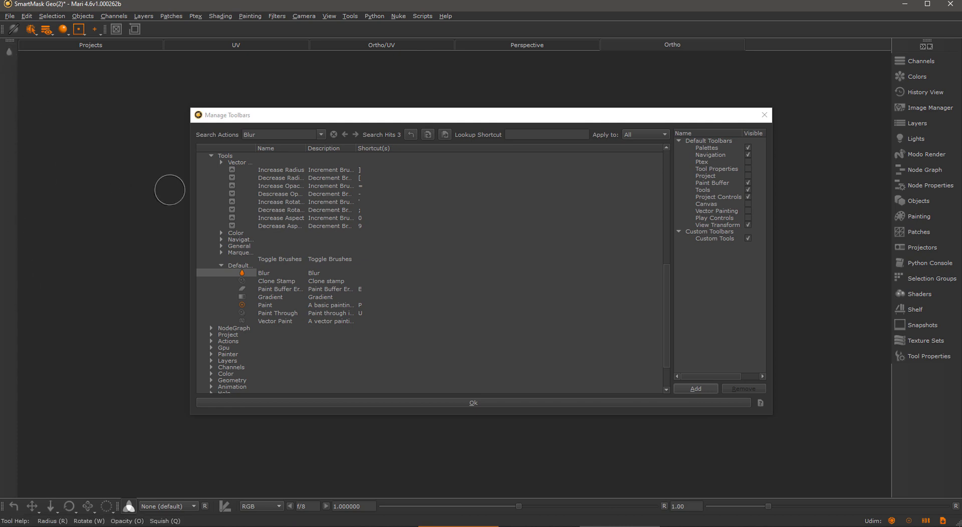
mouse_move(61, 110)
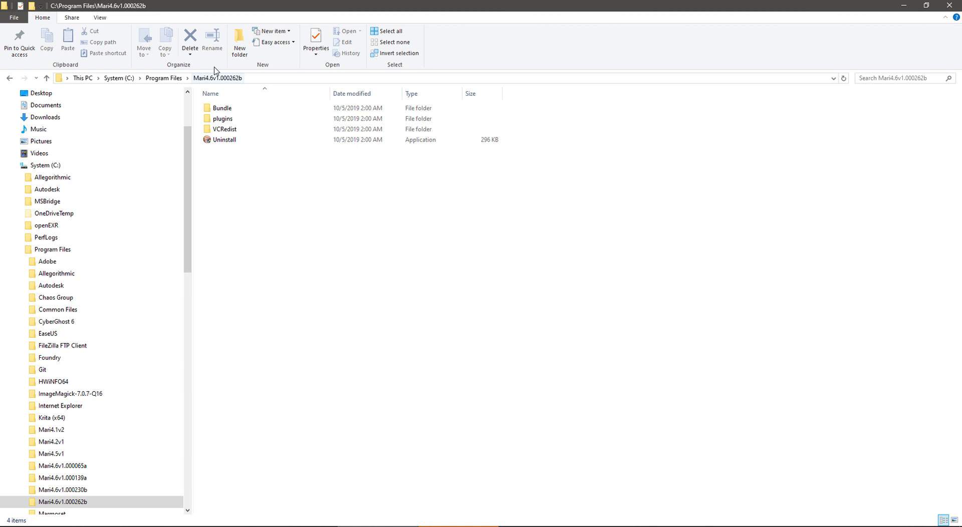
Step: Browse to Bundle > Media > Settings and select DefaultToolbars.conf
double_click(222, 108)
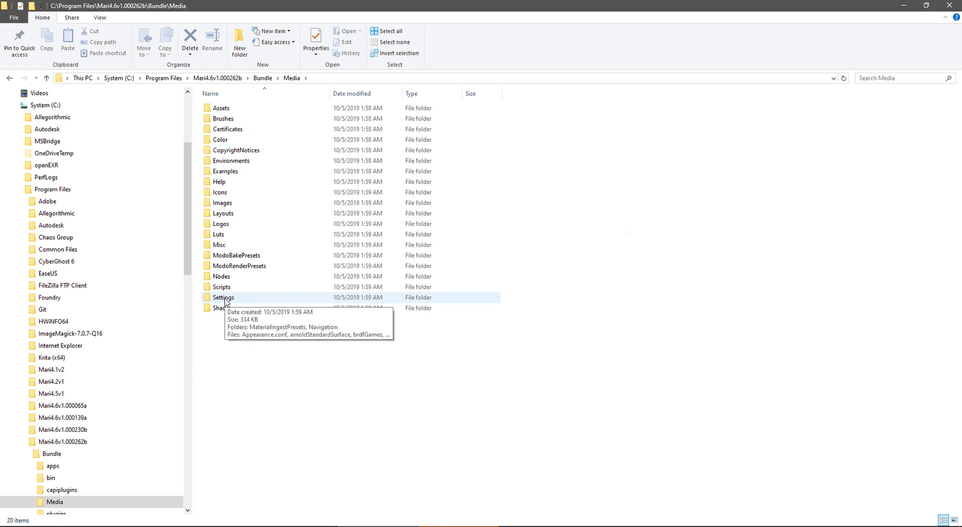
double_click(223, 297)
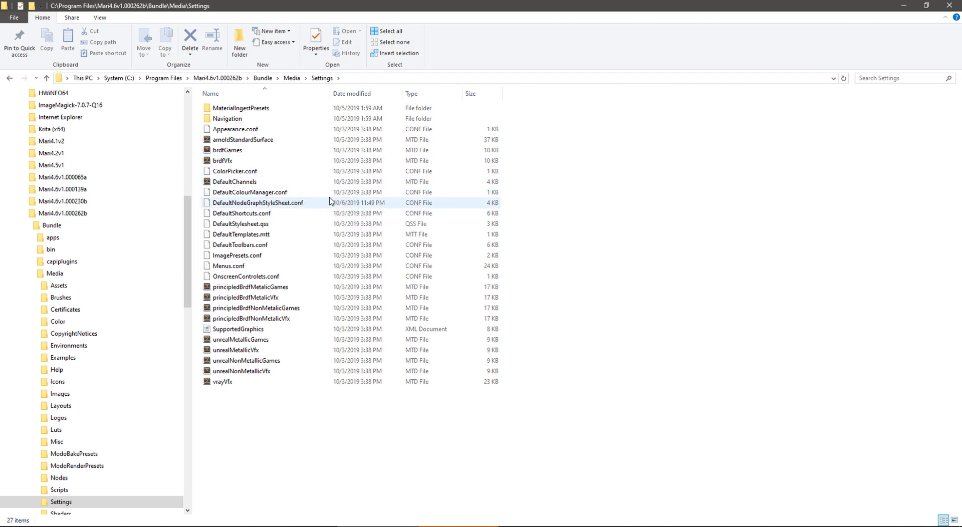
left_click(243, 139)
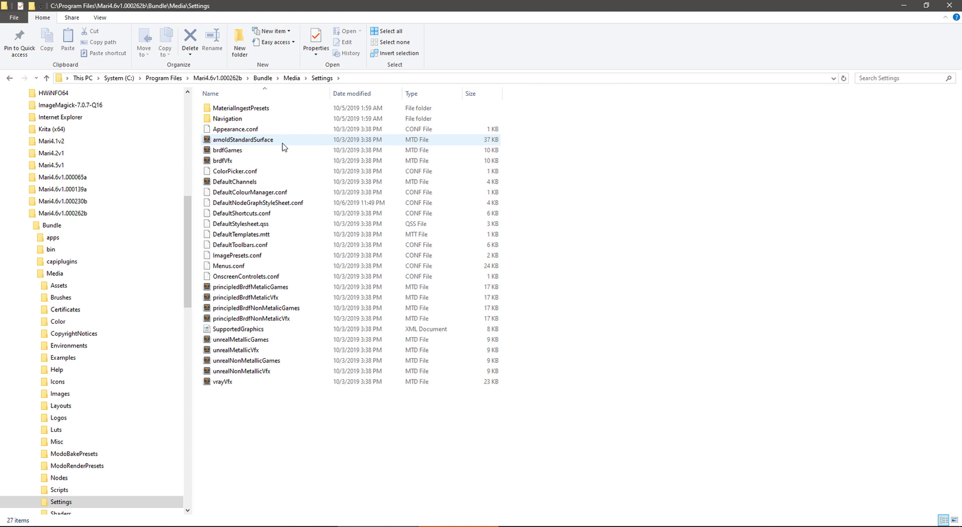
mouse_move(295, 153)
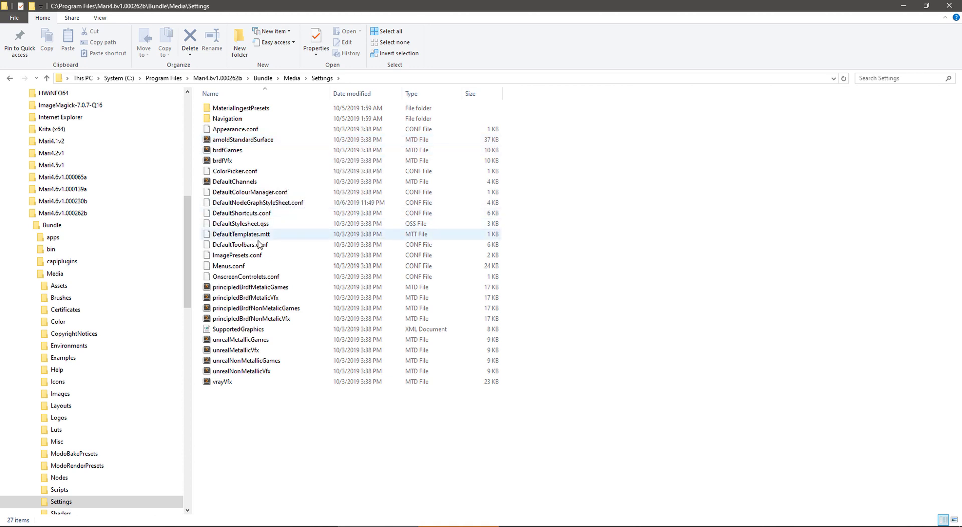
left_click(239, 244)
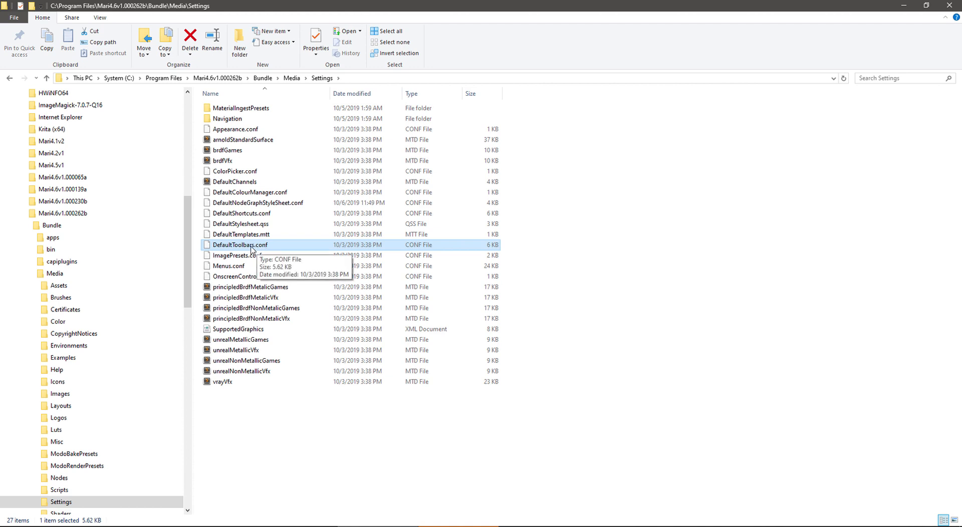
mouse_move(266, 248)
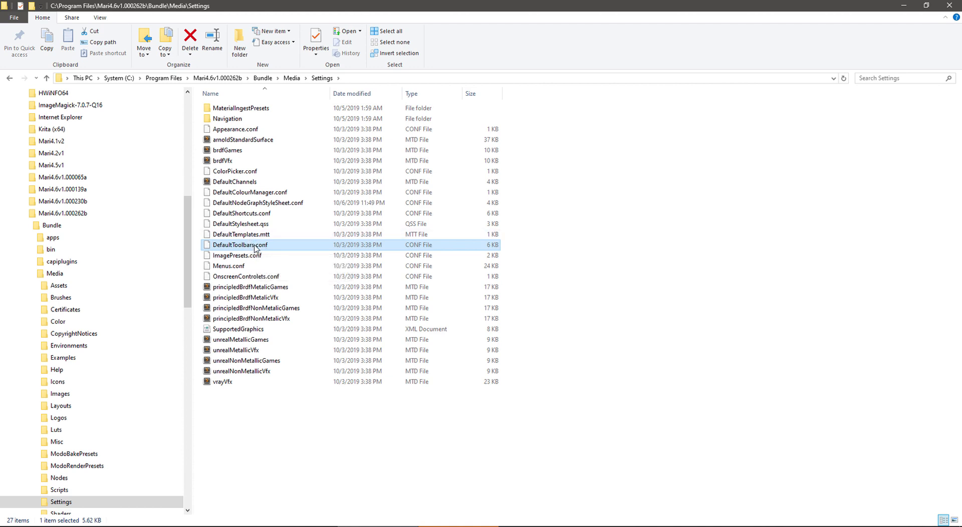
mouse_move(247, 243)
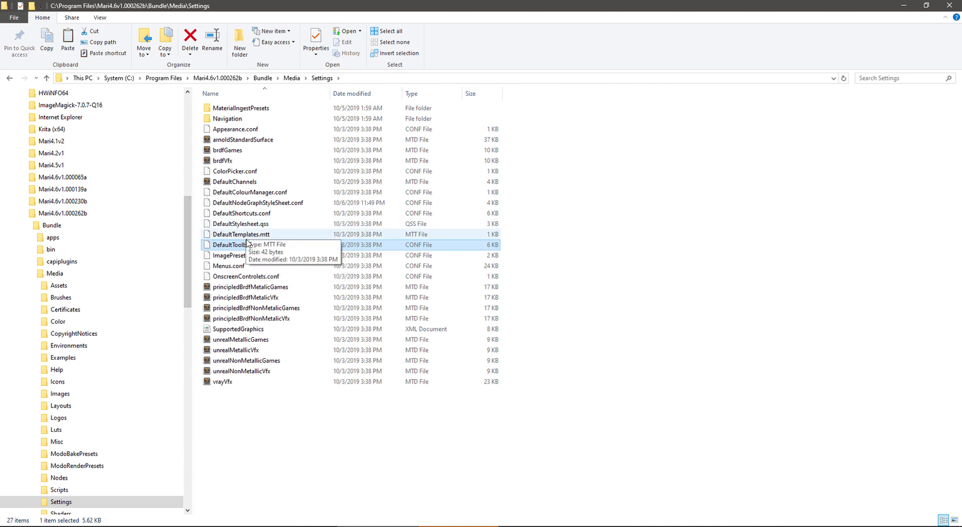
left_click(239, 244)
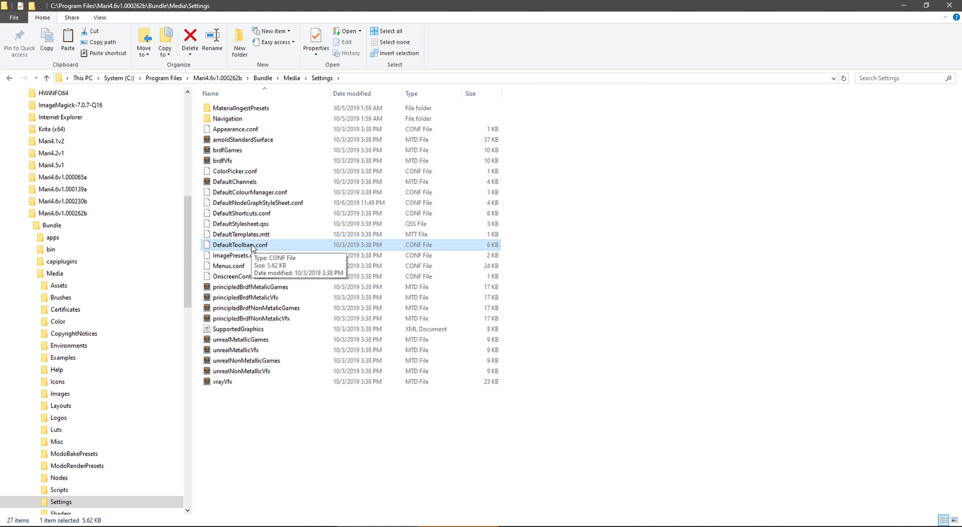
mouse_move(247, 244)
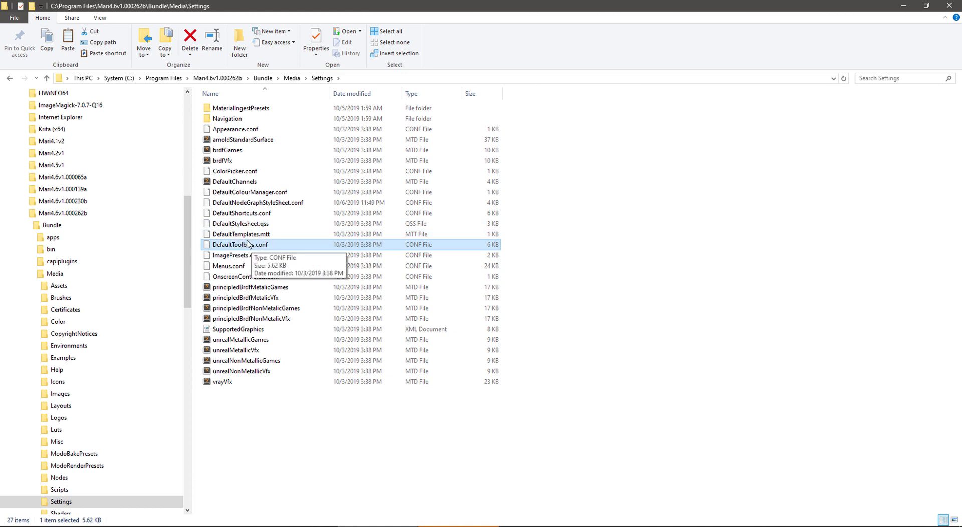
mouse_move(261, 392)
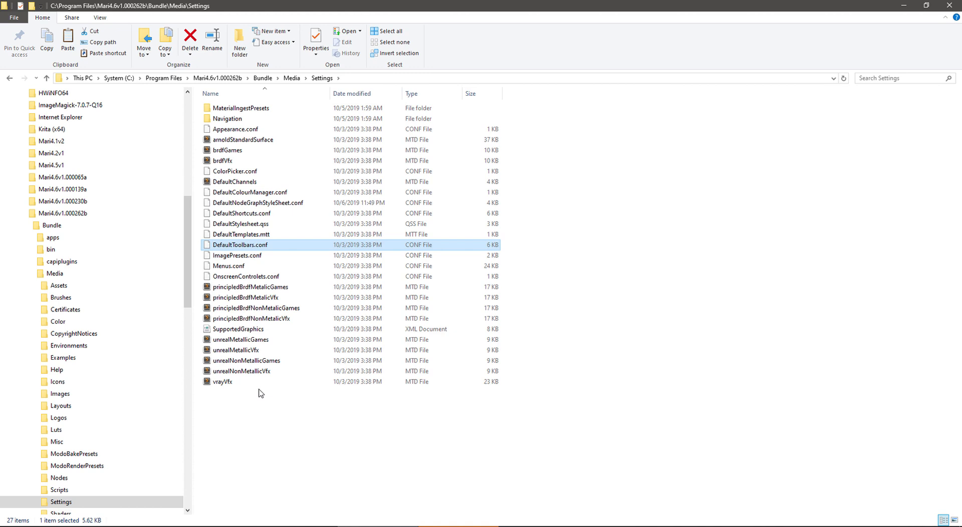
mouse_move(244, 246)
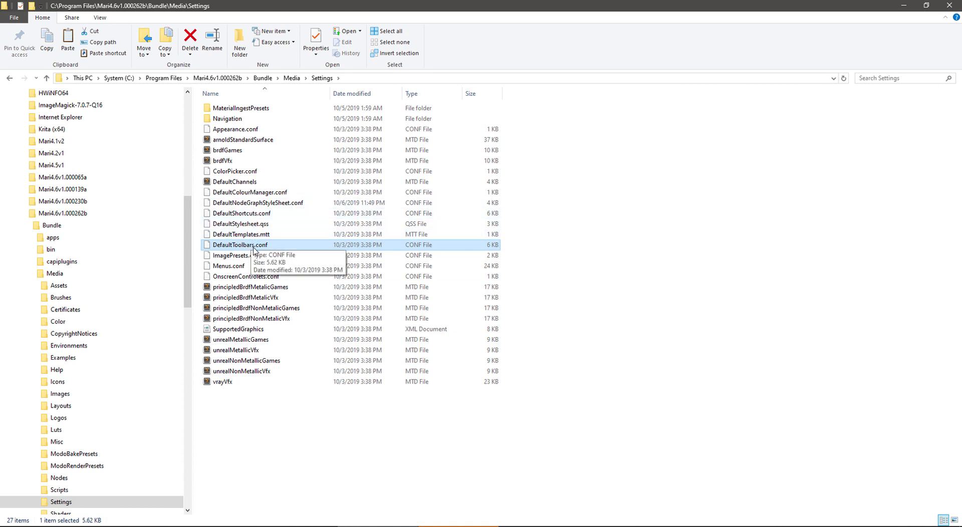
mouse_move(257, 253)
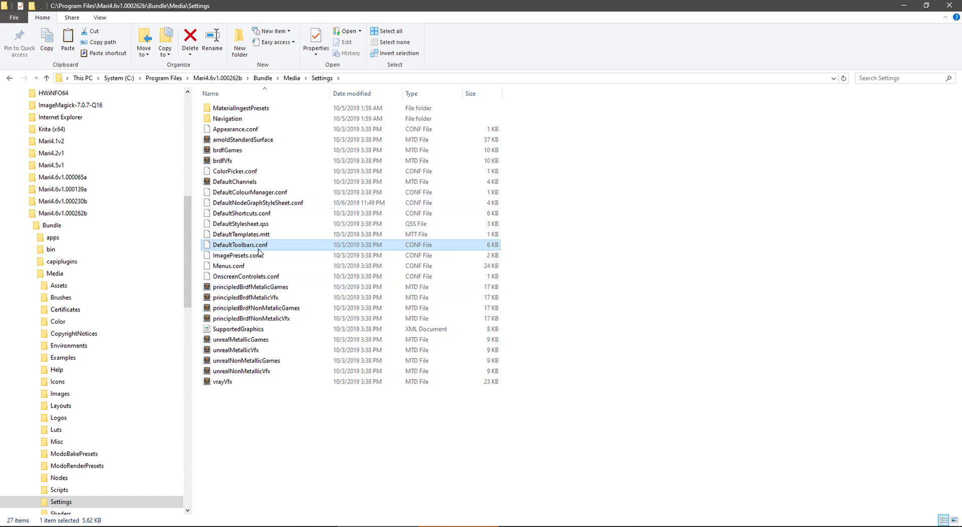
mouse_move(188, 229)
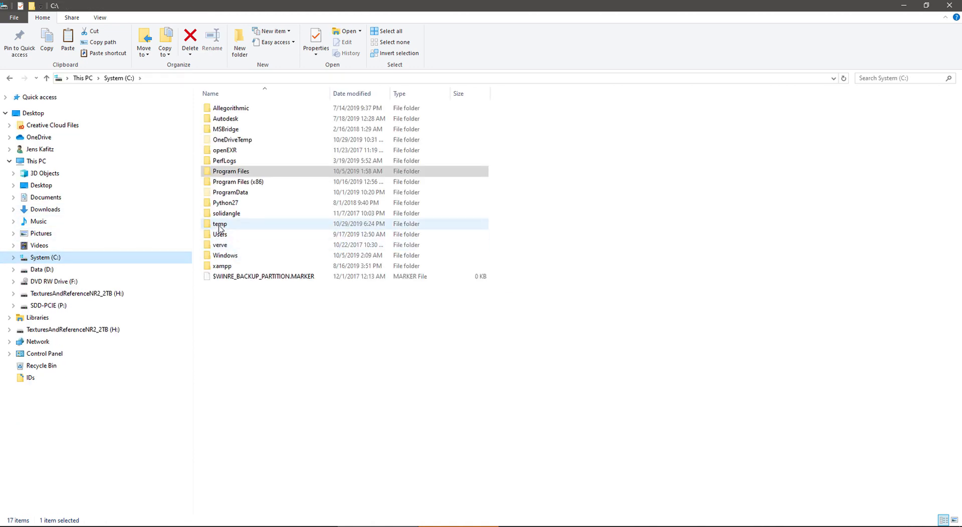
Step: Navigate through Users, the home folder and .mari into TheFoundry
double_click(219, 234)
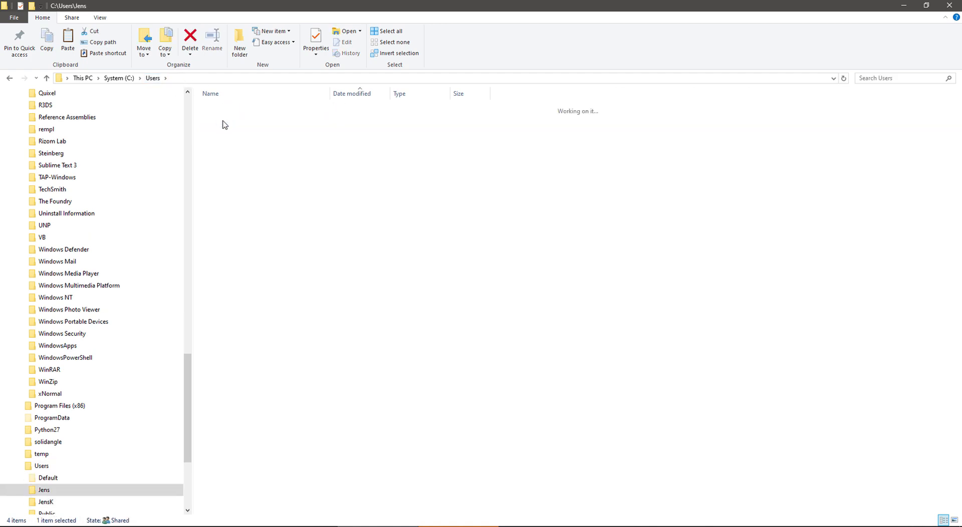
double_click(35, 497)
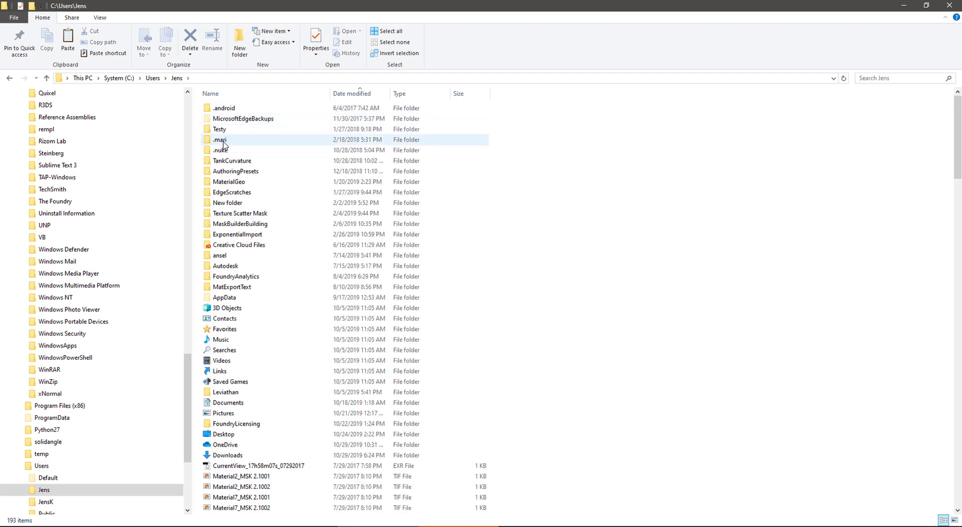
double_click(220, 139)
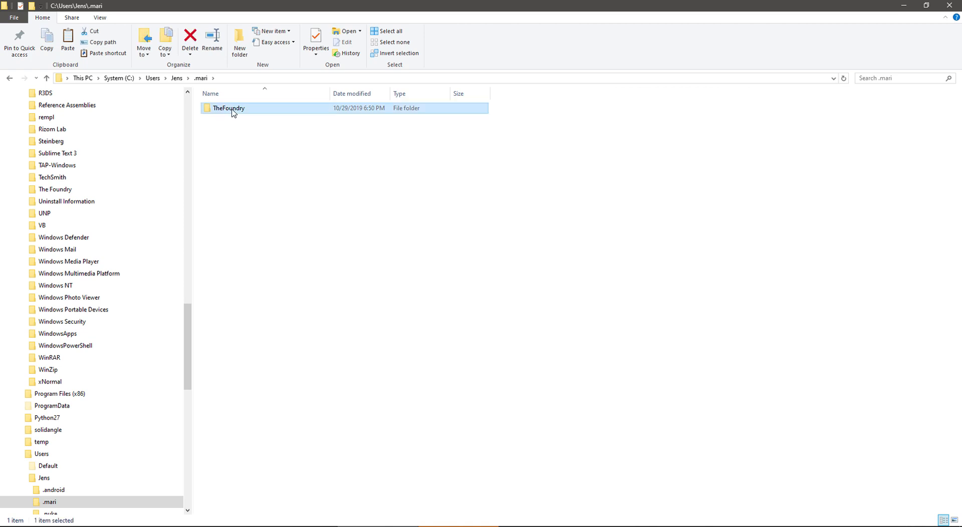
double_click(228, 108)
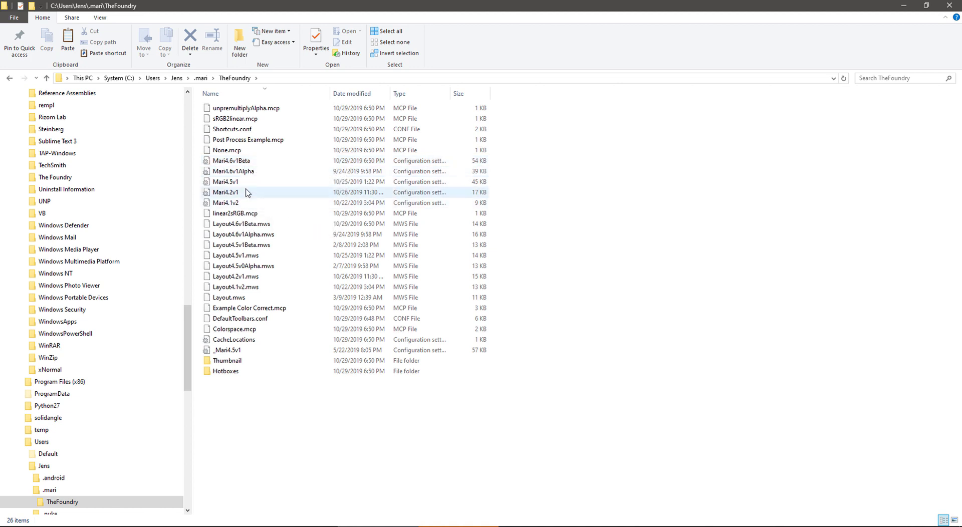
mouse_move(257, 176)
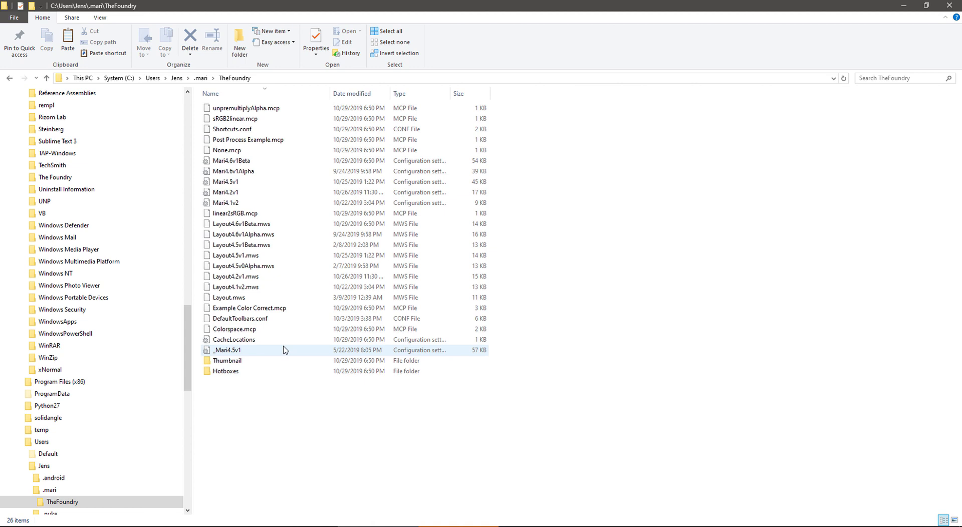
mouse_move(206, 321)
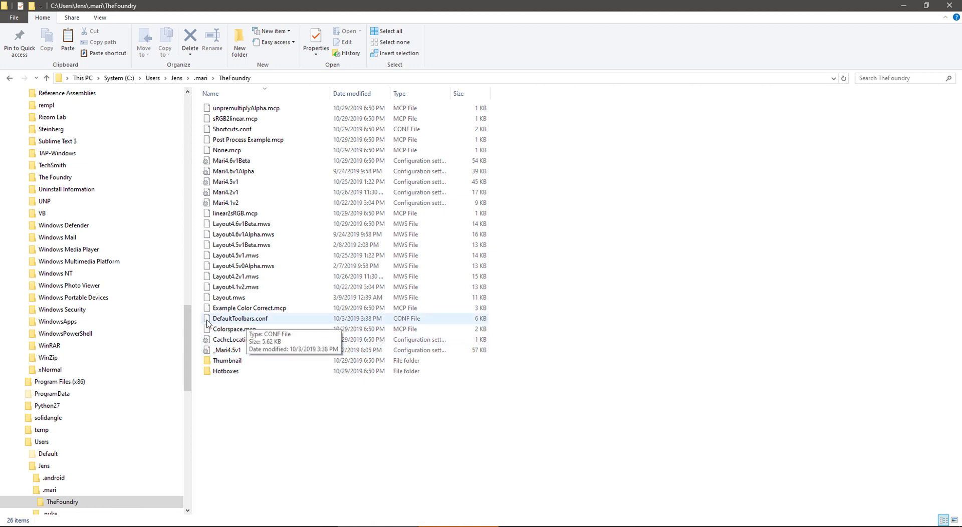
mouse_move(264, 321)
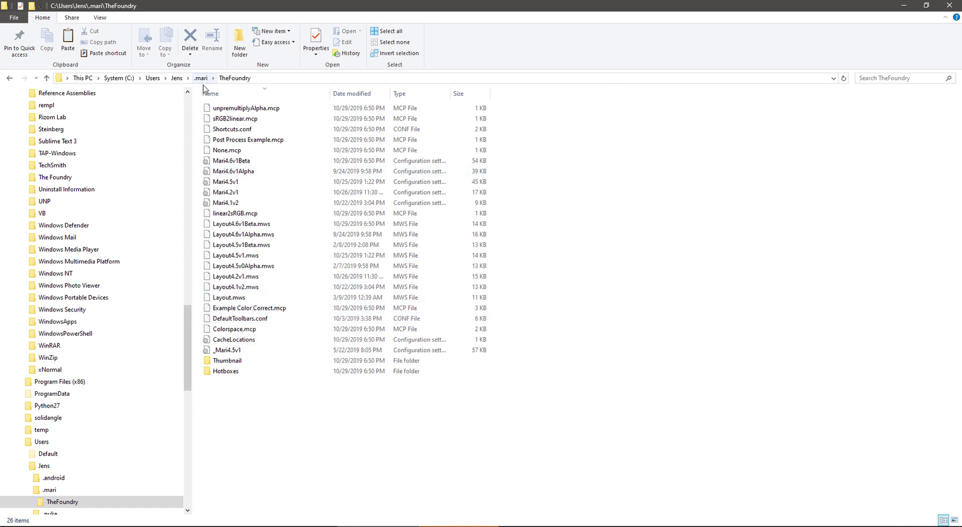
mouse_move(248, 320)
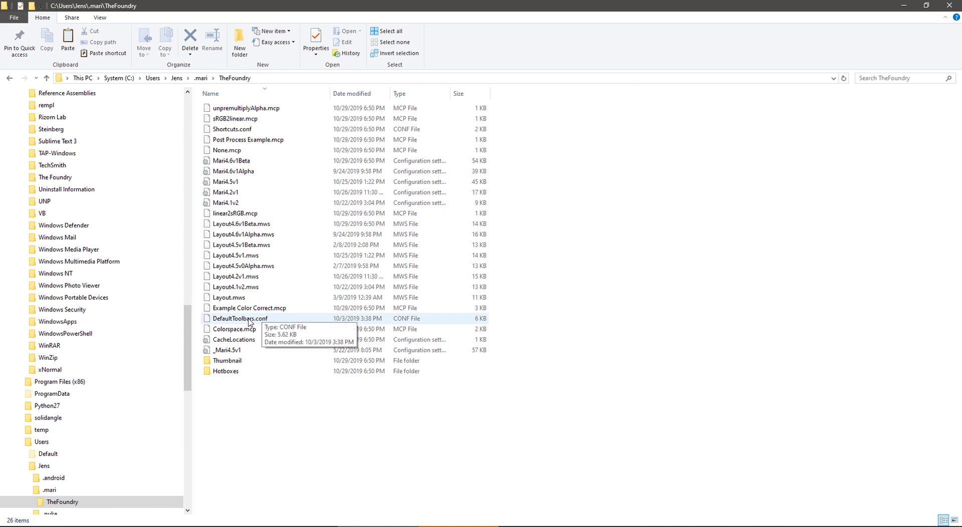
Step: Open the user's DefaultToolbars.conf with Sublime Text from the right-click menu
right_click(240, 318)
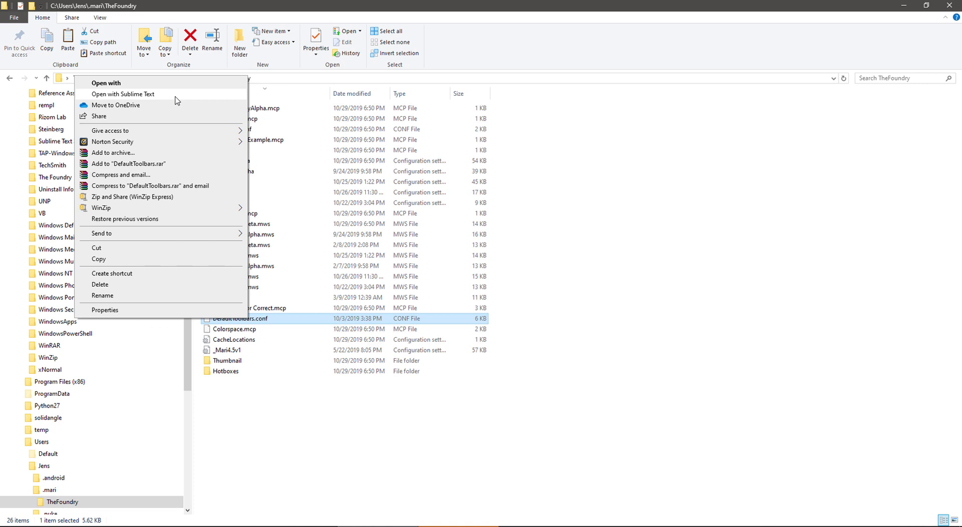
left_click(123, 95)
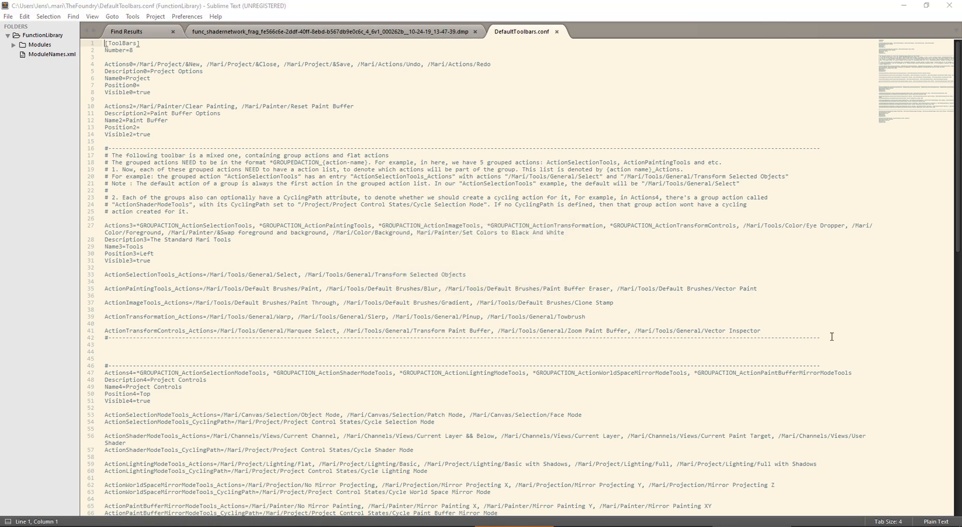
mouse_move(604, 330)
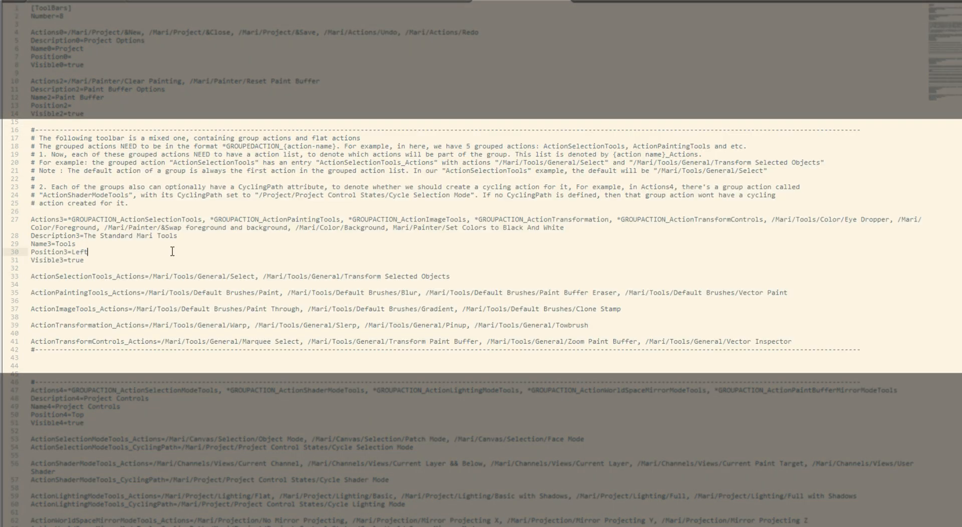
mouse_move(170, 276)
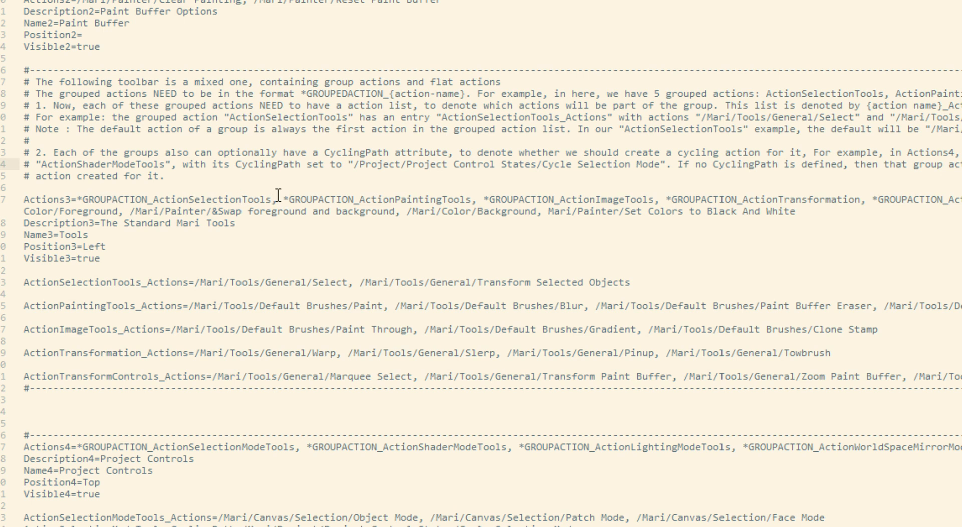
double_click(178, 199)
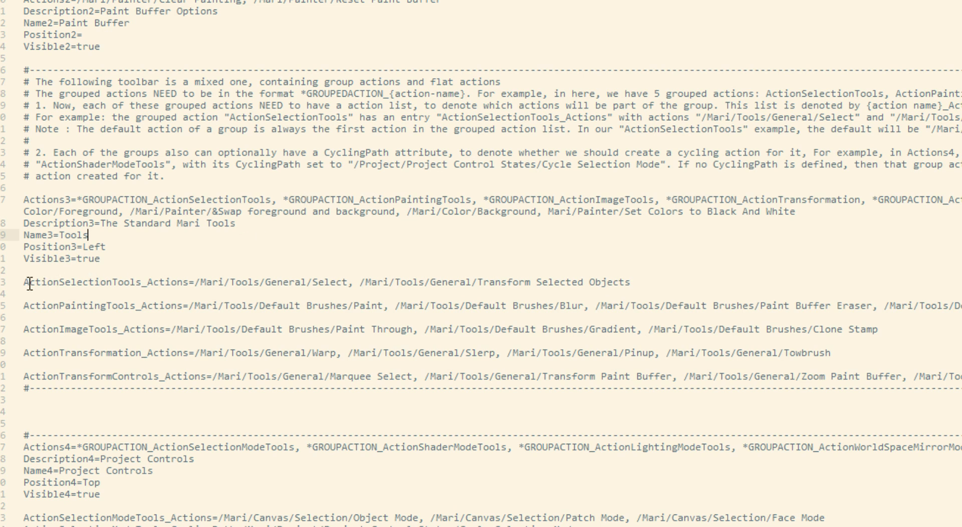
left_click_drag(27, 282, 226, 328)
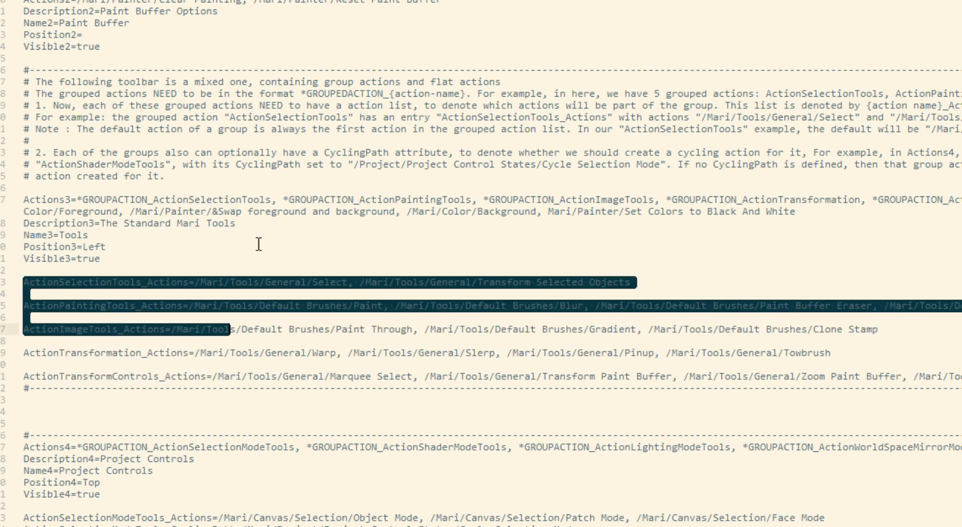
left_click(59, 307)
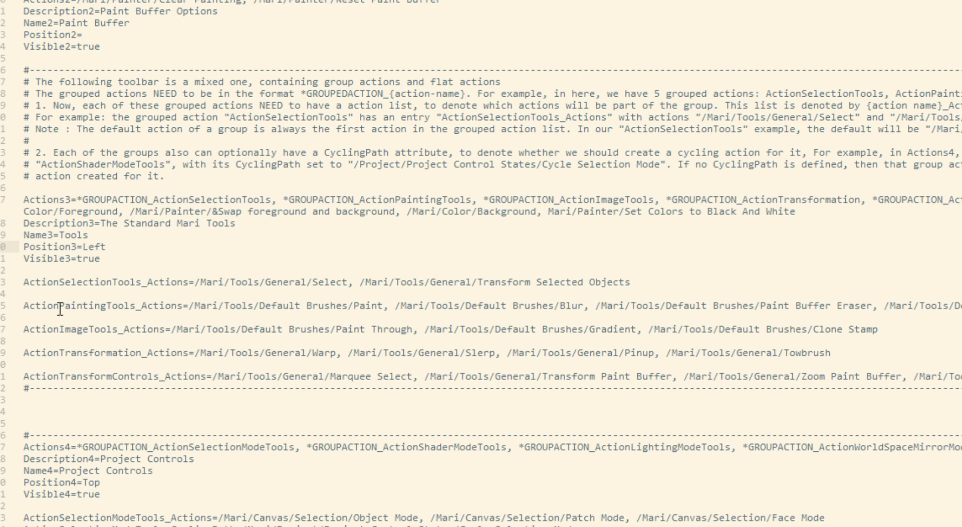
mouse_move(94, 332)
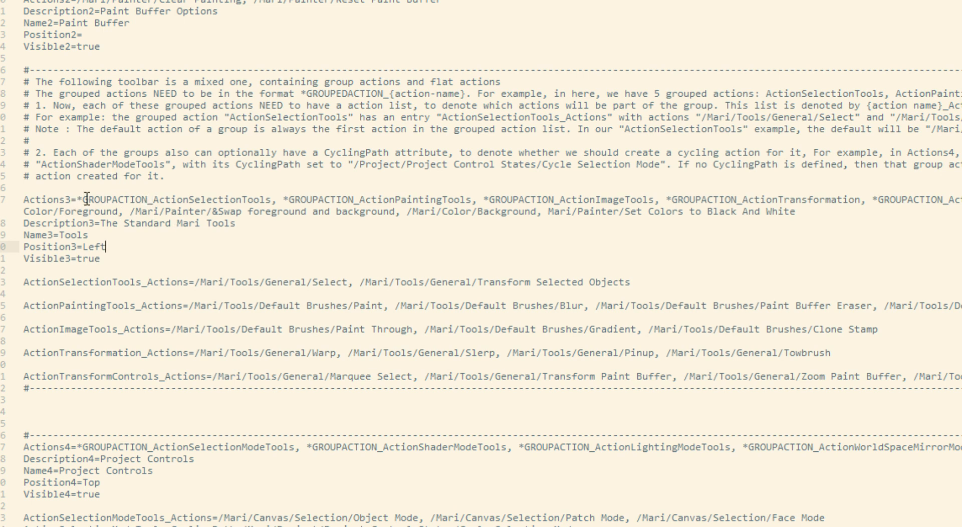
mouse_move(146, 200)
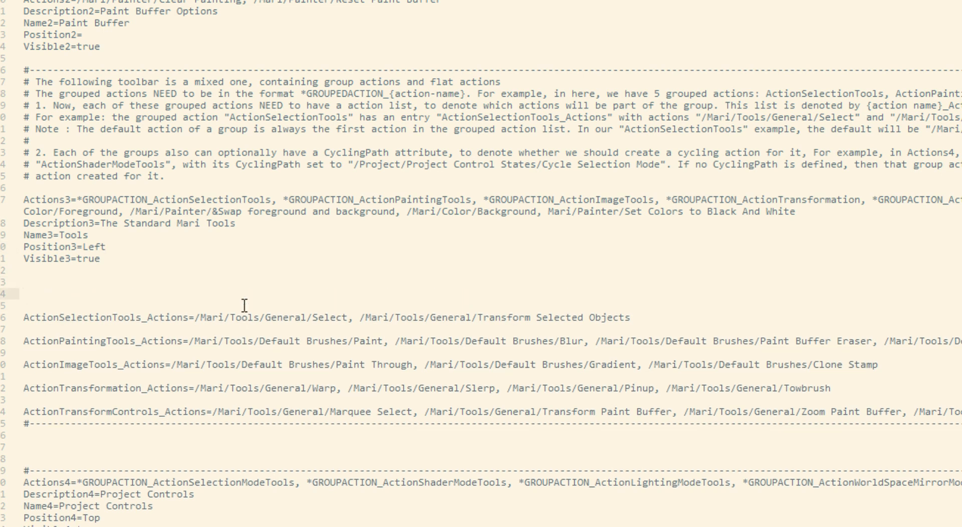
Step: Type 'ActionTutorial_Actions = /Mari/Tools/General/Select', then launch Mari's Action Path Finder
type("ActionTutoria")
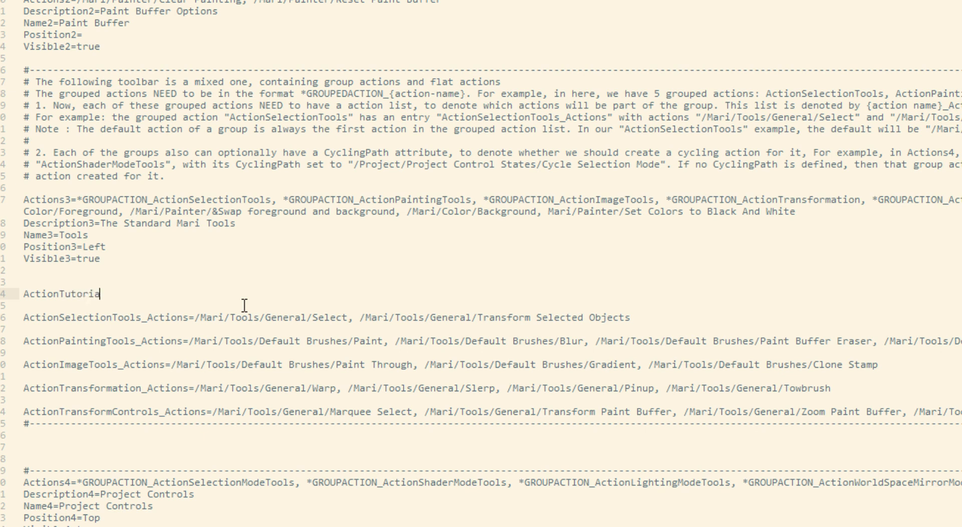
type("_Acti")
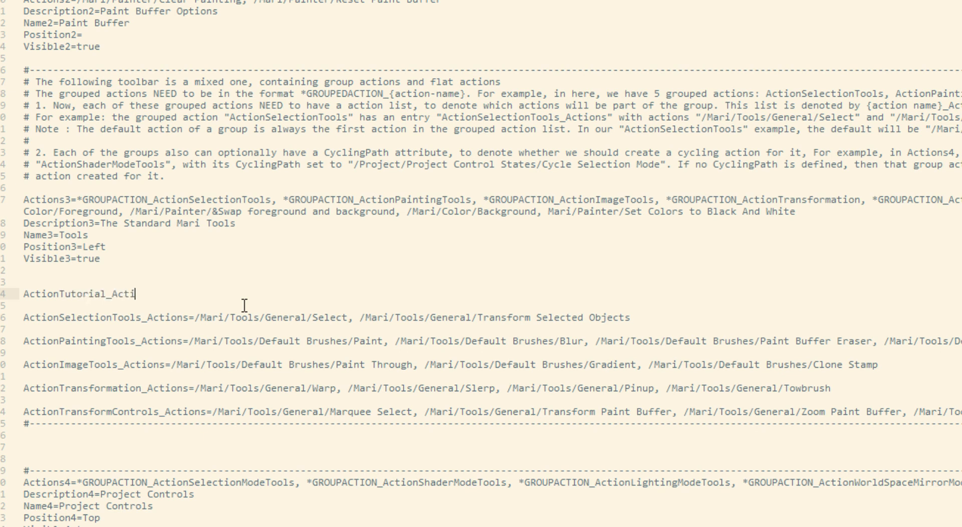
type("ons =")
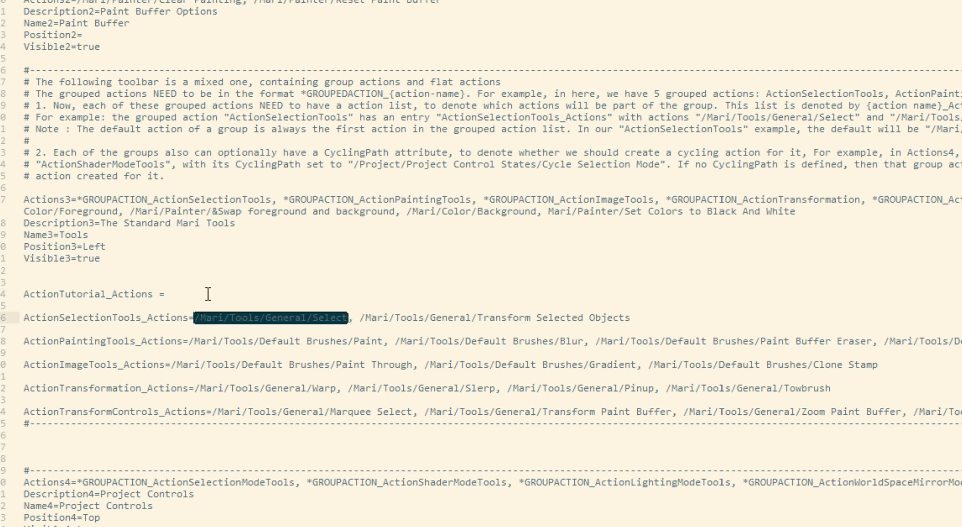
left_click(170, 294)
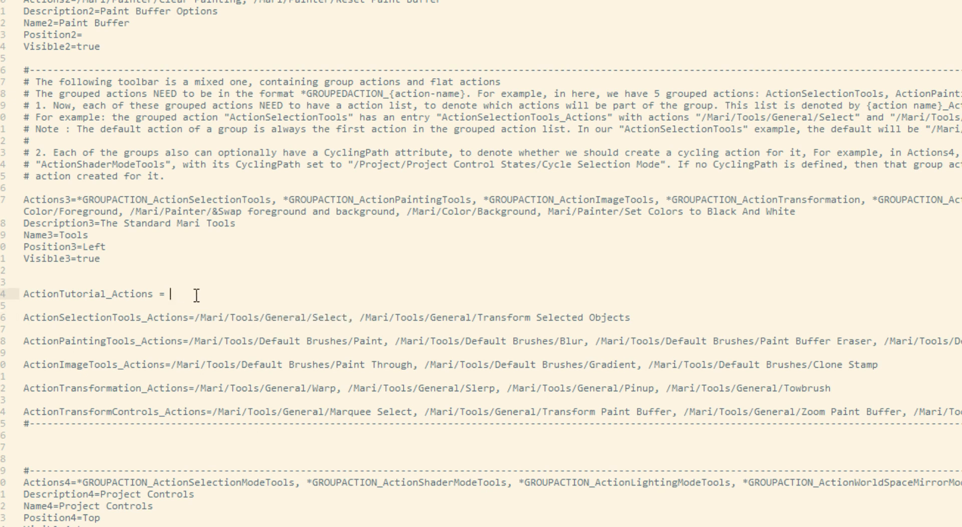
type("/Mari/Tools/General/Select")
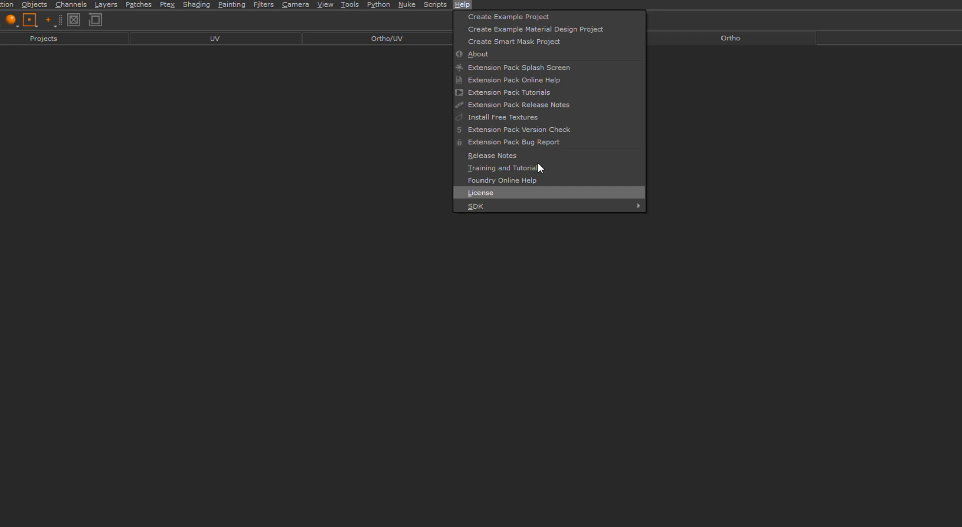
left_click(434, 4)
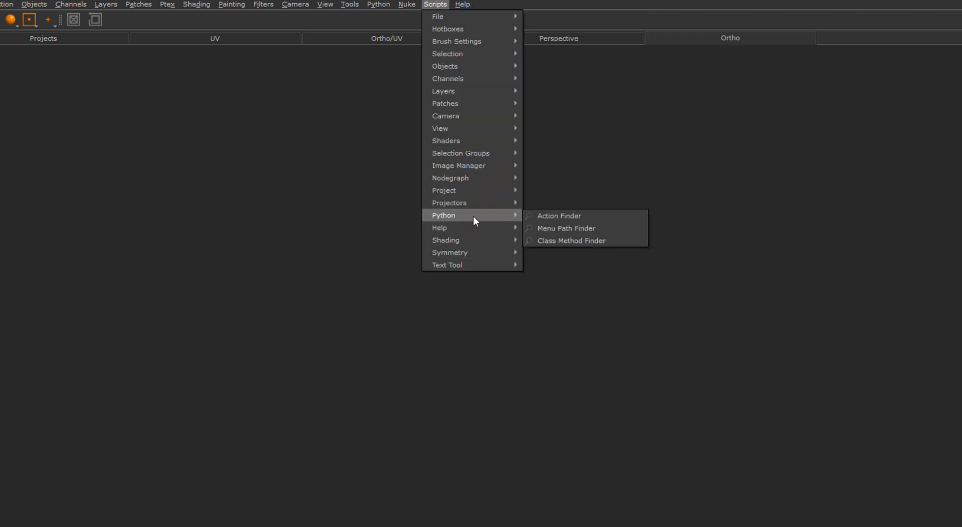
mouse_move(469, 215)
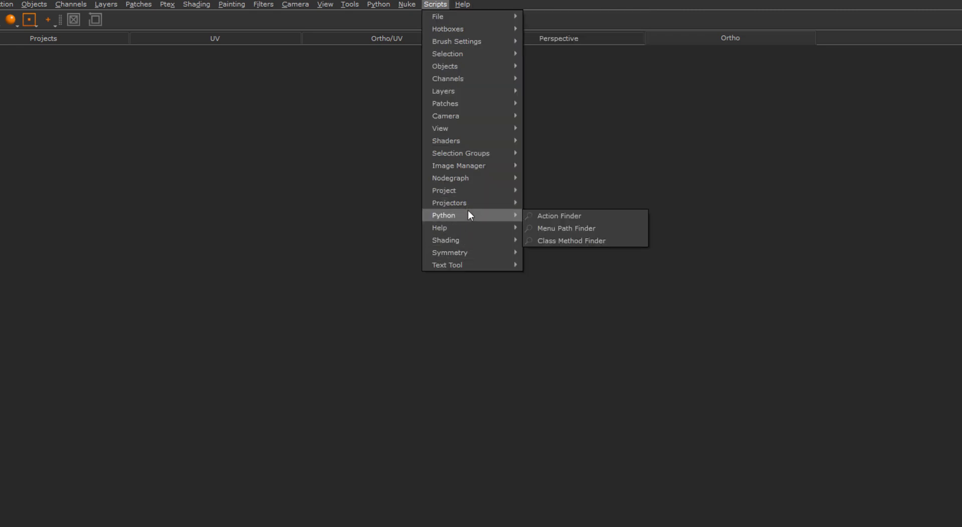
left_click(575, 223)
type("B")
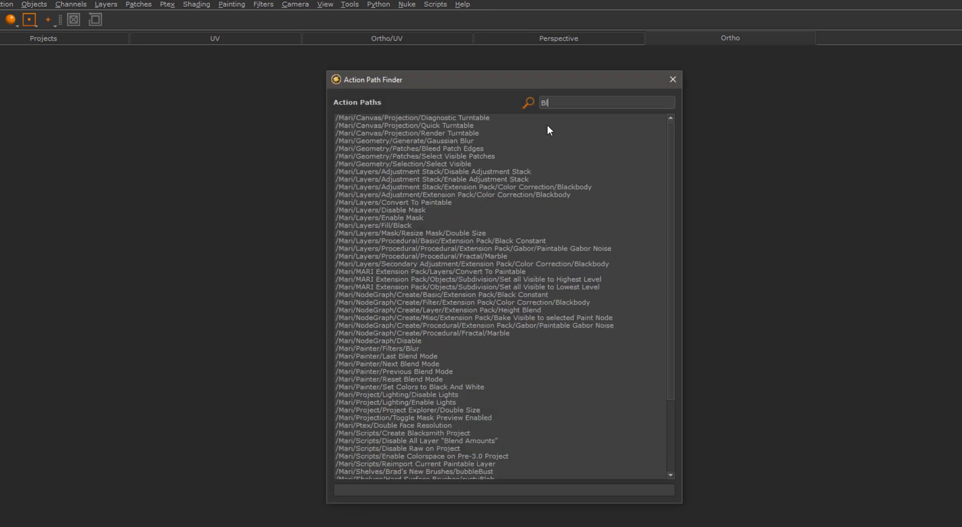
Step: Search 'Blur' in the Action Path Finder to filter matching action paths
type("lur")
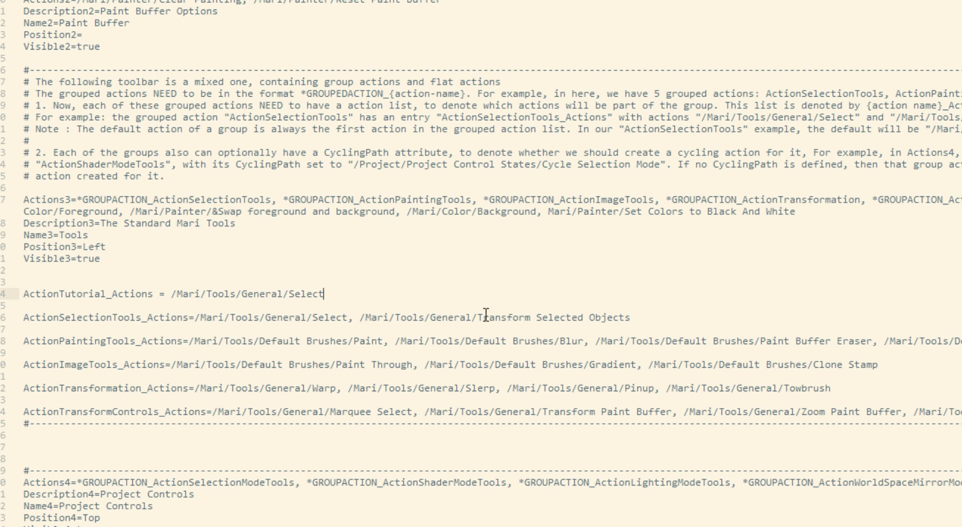
mouse_move(394, 340)
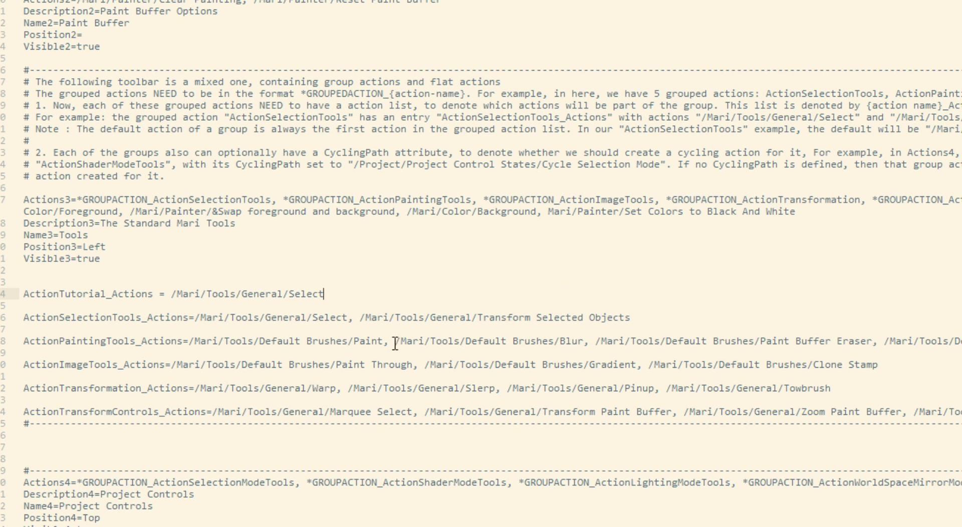
Step: Insert '*GROUPACTION_ActionTutorial,' at the very start of the Actions3 line
double_click(489, 341)
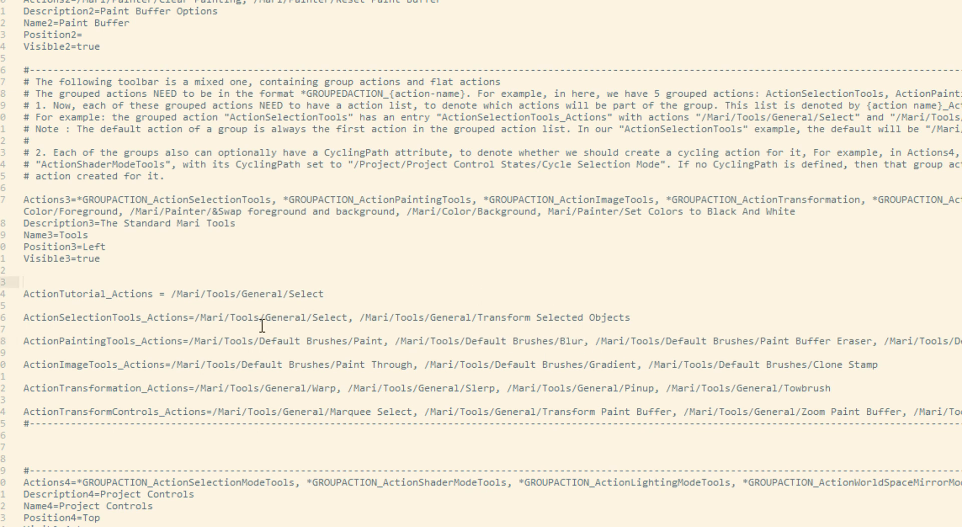
mouse_move(646, 335)
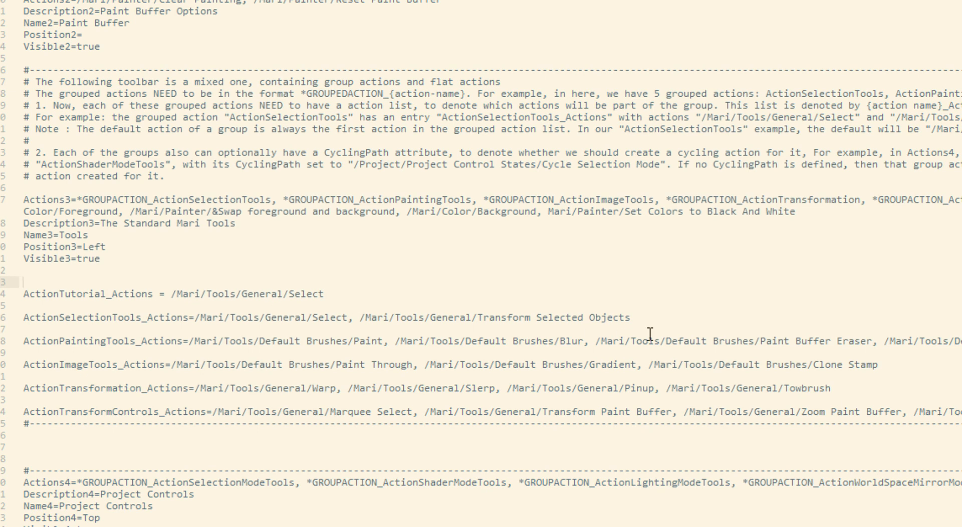
mouse_move(712, 364)
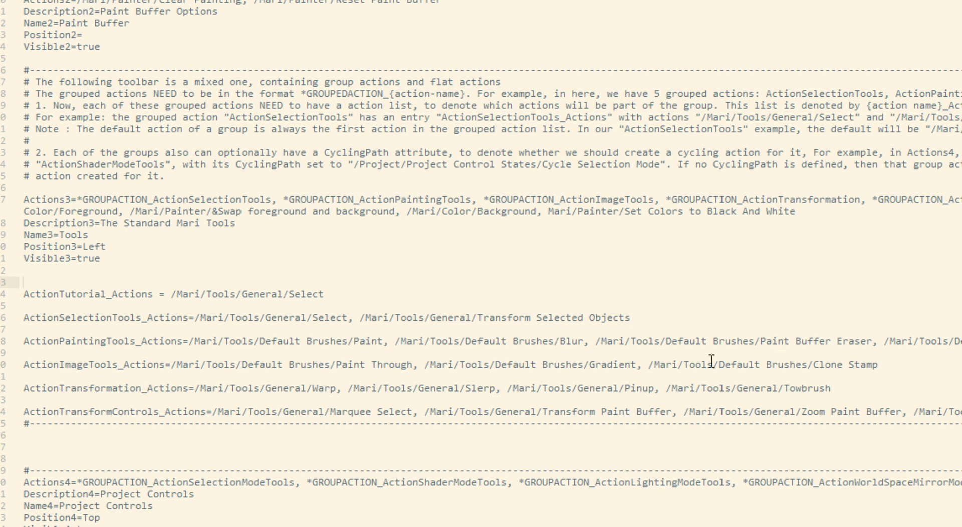
left_click(322, 294)
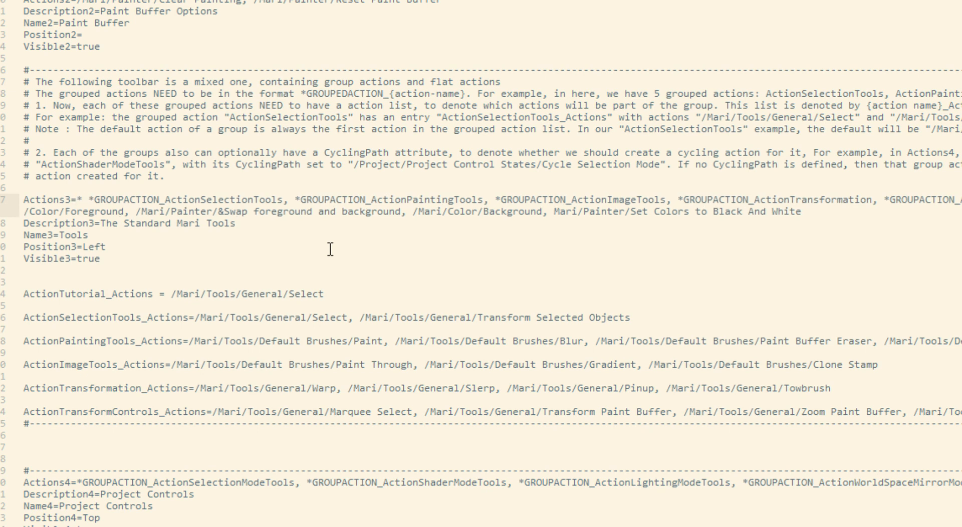
type("Group")
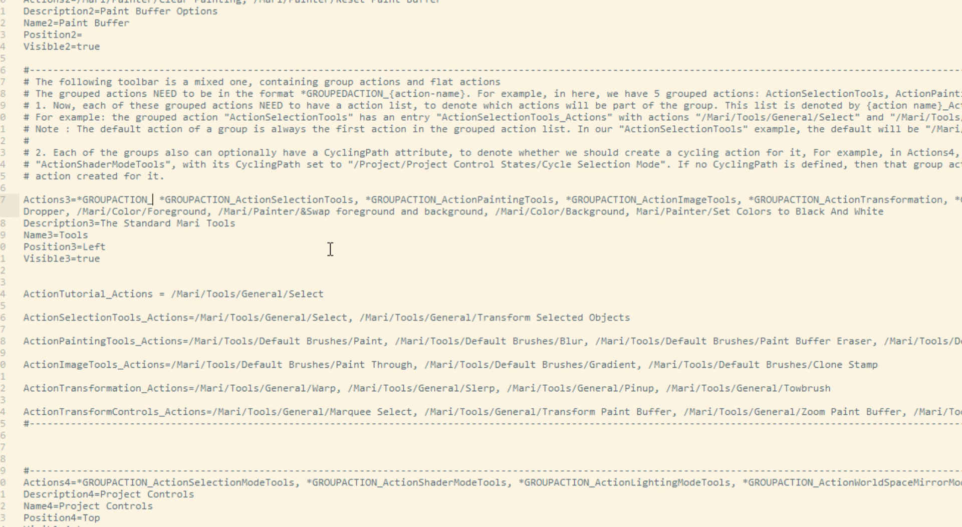
double_click(75, 294)
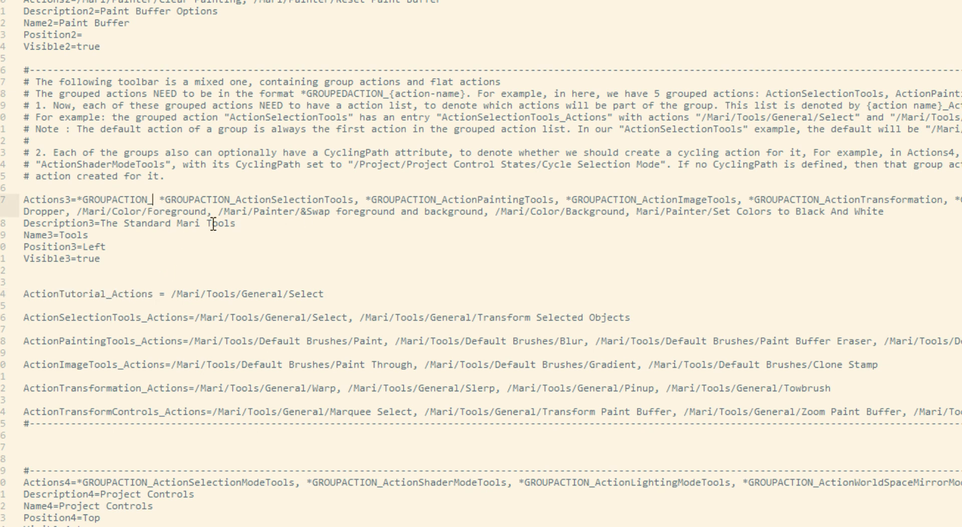
type("_ActionTutorial_Actions")
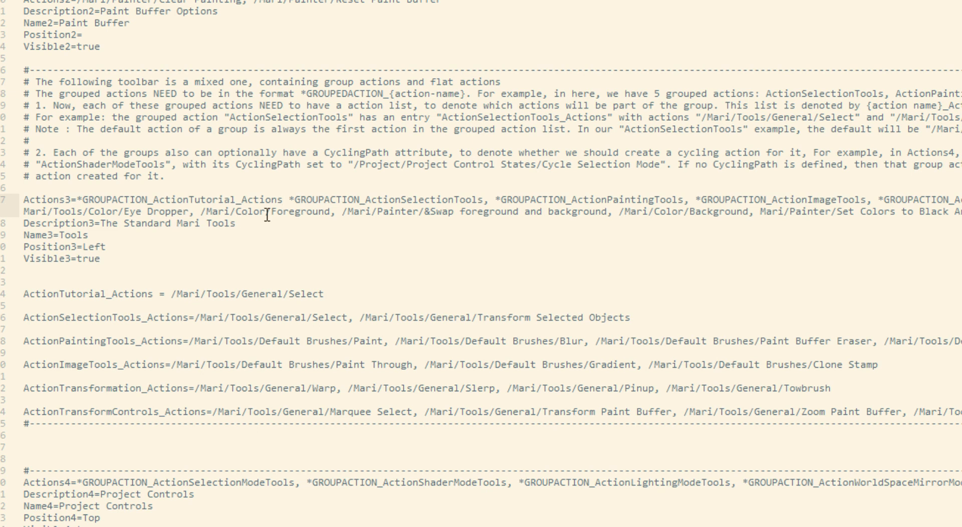
mouse_move(335, 284)
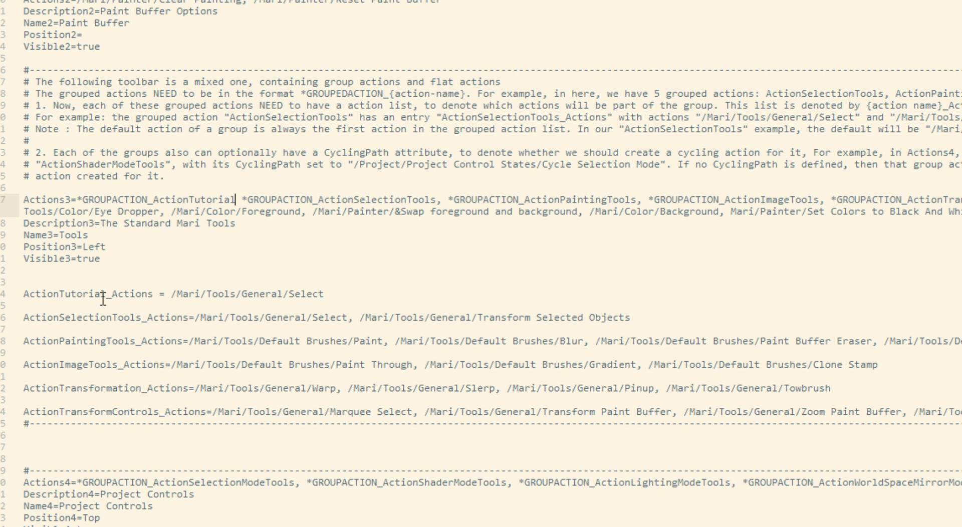
double_click(63, 294)
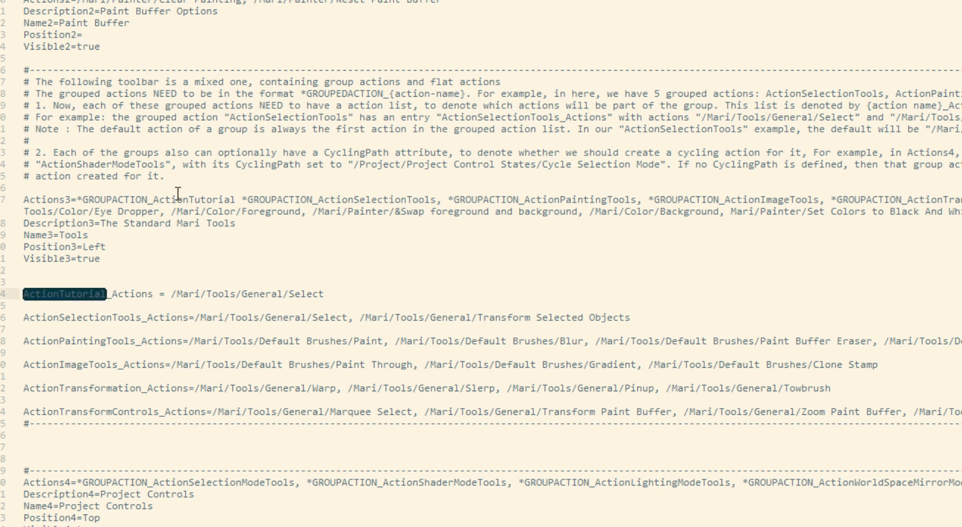
mouse_move(201, 203)
type(",")
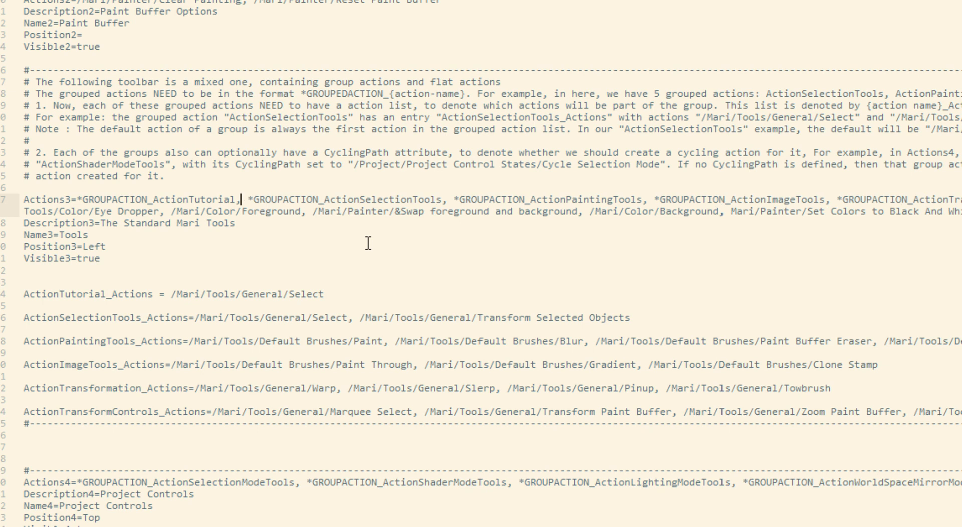
key("Backspace")
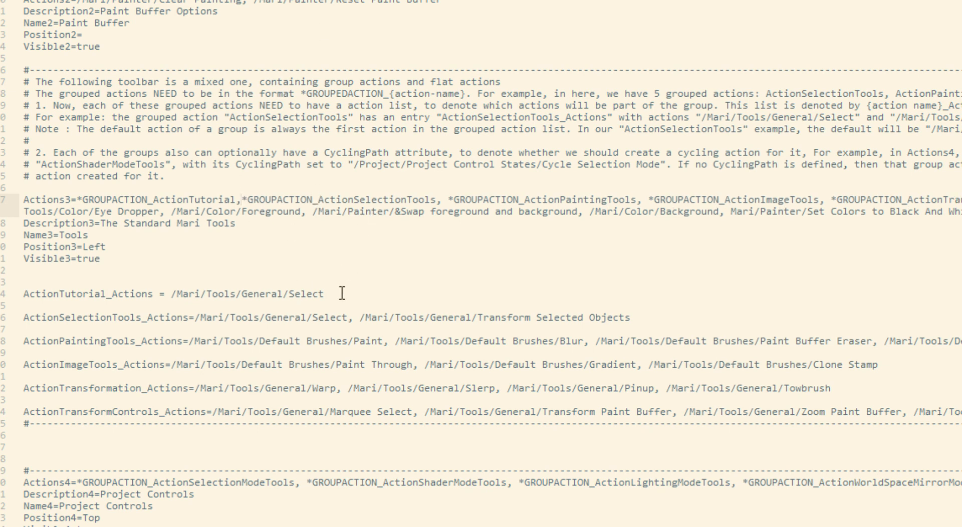
left_click_drag(211, 292, 328, 292)
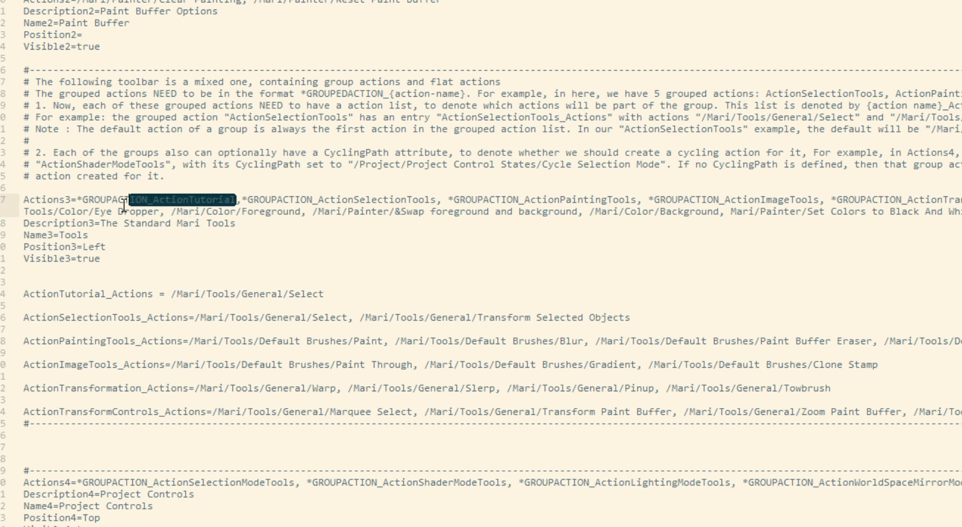
Step: Start the Actions3 line with /Mari/Tools/General/Select and select the ActionSelectionTools group entry
type("/Mari/Tools/General/Select")
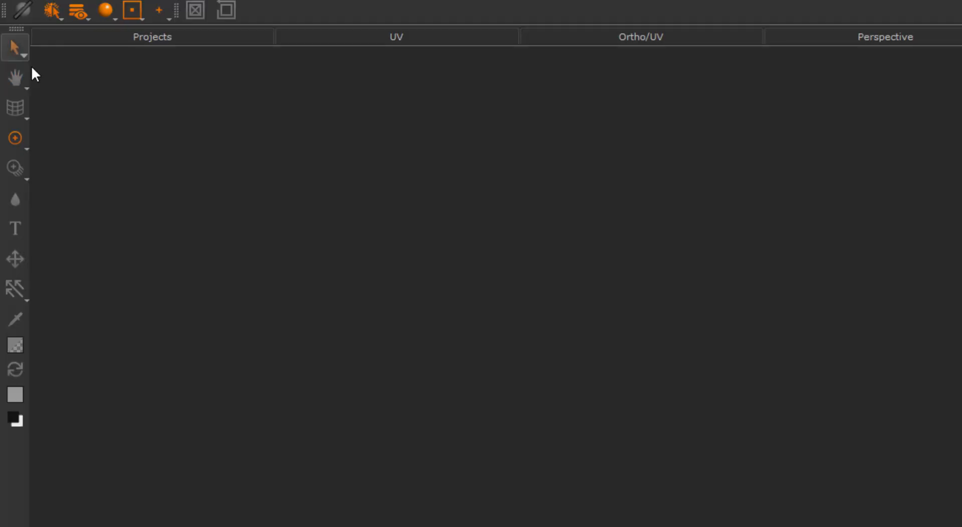
left_click(12, 46)
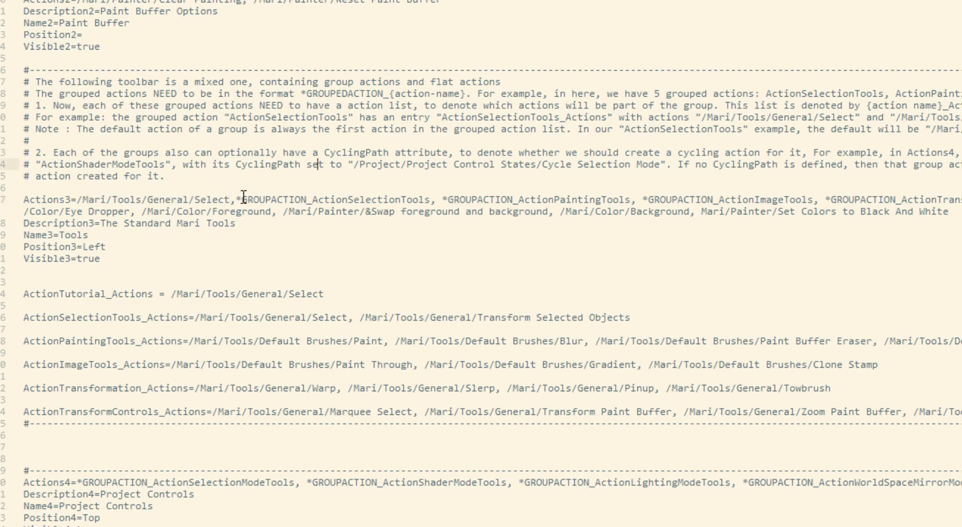
double_click(336, 199)
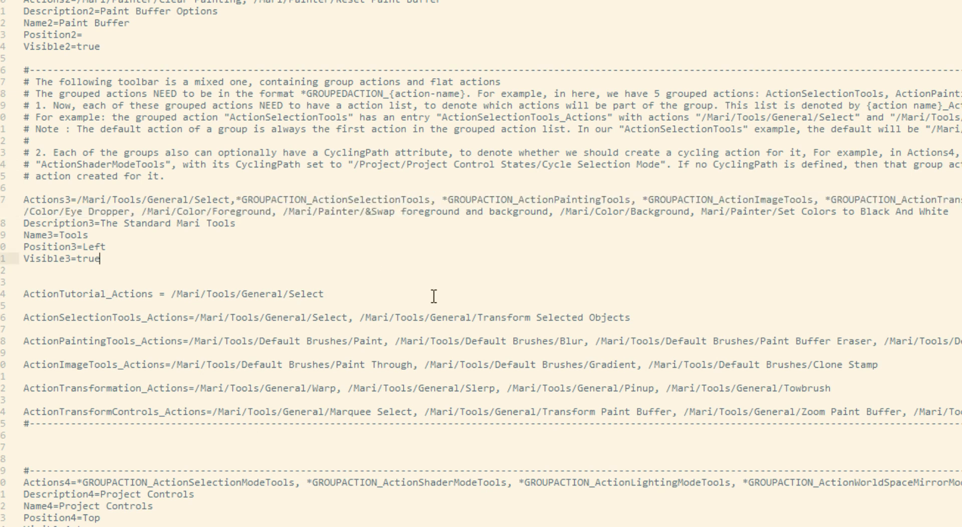
mouse_move(446, 267)
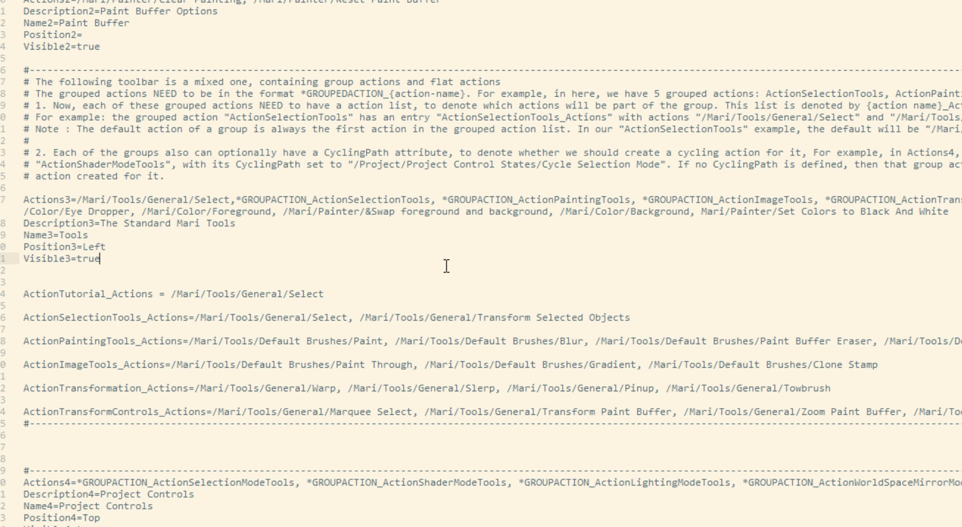
mouse_move(298, 199)
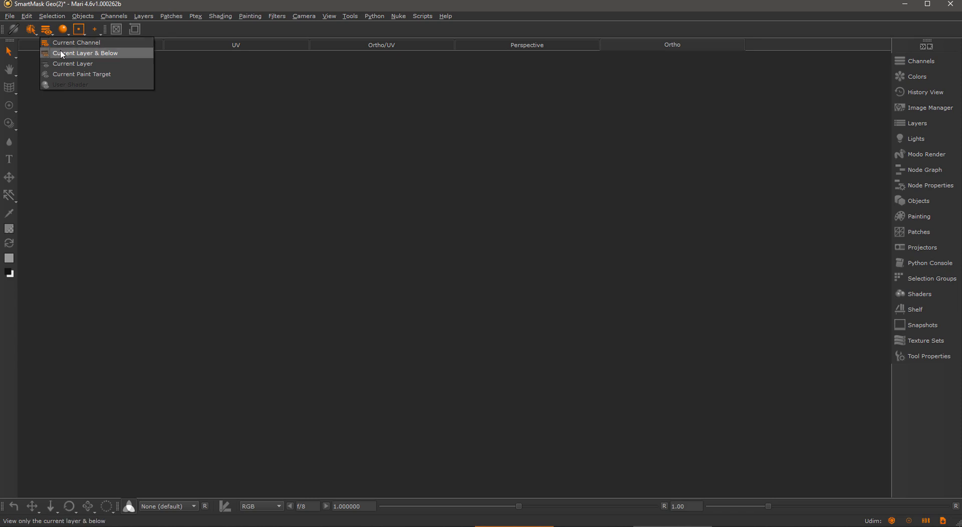
mouse_move(74, 73)
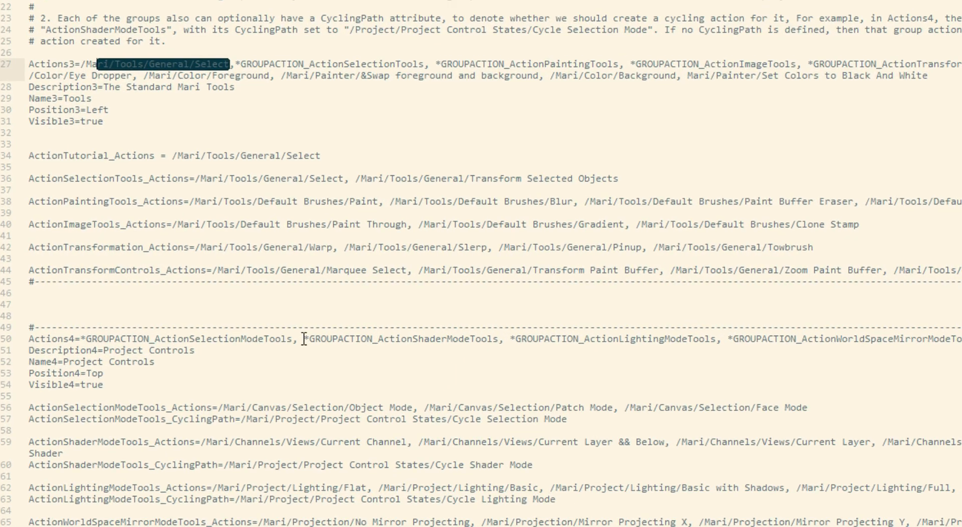
Step: Copy the Current Channel, Current Layer && Below and Current Layer paths into Actions4
scroll("down", 3)
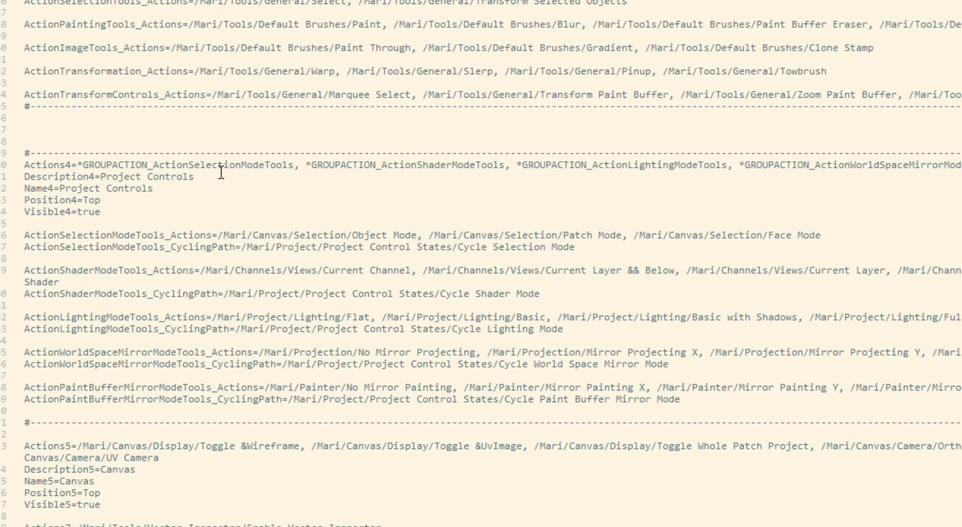
mouse_move(124, 289)
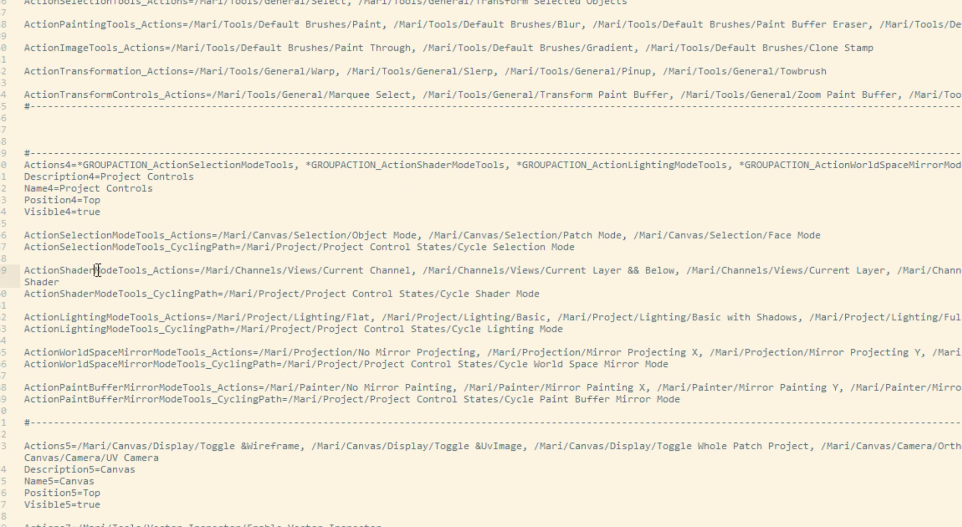
double_click(137, 270)
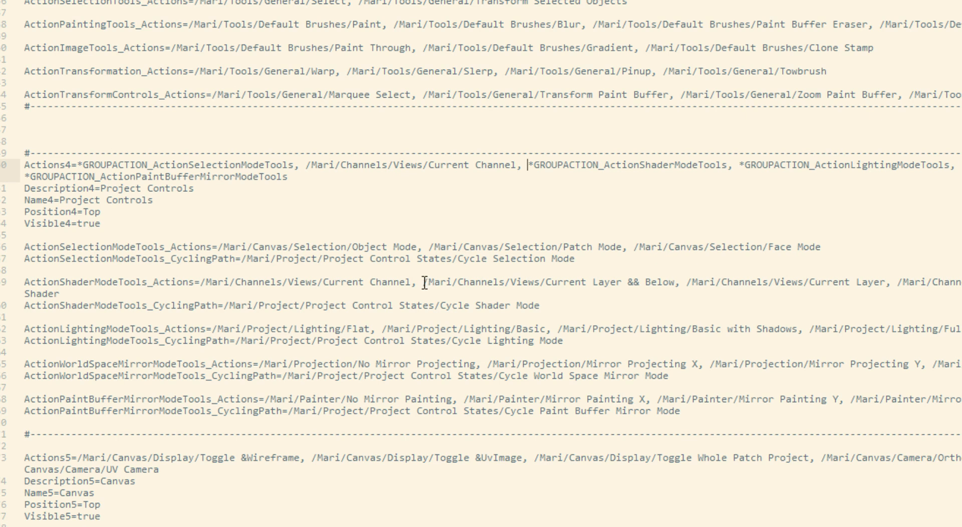
double_click(547, 283)
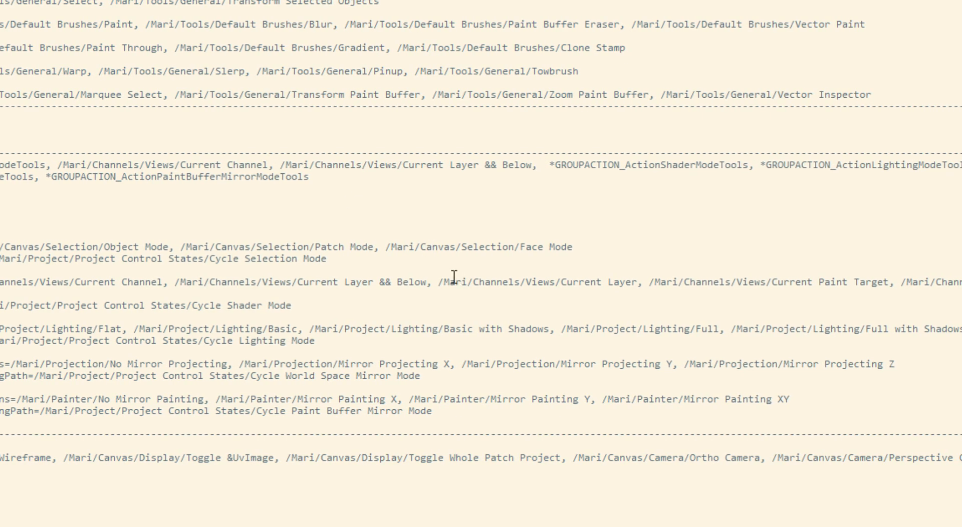
double_click(537, 282)
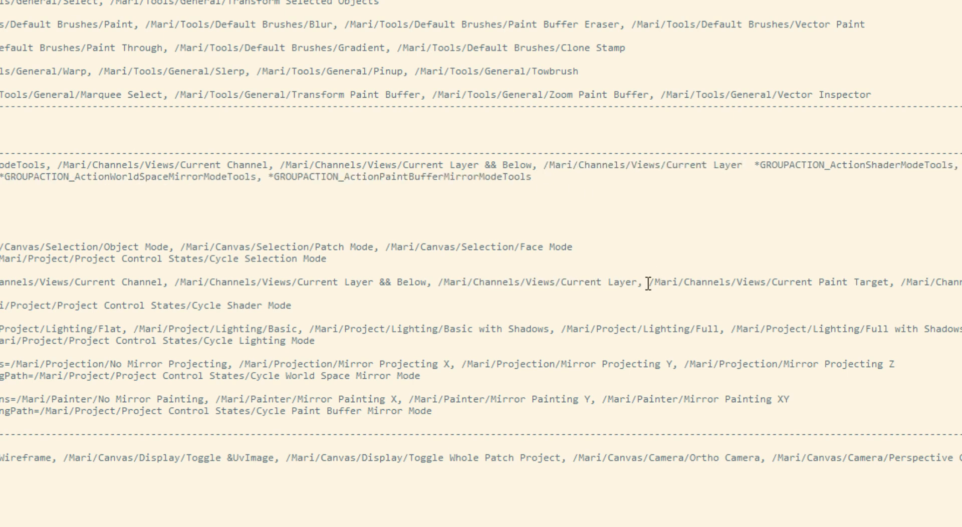
double_click(767, 282)
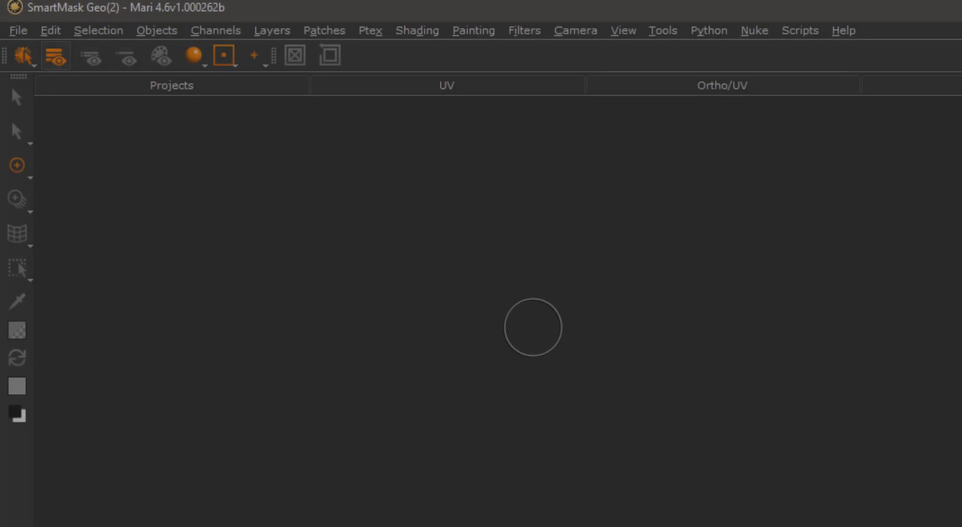
mouse_move(37, 300)
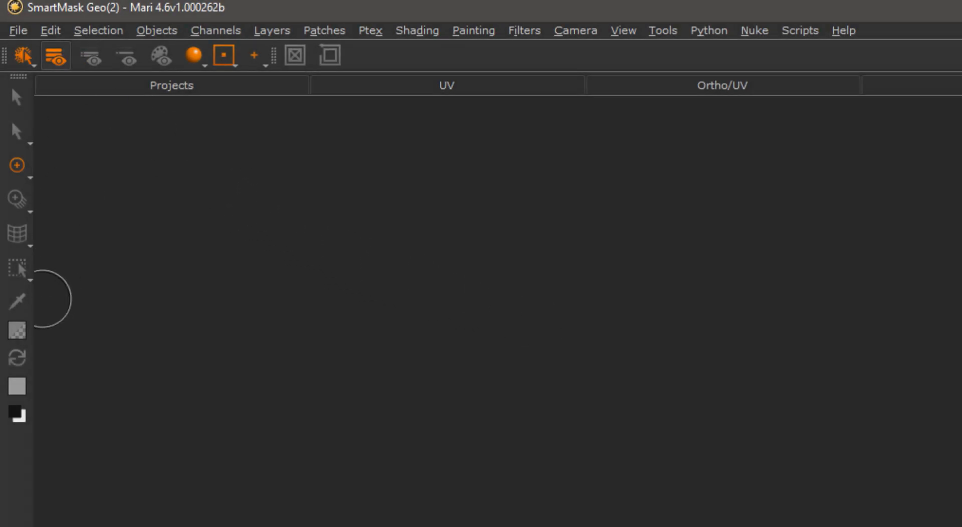
mouse_move(50, 393)
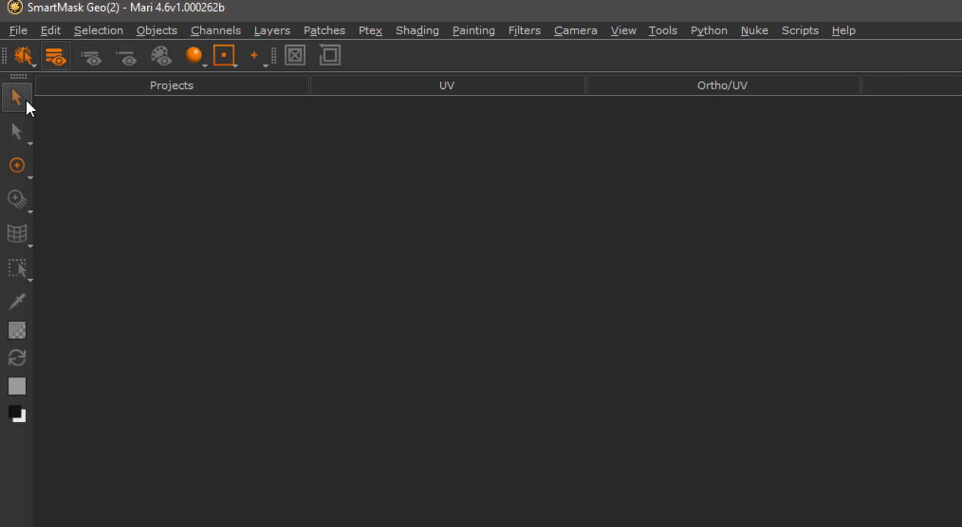
mouse_move(15, 97)
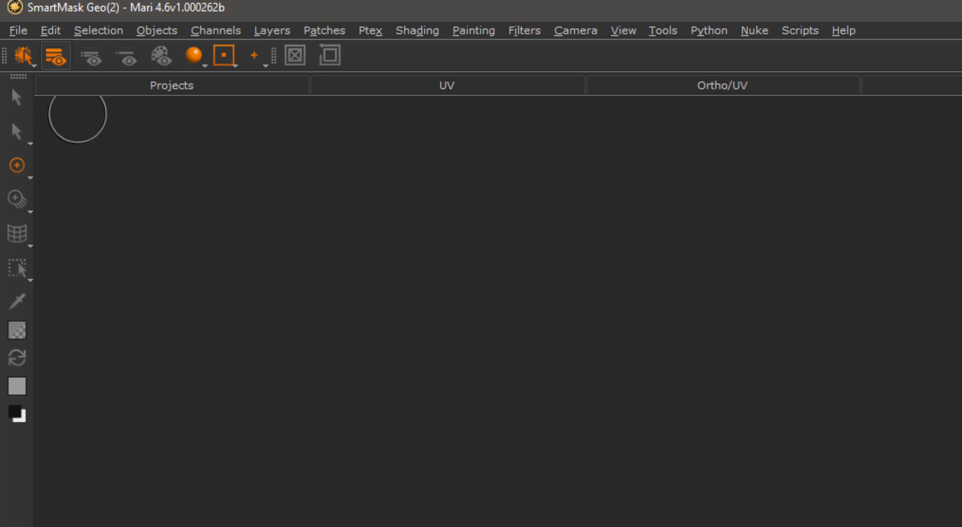
left_click(92, 58)
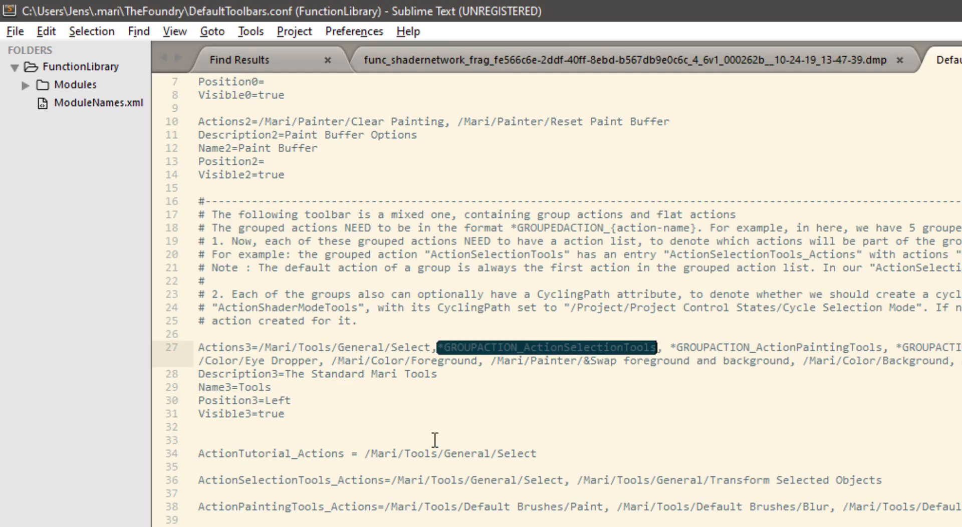
scroll("down", 3)
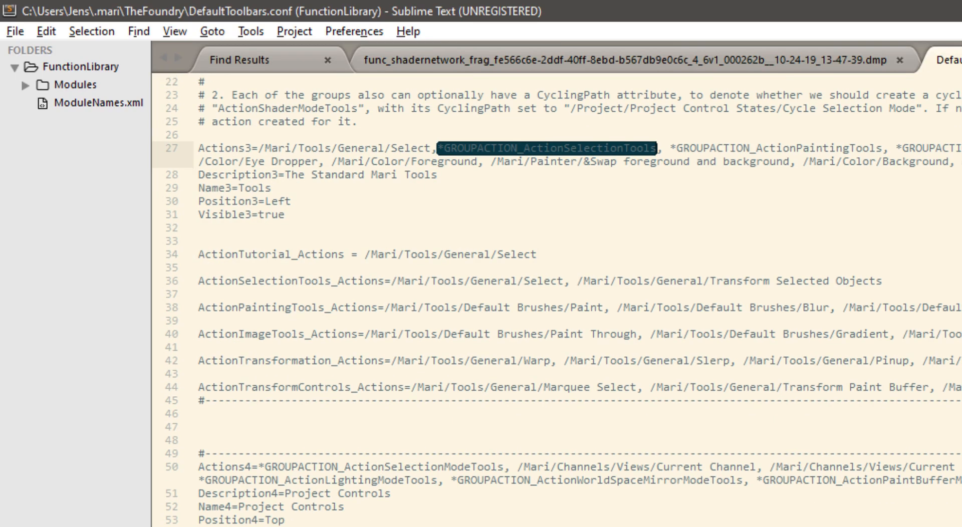
mouse_move(485, 486)
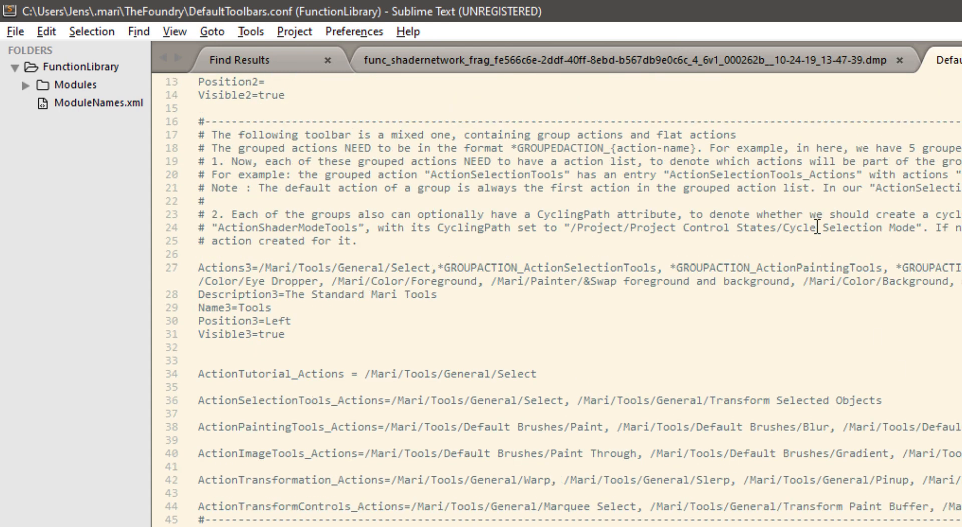
mouse_move(816, 479)
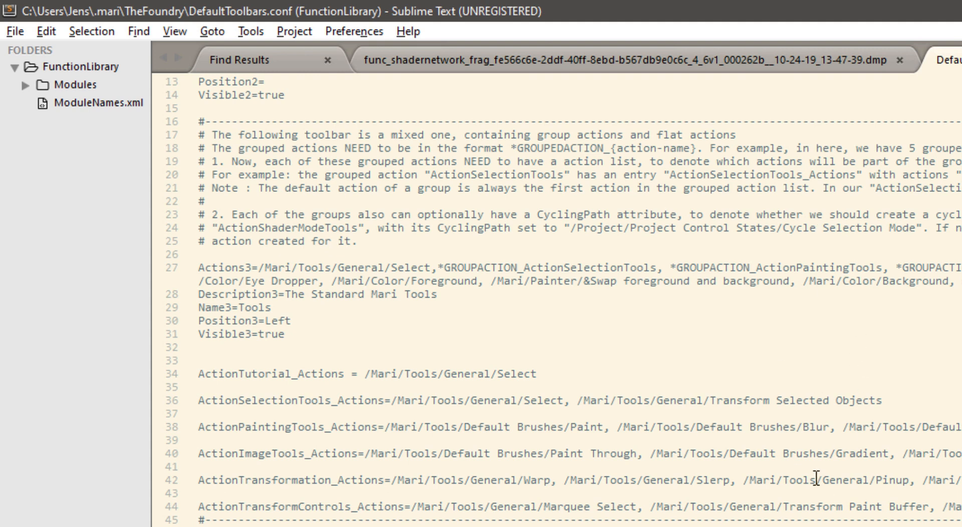
mouse_move(880, 365)
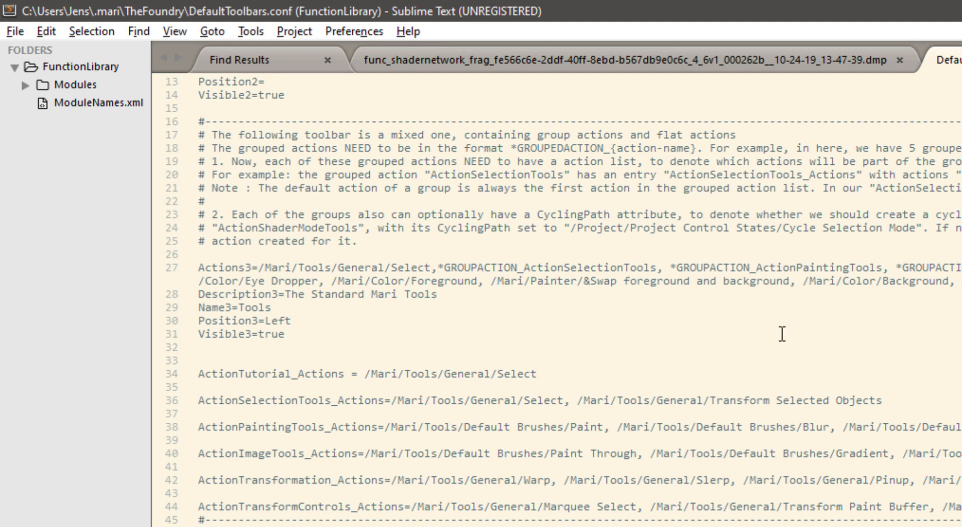
mouse_move(886, 196)
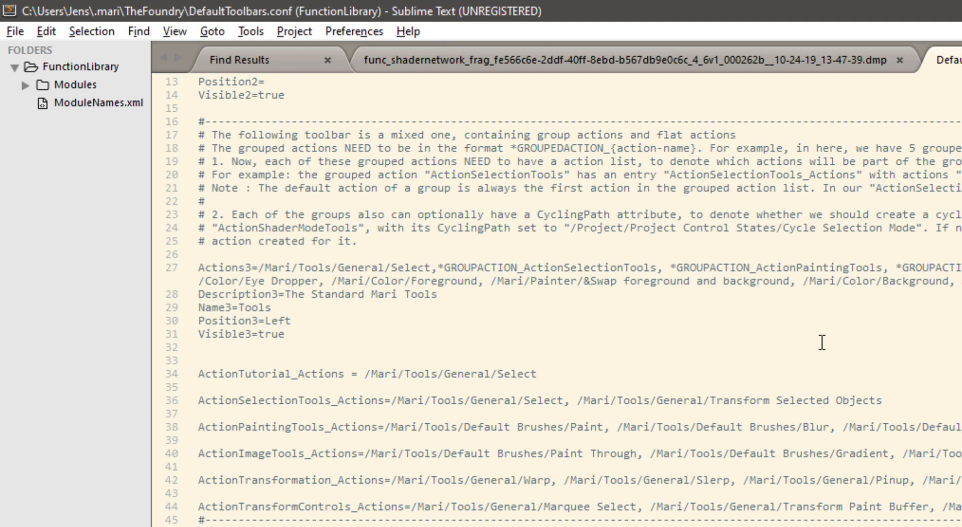
mouse_move(898, 323)
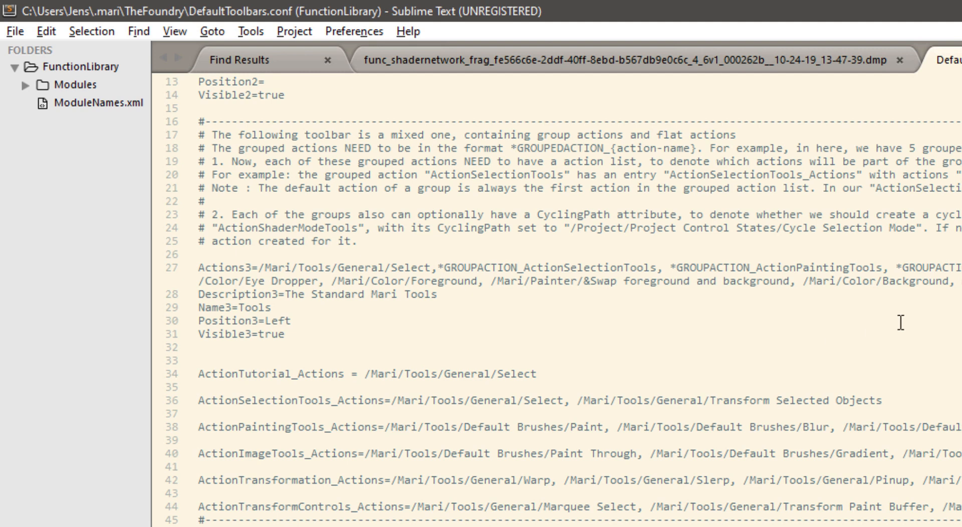
mouse_move(610, 350)
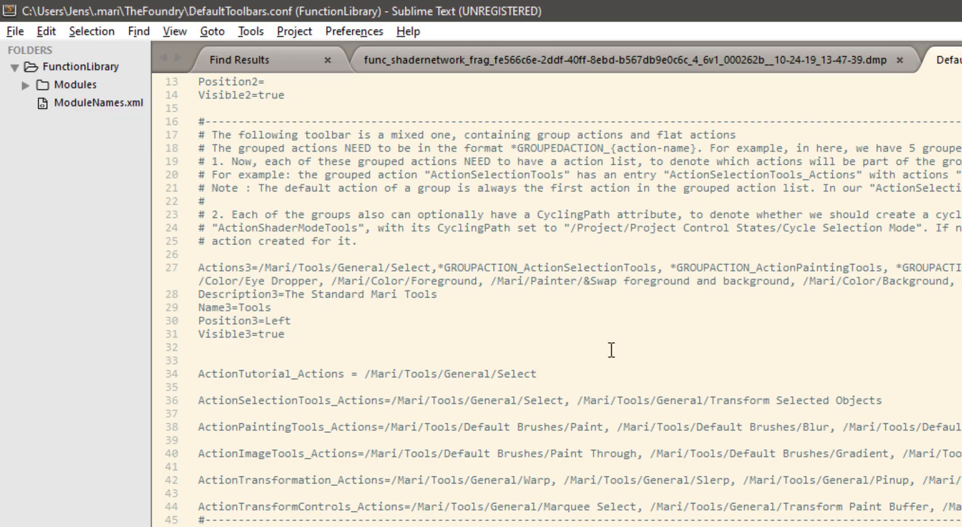
key("alt+tab")
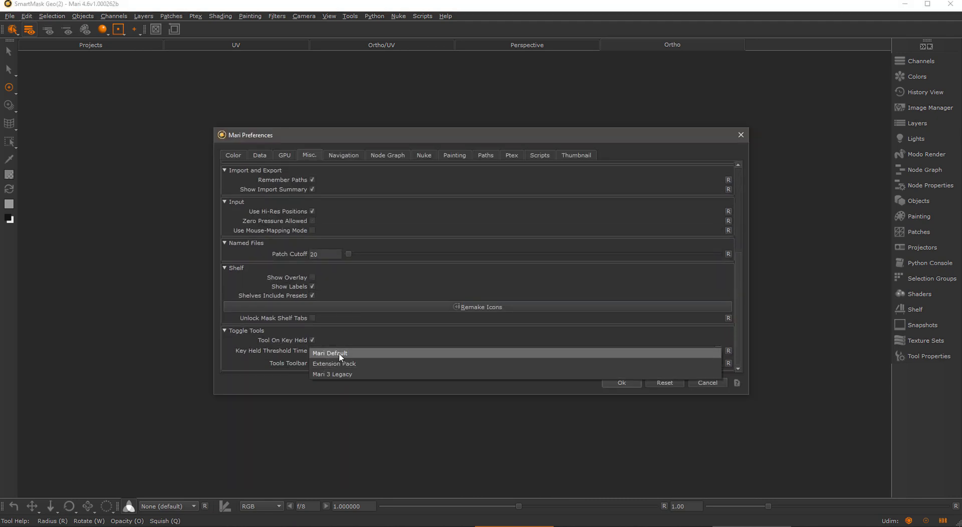
Step: Choose the Mari Default tools toolbar preset
left_click(330, 353)
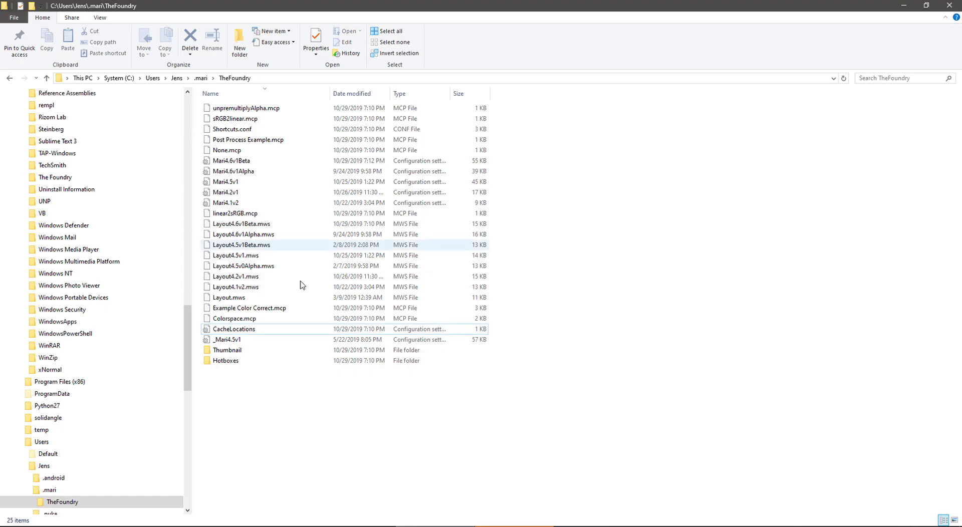
mouse_move(241, 276)
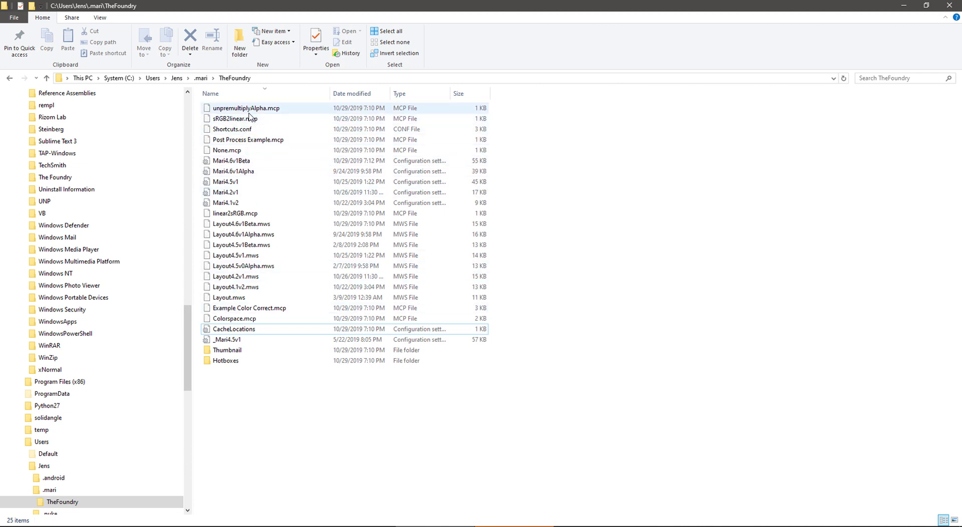
mouse_move(257, 268)
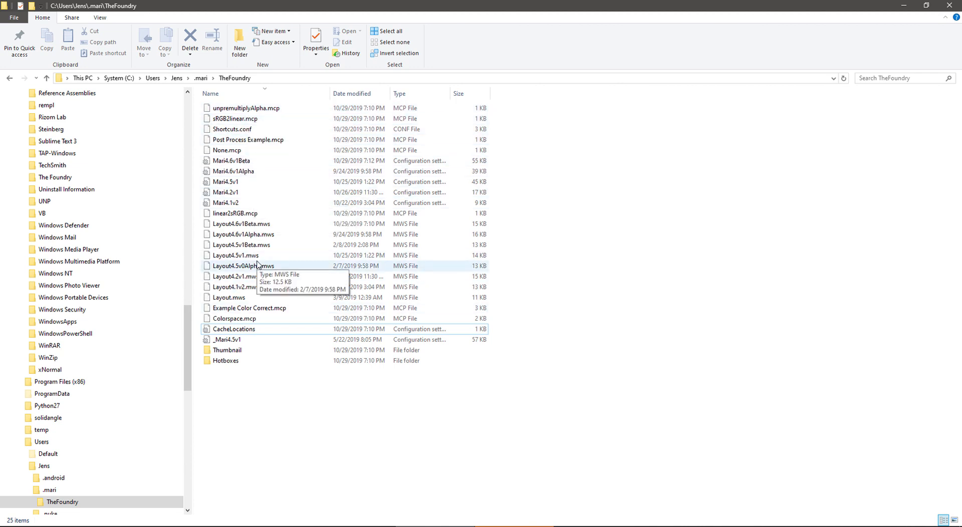